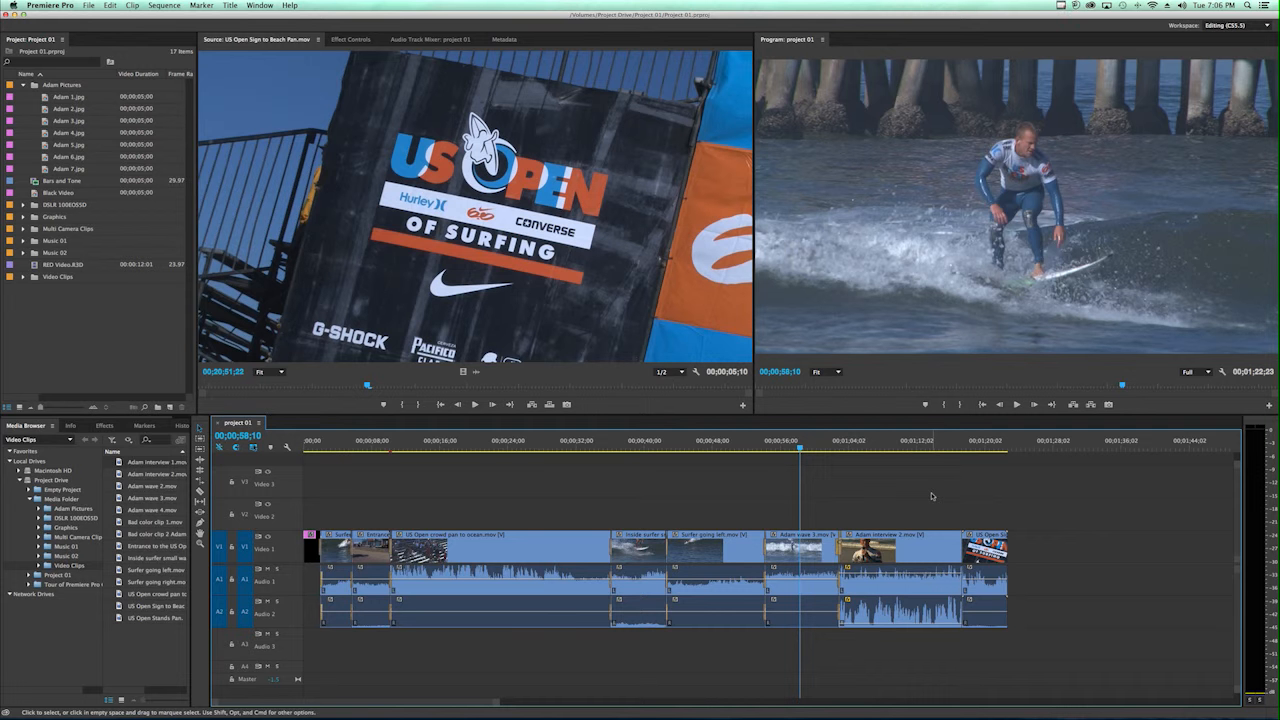
pyautogui.moveTo(338, 478)
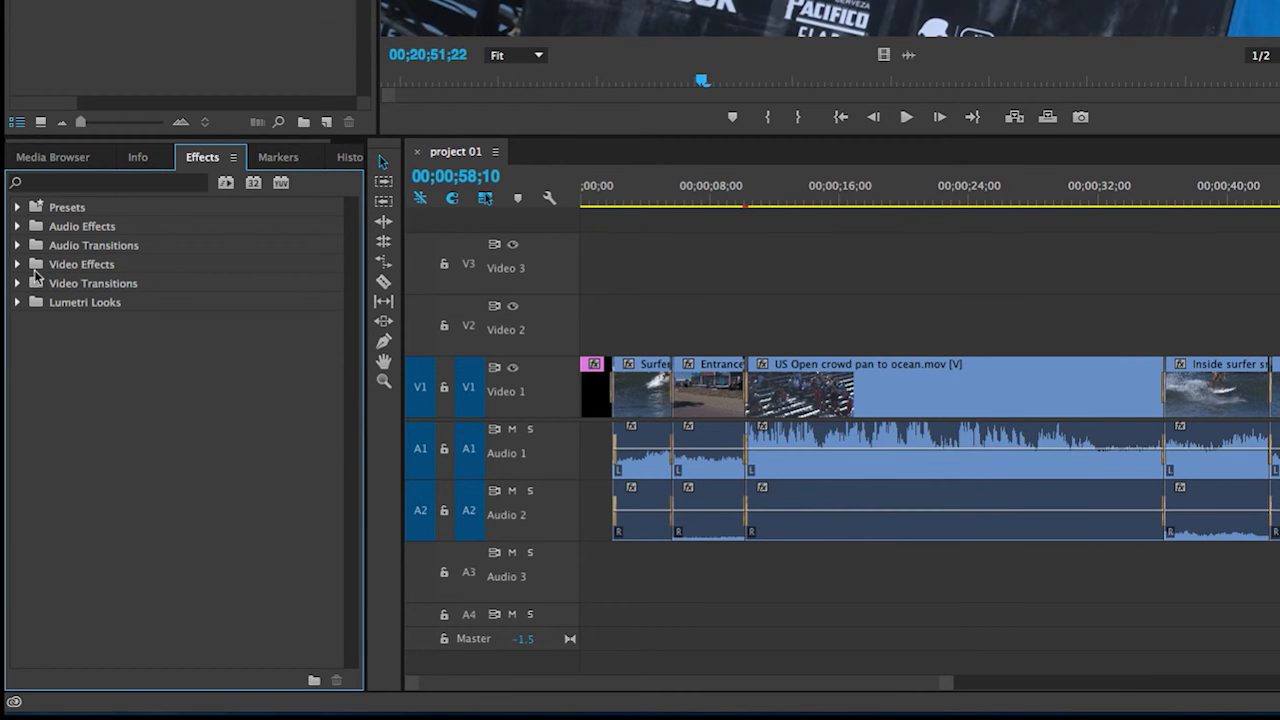
# Expand the Video Effects folder and its Image Control and Generate categories.
pyautogui.click(16, 264)
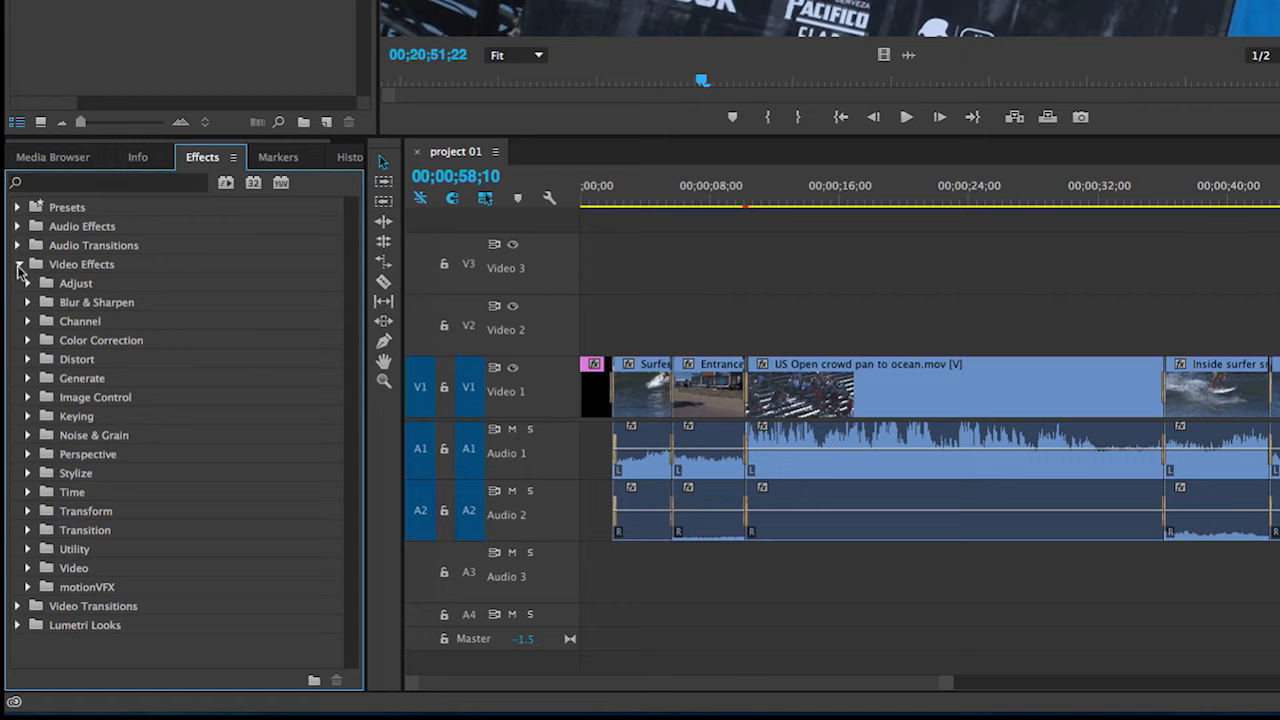
pyautogui.moveTo(100, 492)
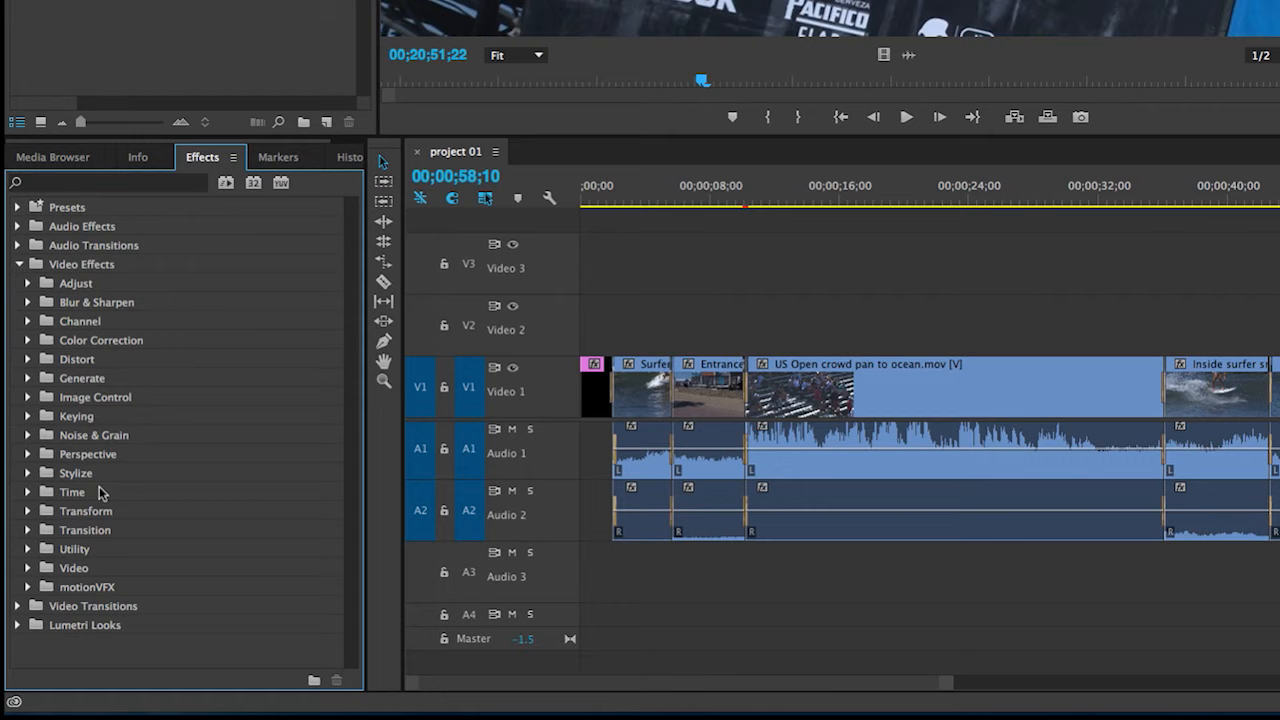
pyautogui.moveTo(70, 410)
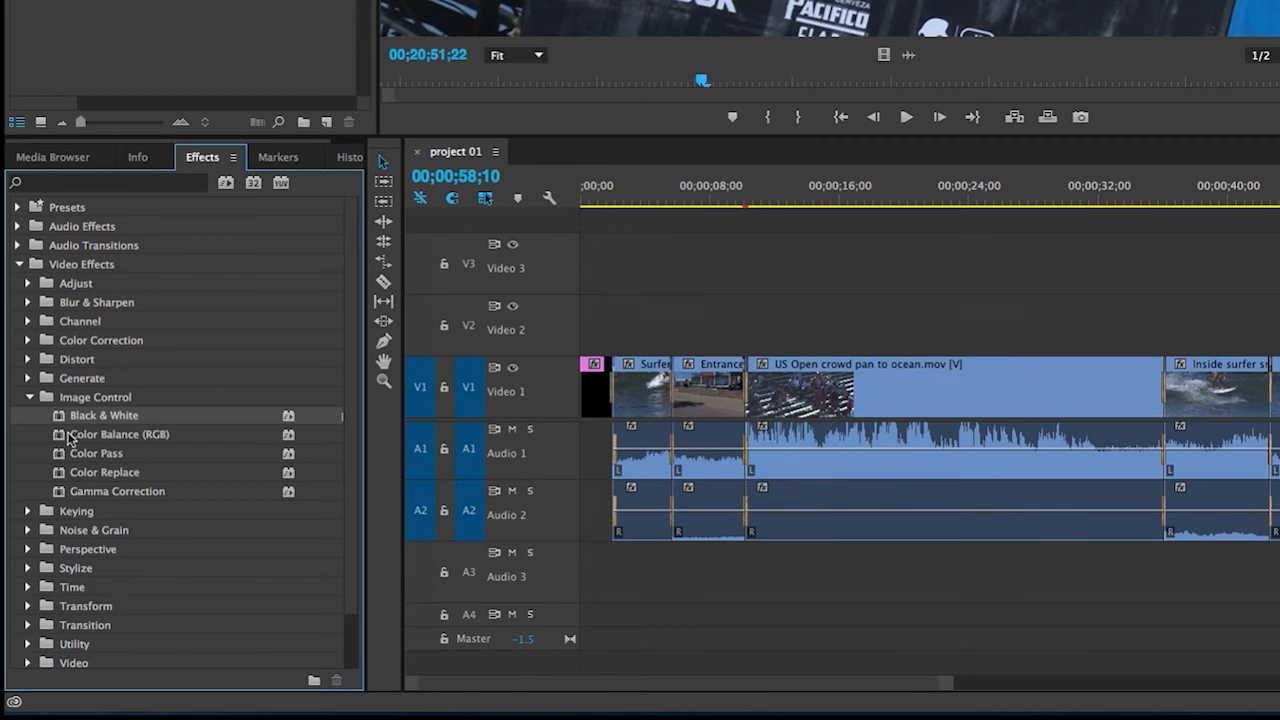
pyautogui.click(28, 378)
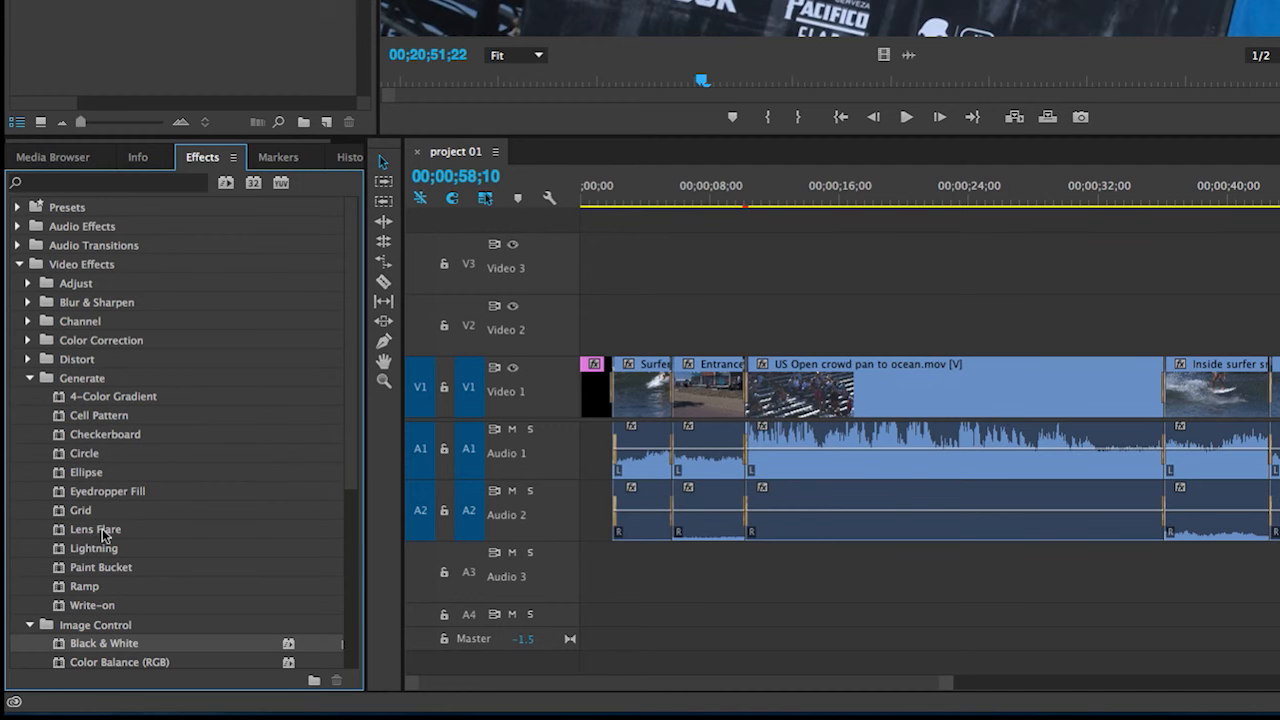
pyautogui.moveTo(130, 552)
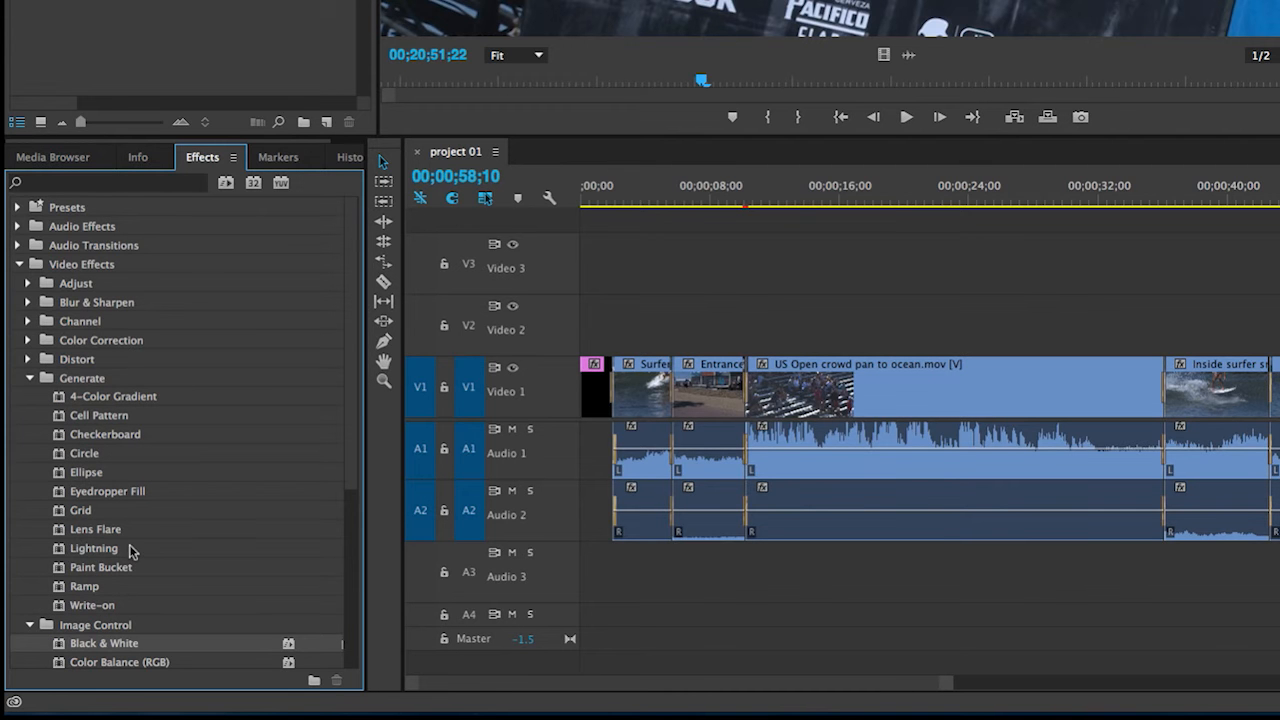
pyautogui.scroll(-3)
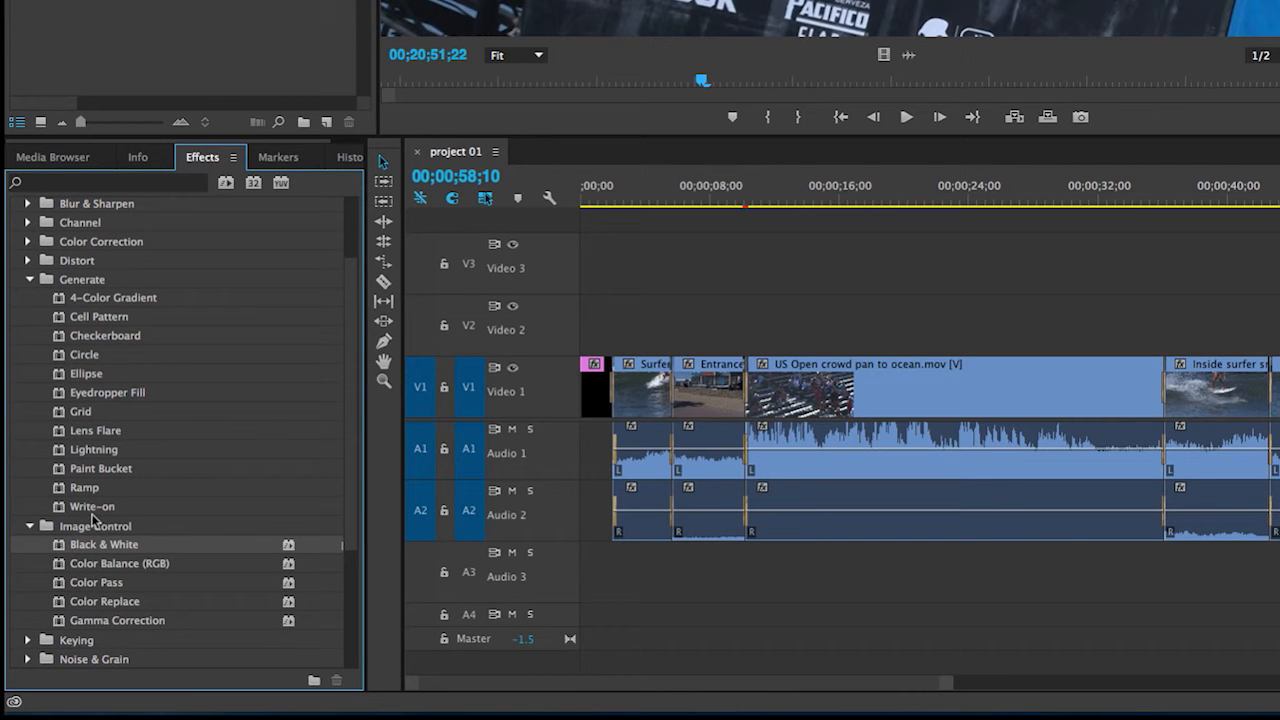
pyautogui.moveTo(64, 388)
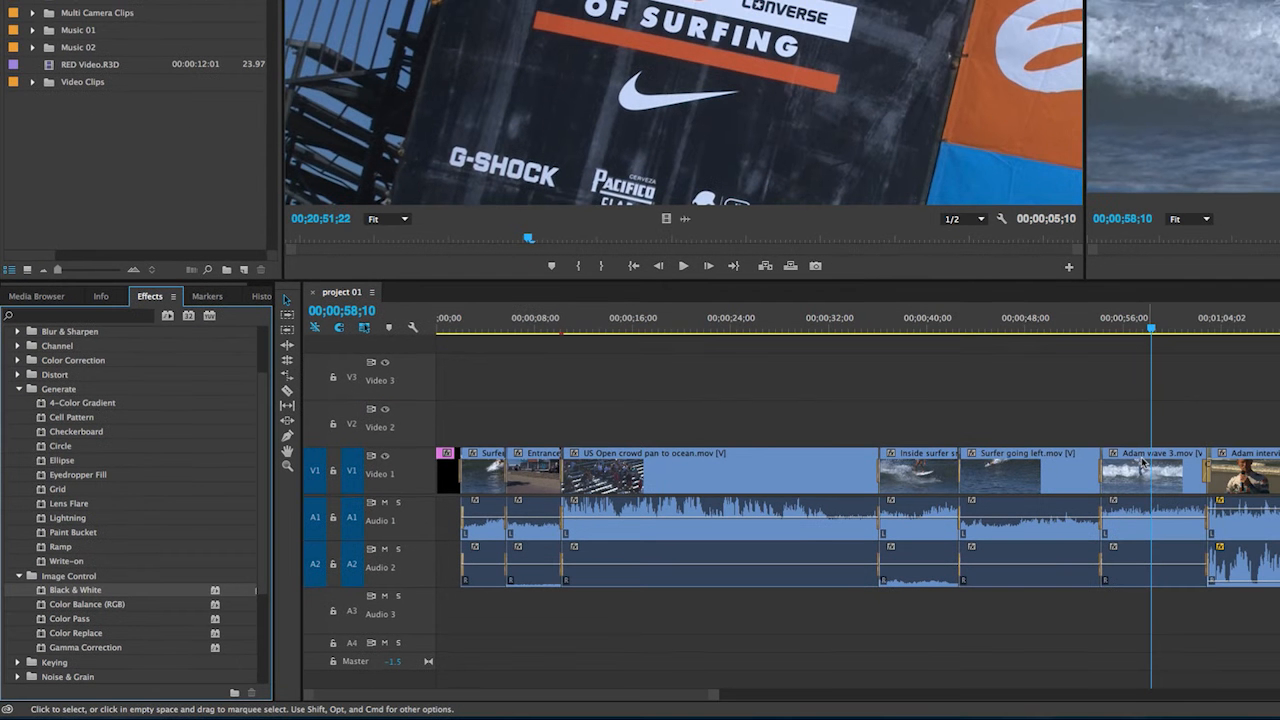
pyautogui.moveTo(1140, 470)
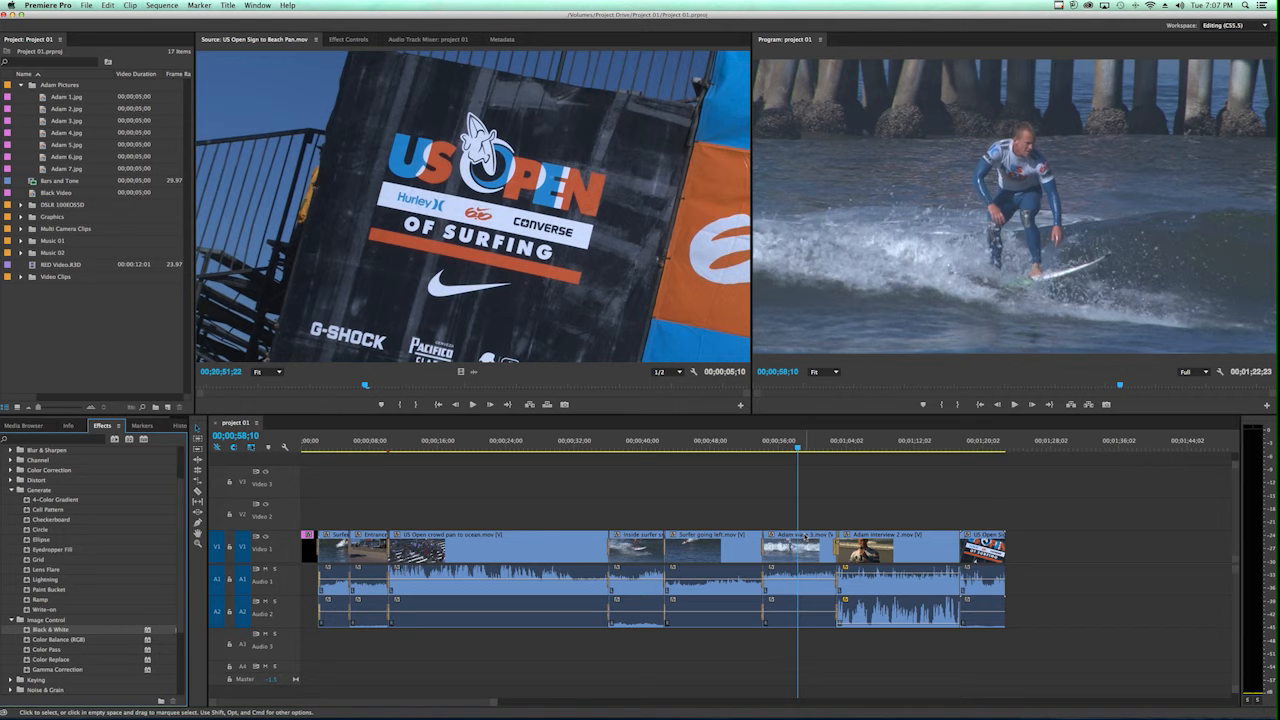
# Select Adam wave 3.mov in the sequence and show its Effect Controls.
pyautogui.click(798, 548)
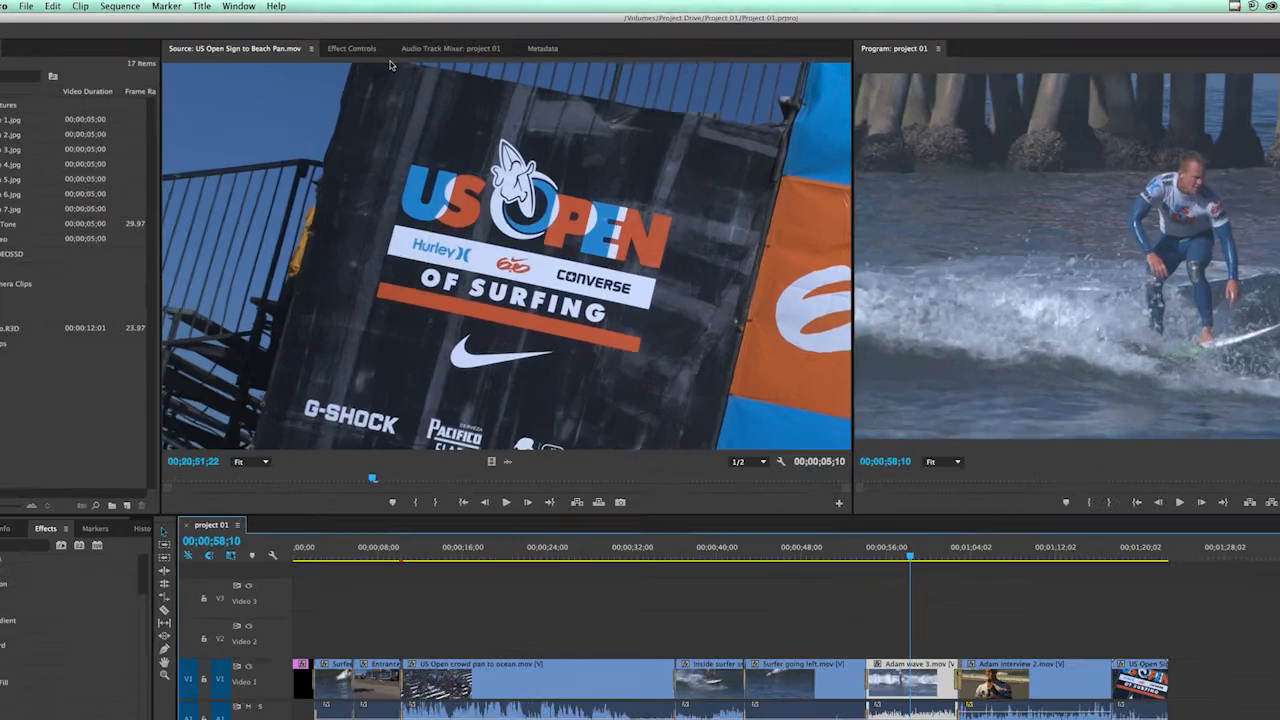
pyautogui.click(352, 48)
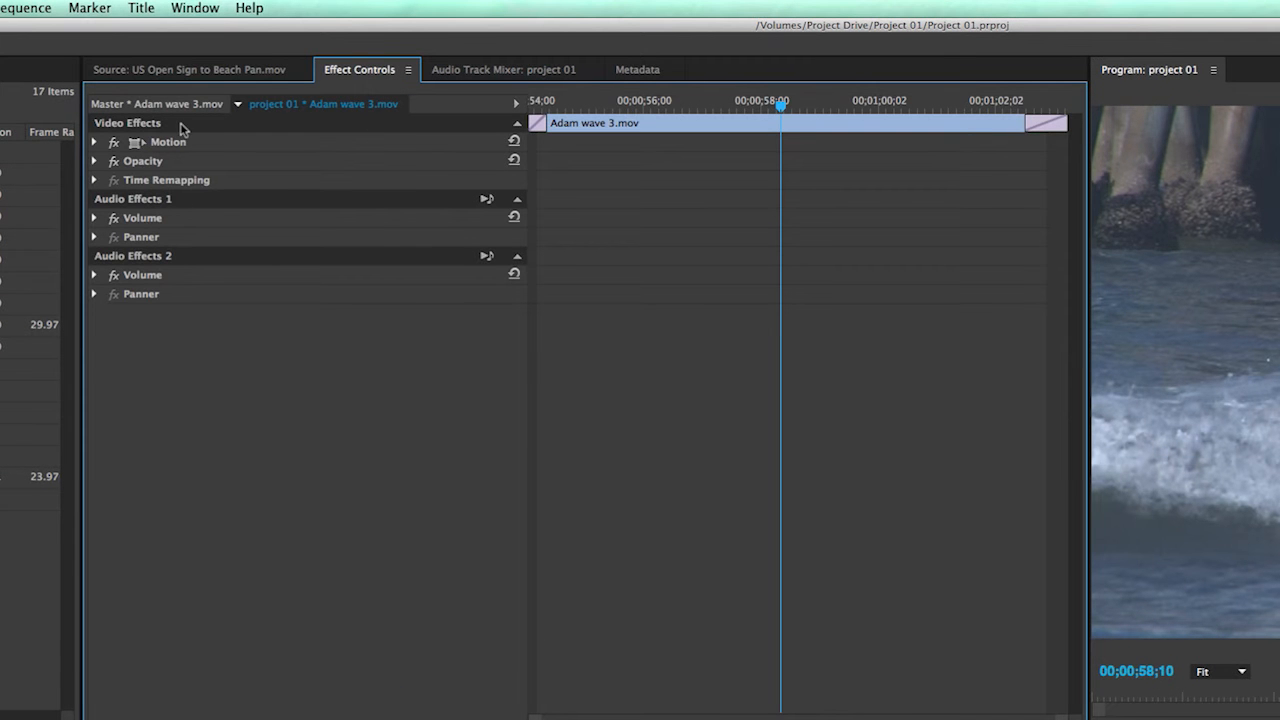
pyautogui.moveTo(156, 132)
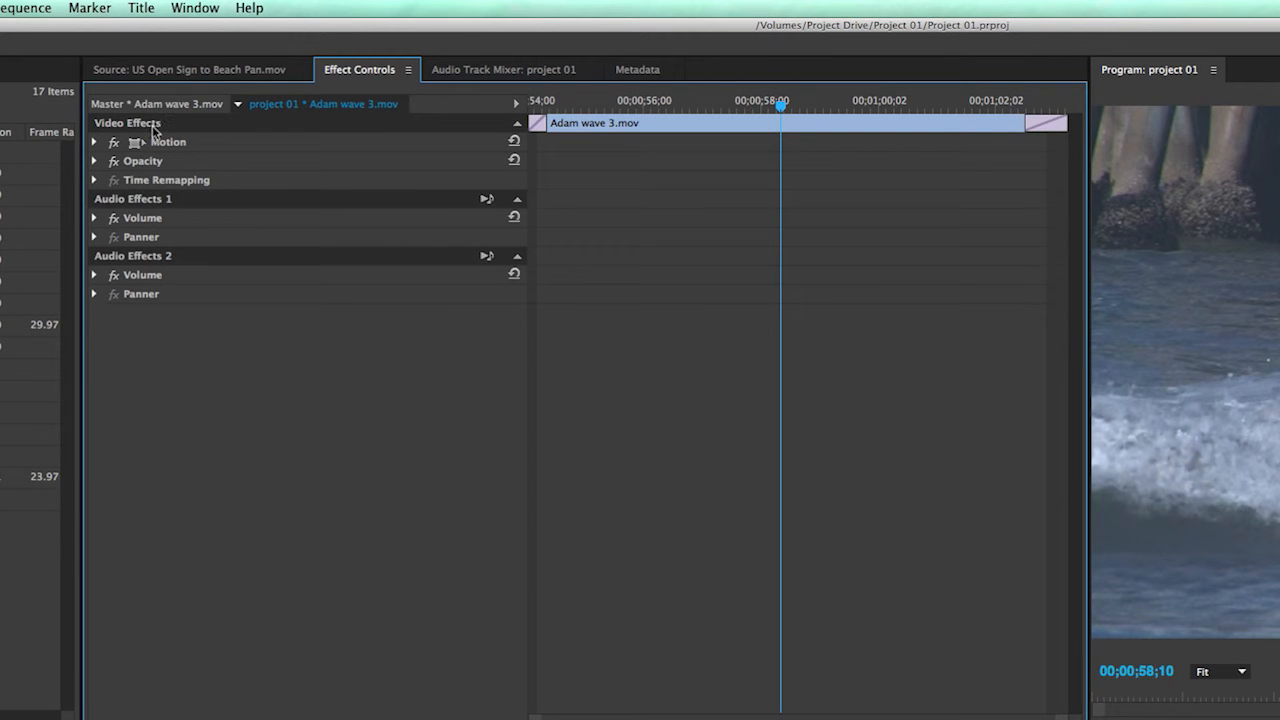
pyautogui.moveTo(184, 148)
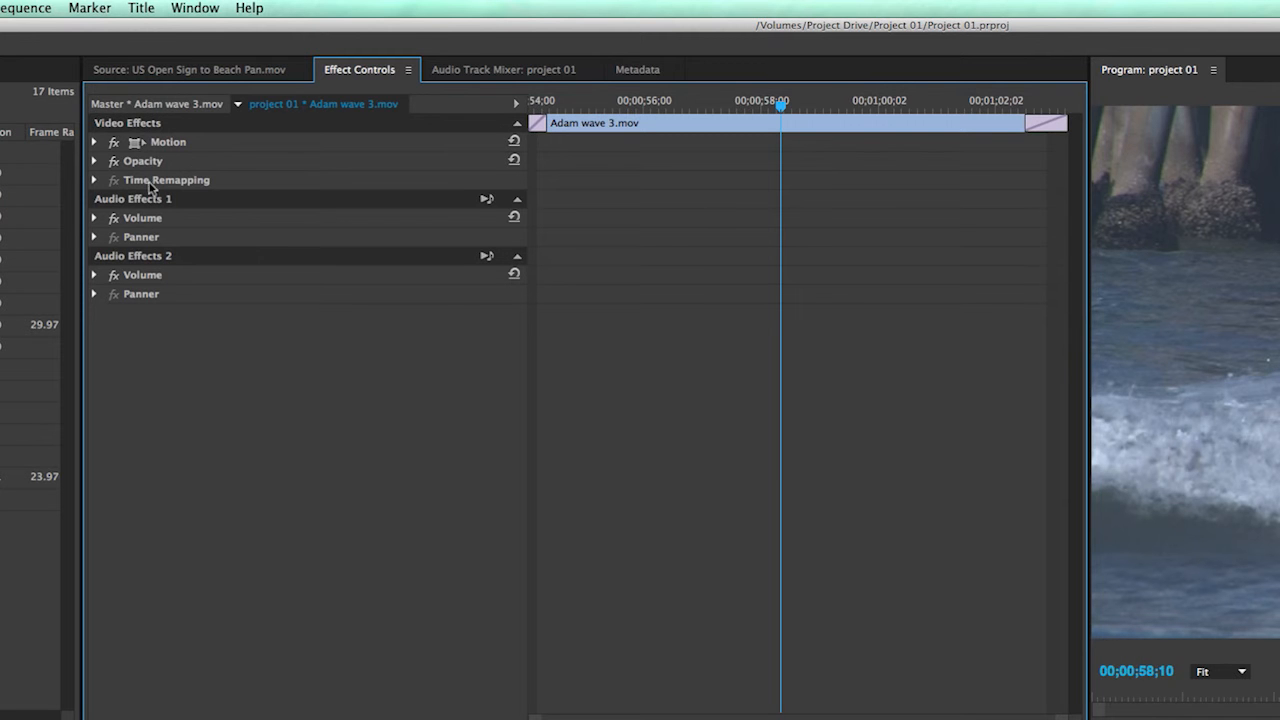
pyautogui.moveTo(136, 218)
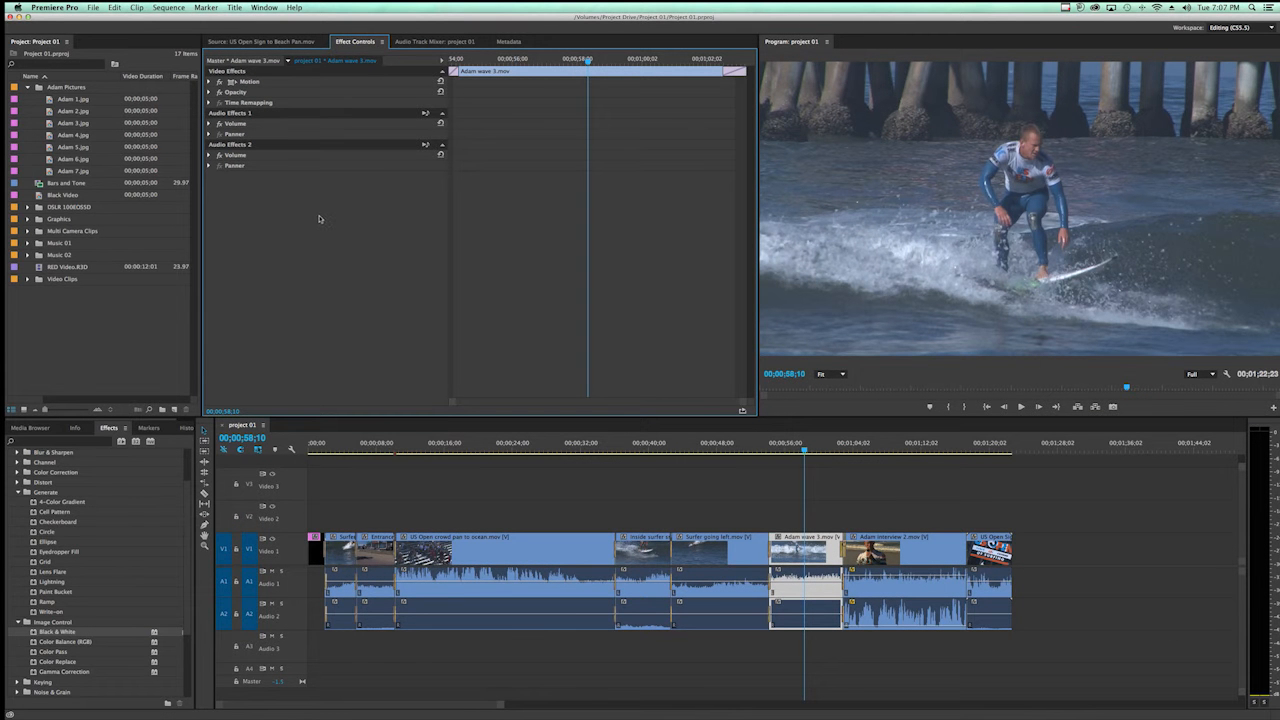
pyautogui.moveTo(236, 152)
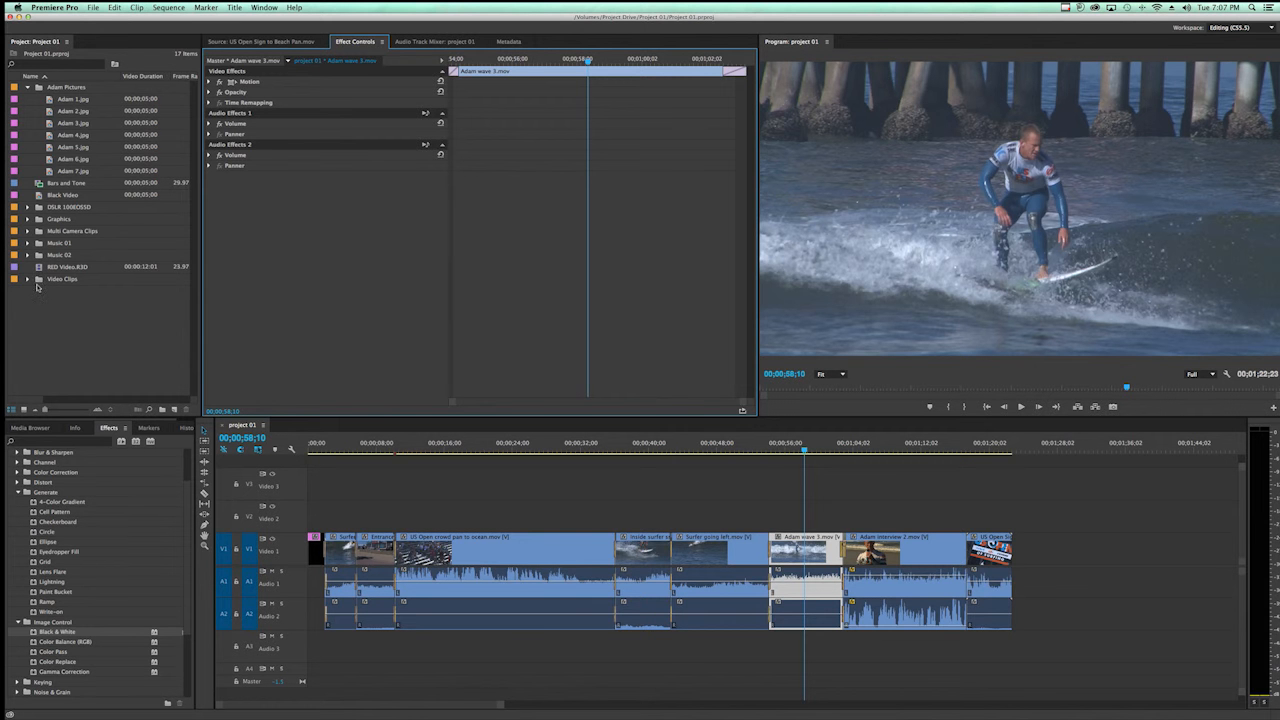
# Expand the Video Clips bin and preview an interview clip with its effect settings.
pyautogui.click(28, 280)
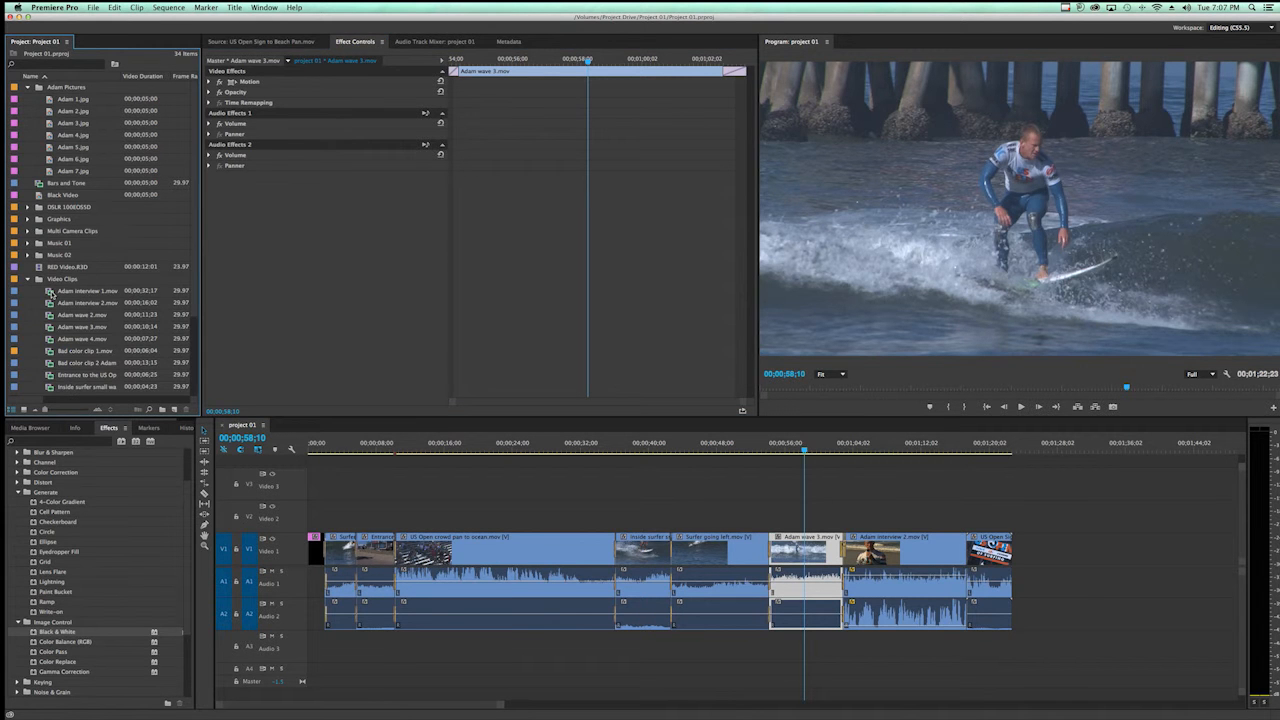
pyautogui.doubleClick(88, 290)
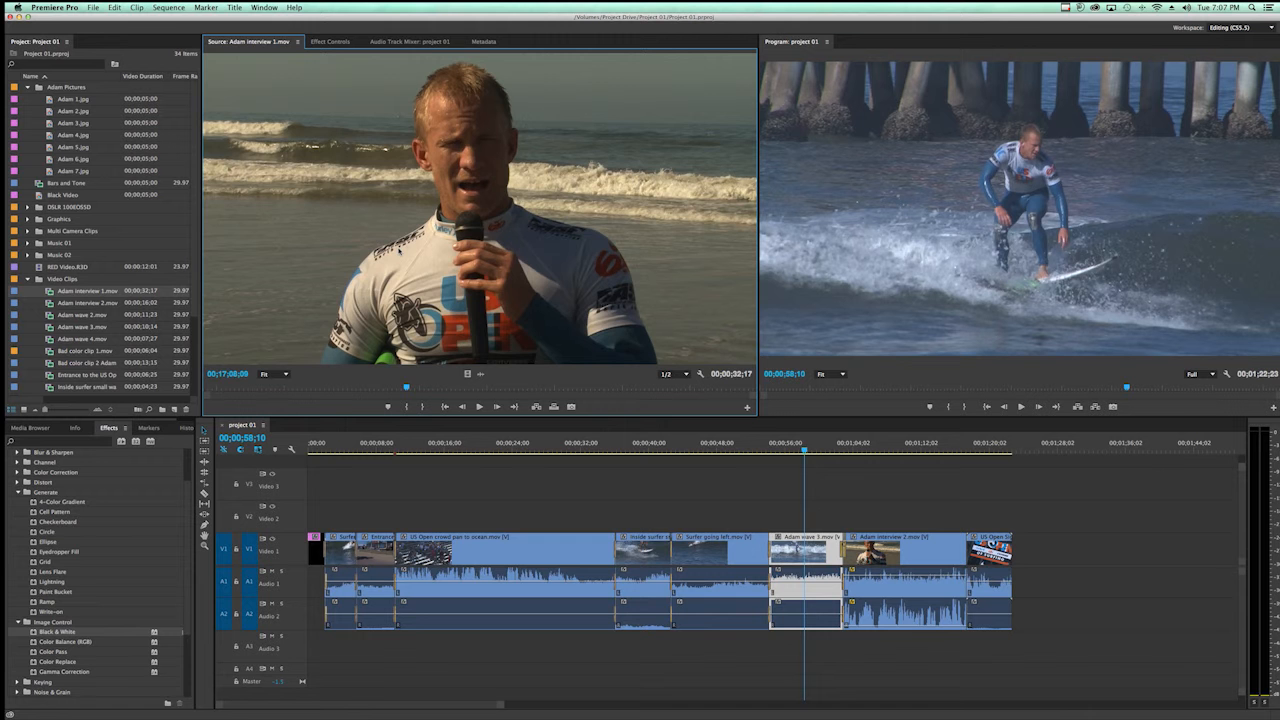
pyautogui.moveTo(344, 46)
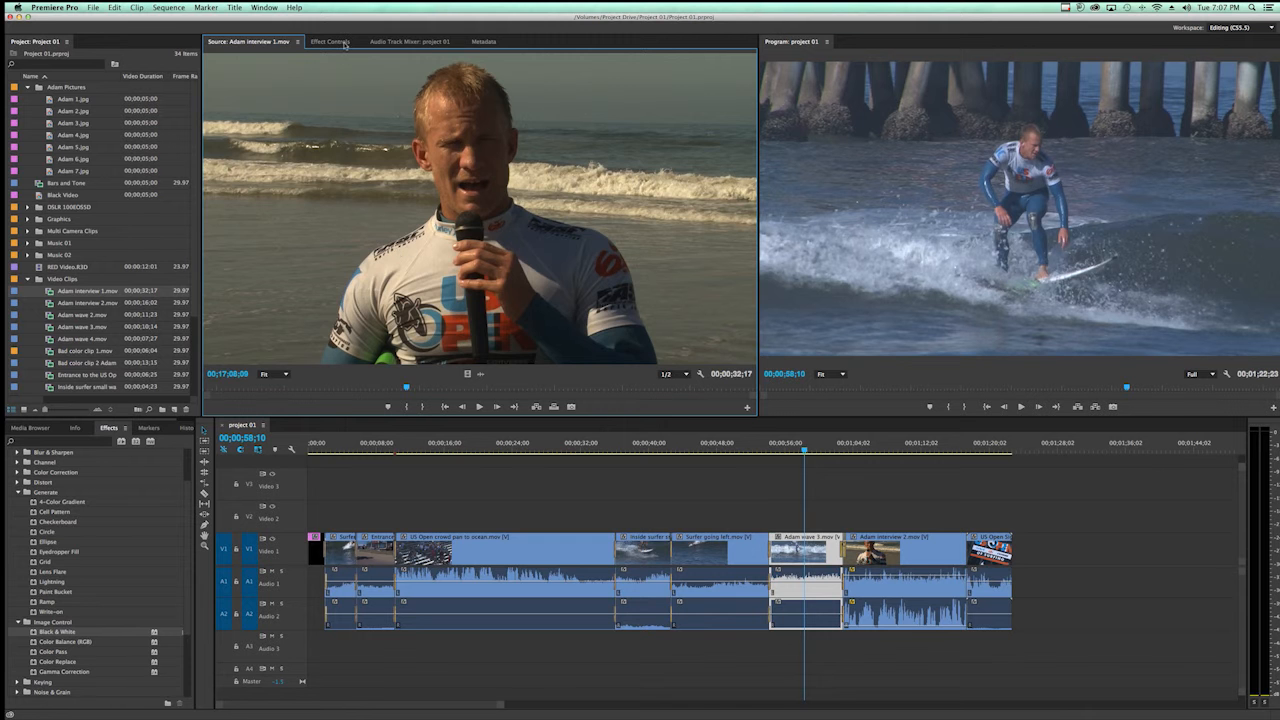
pyautogui.click(330, 40)
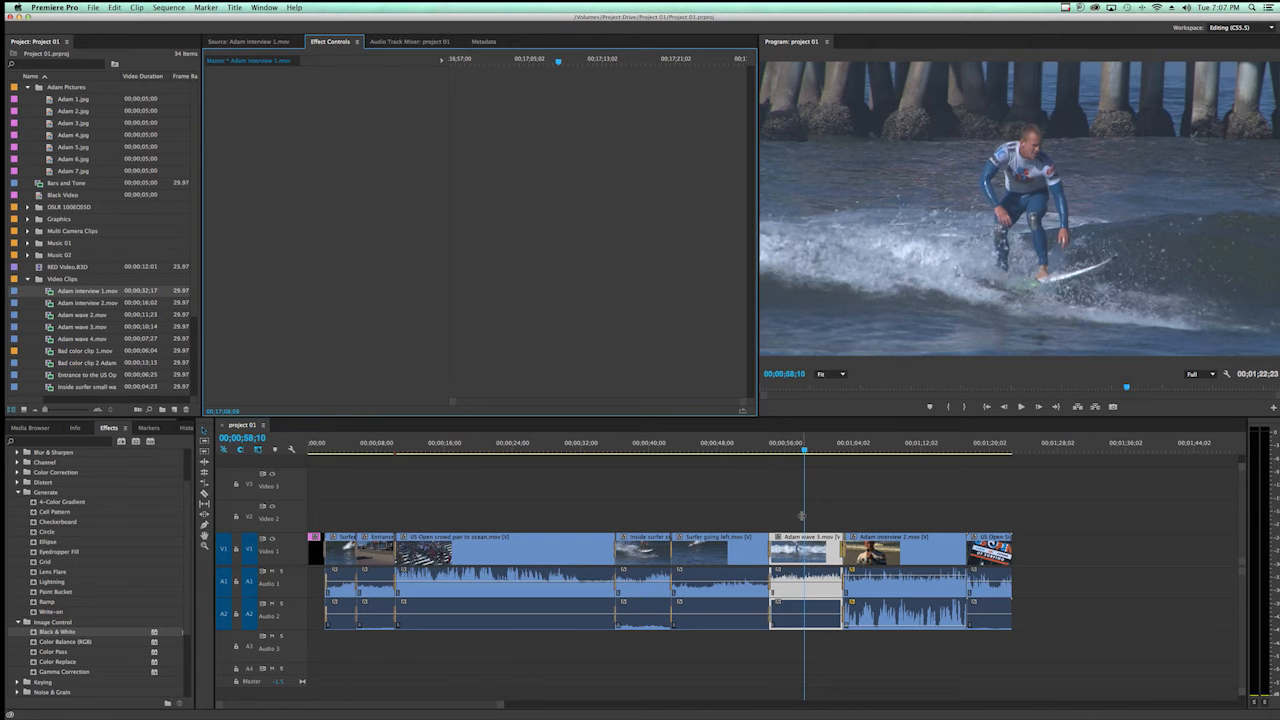
# Reselect the sequence's surfing clip and return to its Effect Controls.
pyautogui.click(800, 548)
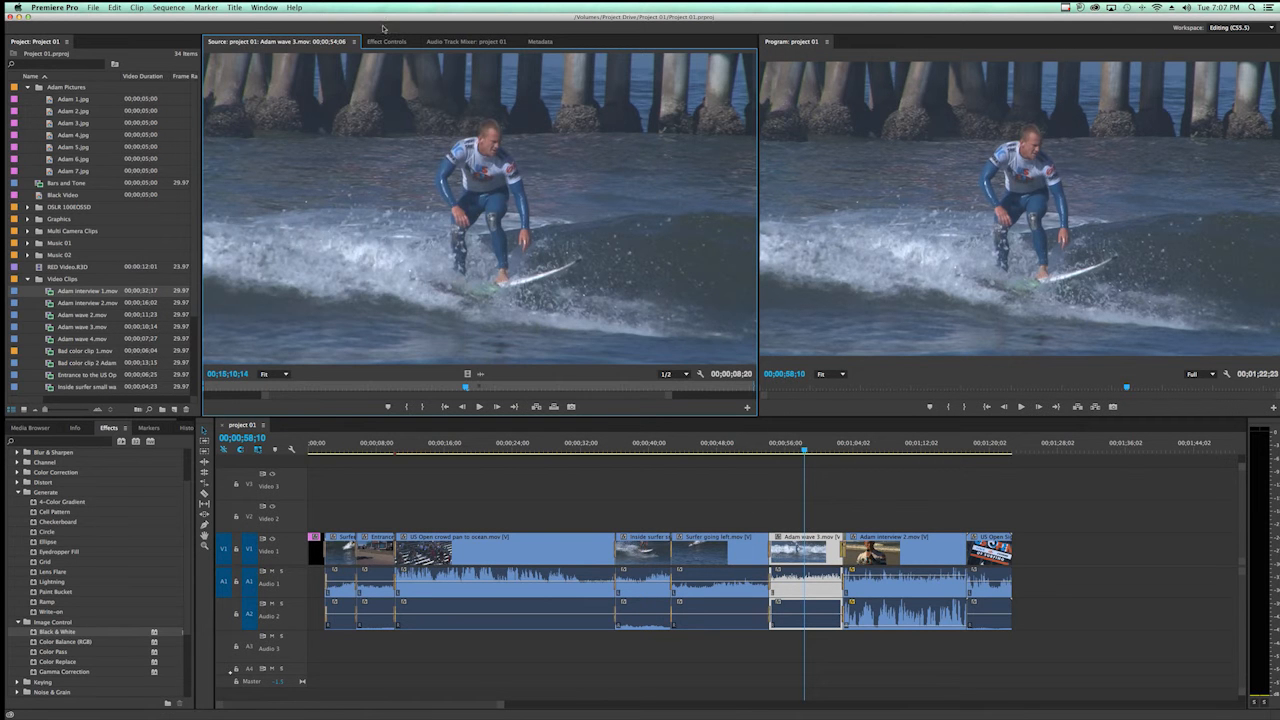
pyautogui.click(388, 40)
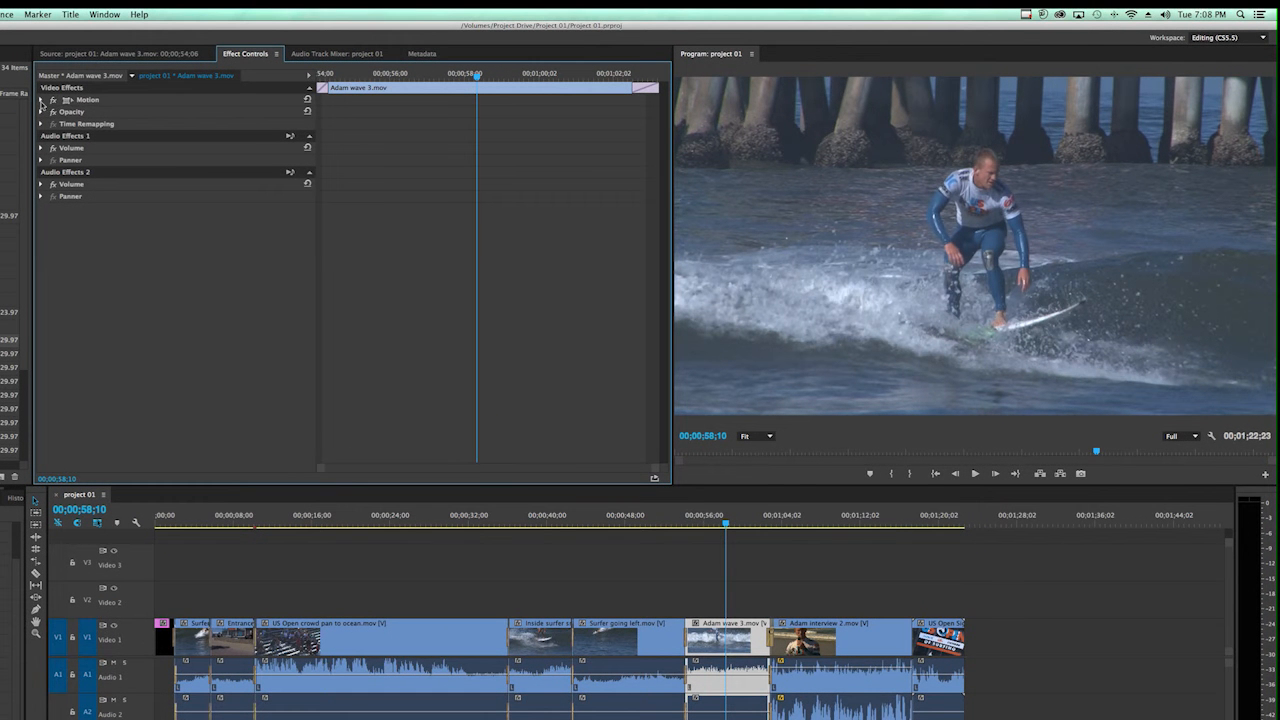
pyautogui.moveTo(96, 104)
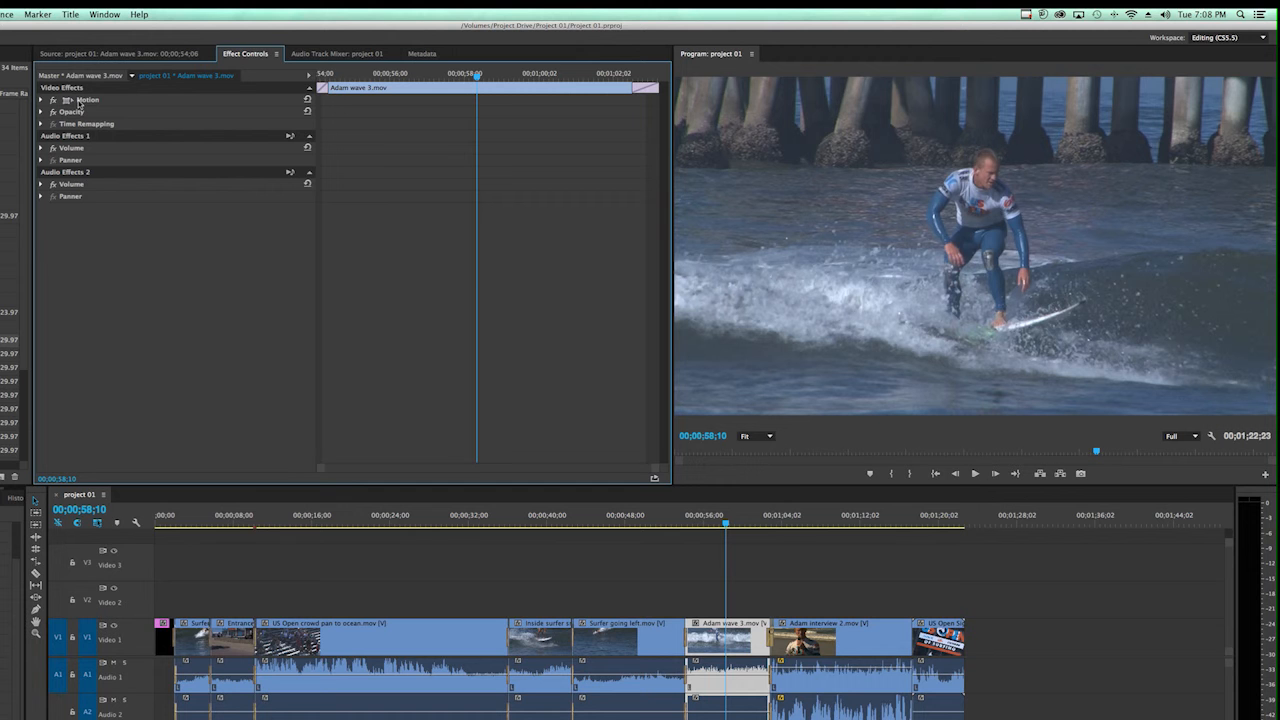
# Expand Motion and set the surfing clip's Scale back to 100.
pyautogui.click(40, 100)
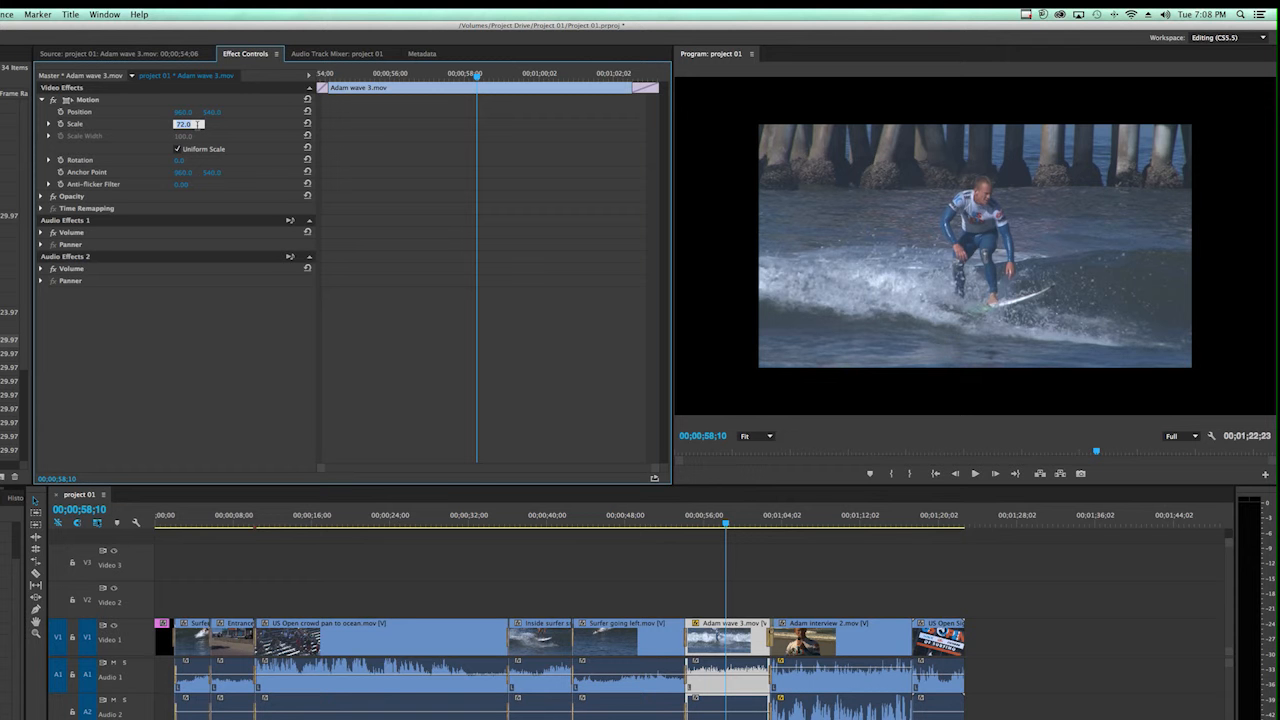
pyautogui.write('100')
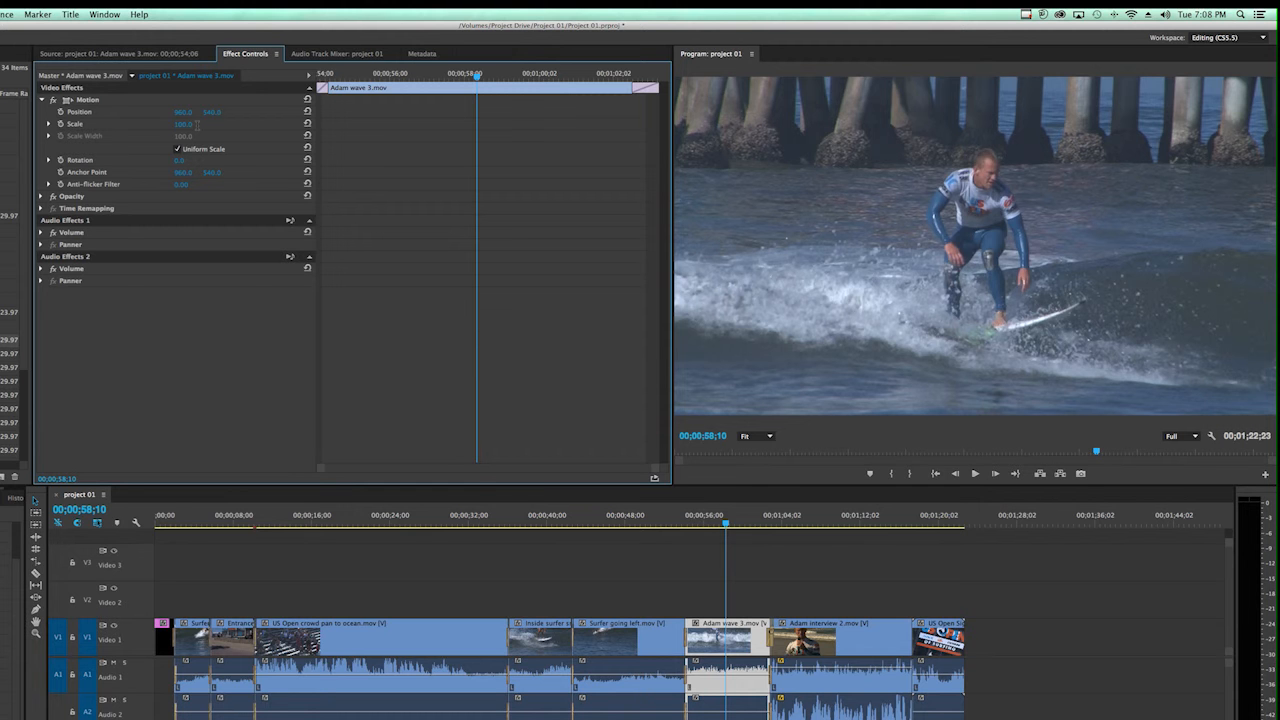
pyautogui.moveTo(68, 116)
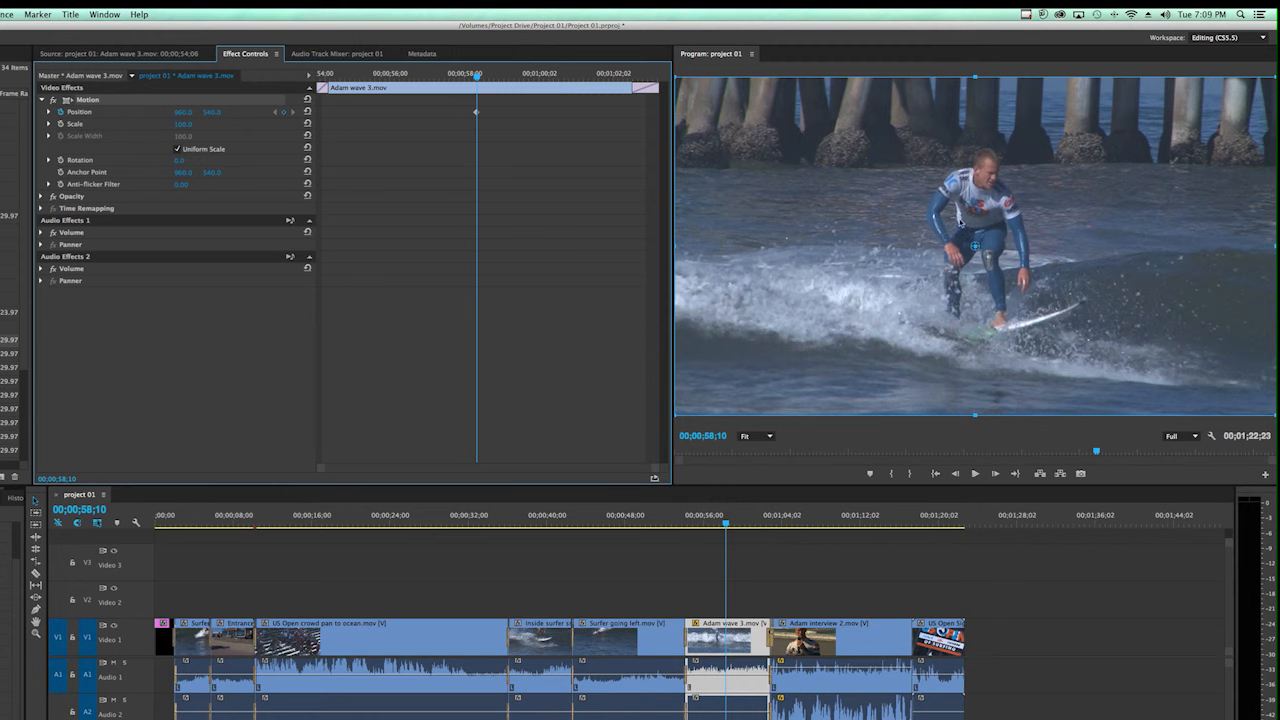
pyautogui.moveTo(822, 198)
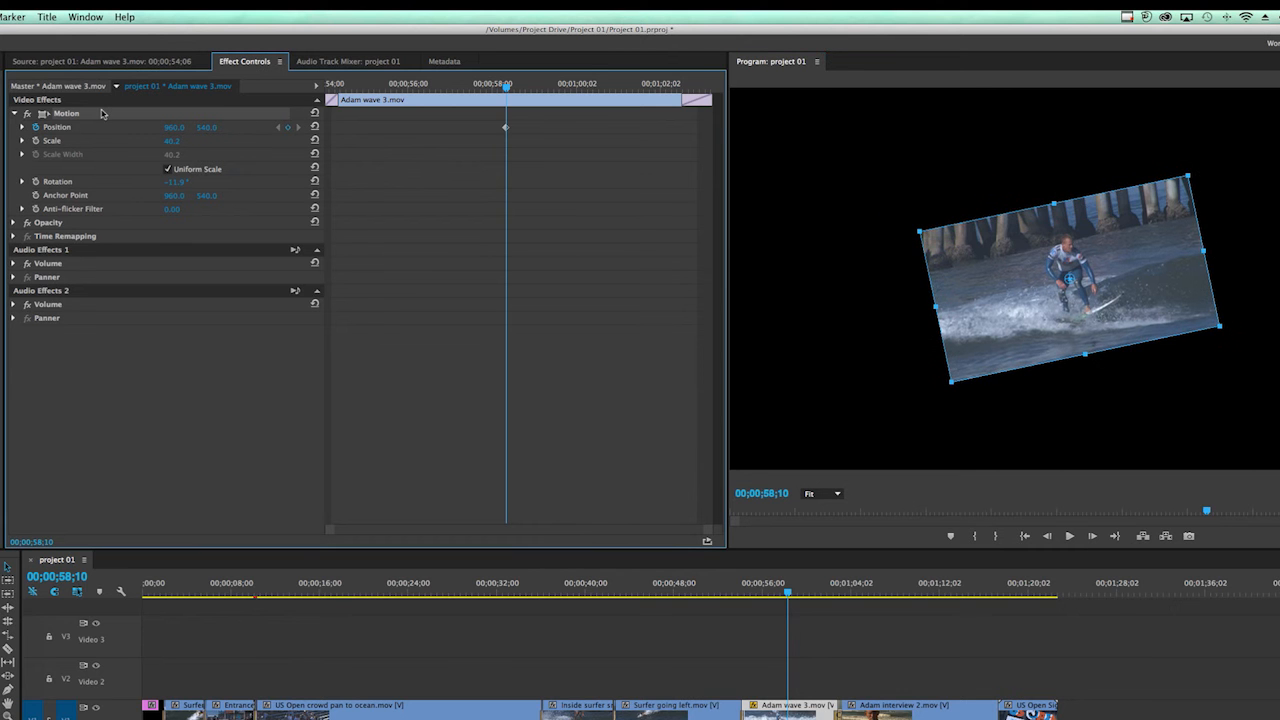
pyautogui.click(314, 112)
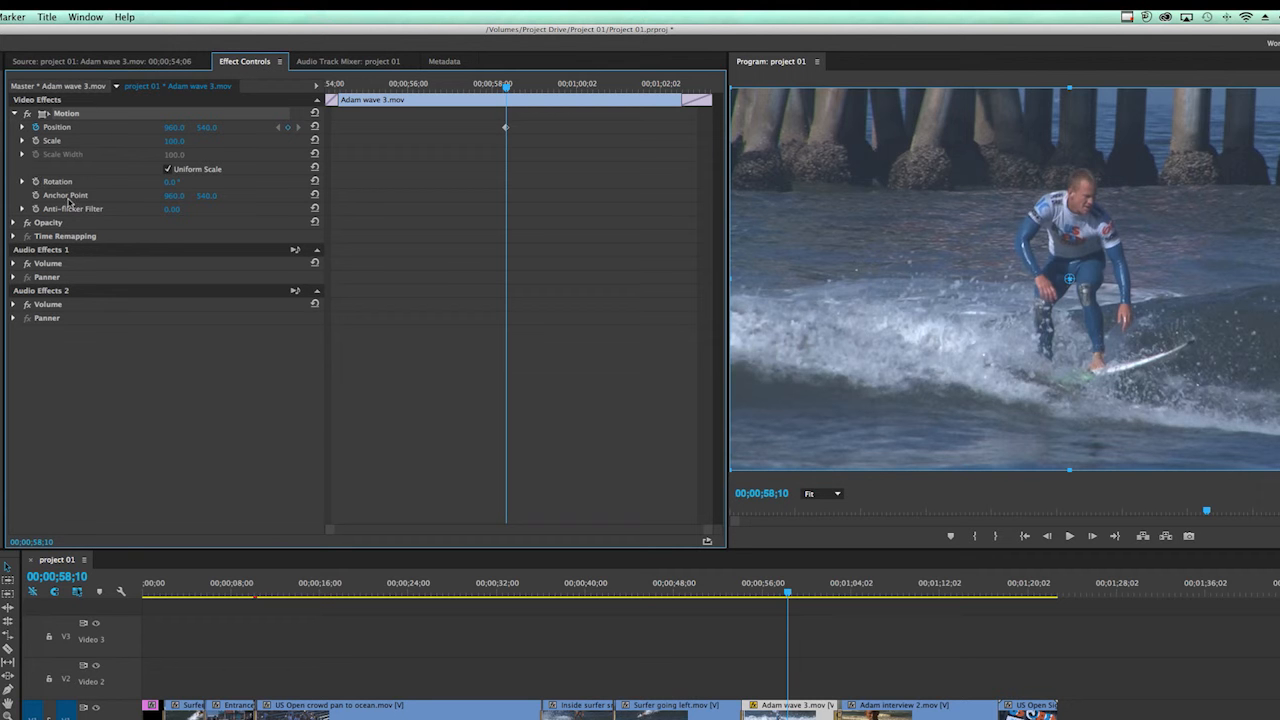
pyautogui.moveTo(100, 212)
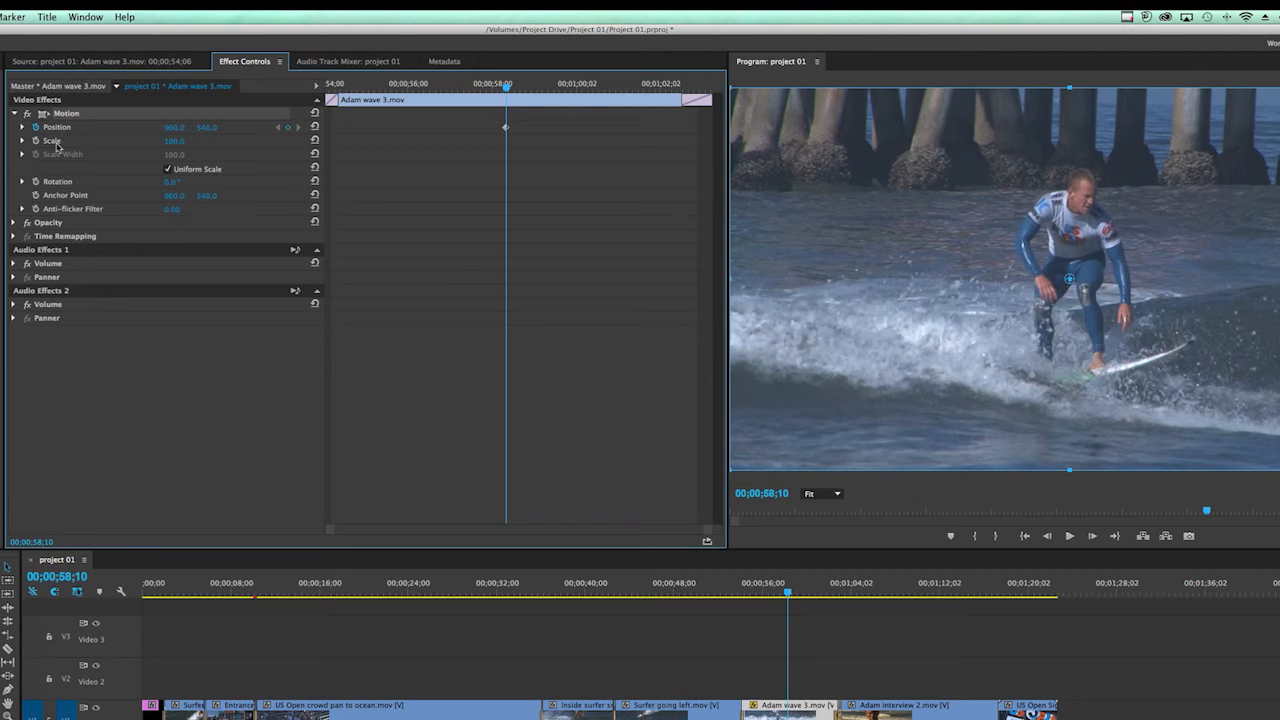
pyautogui.moveTo(92, 188)
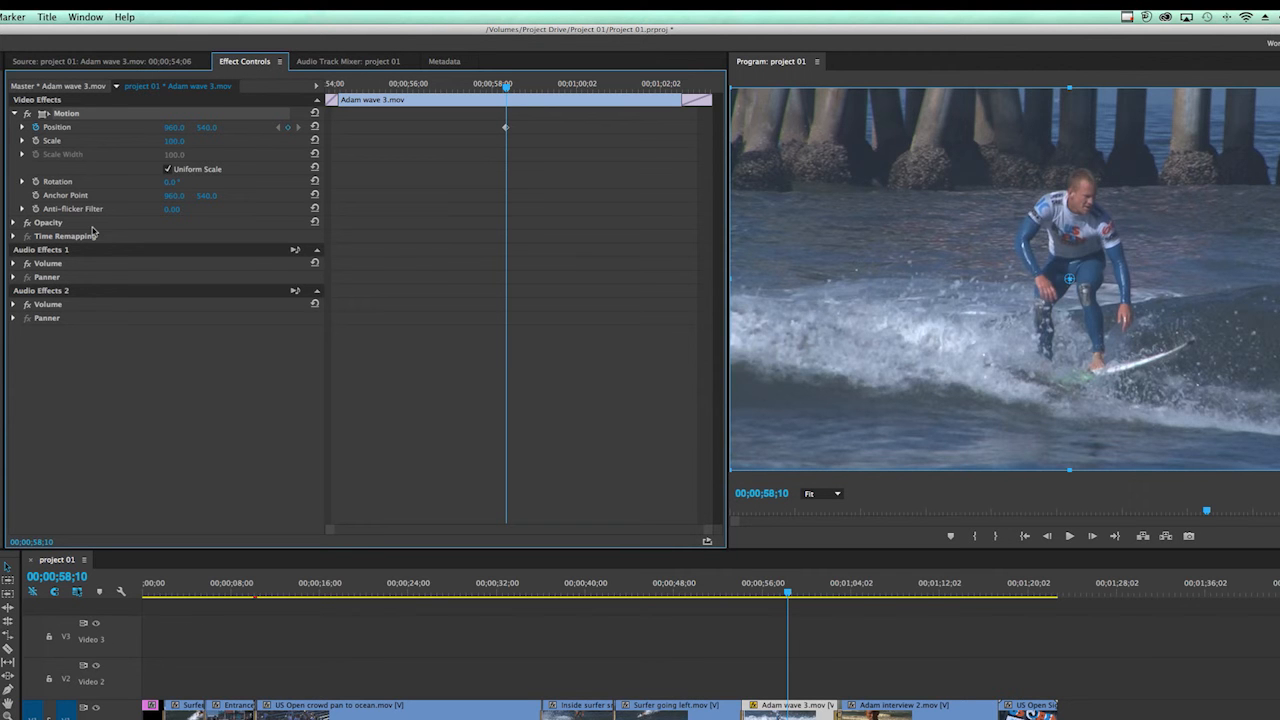
# Expand Opacity, nudge its value, then collapse the Opacity and Motion settings.
pyautogui.click(22, 222)
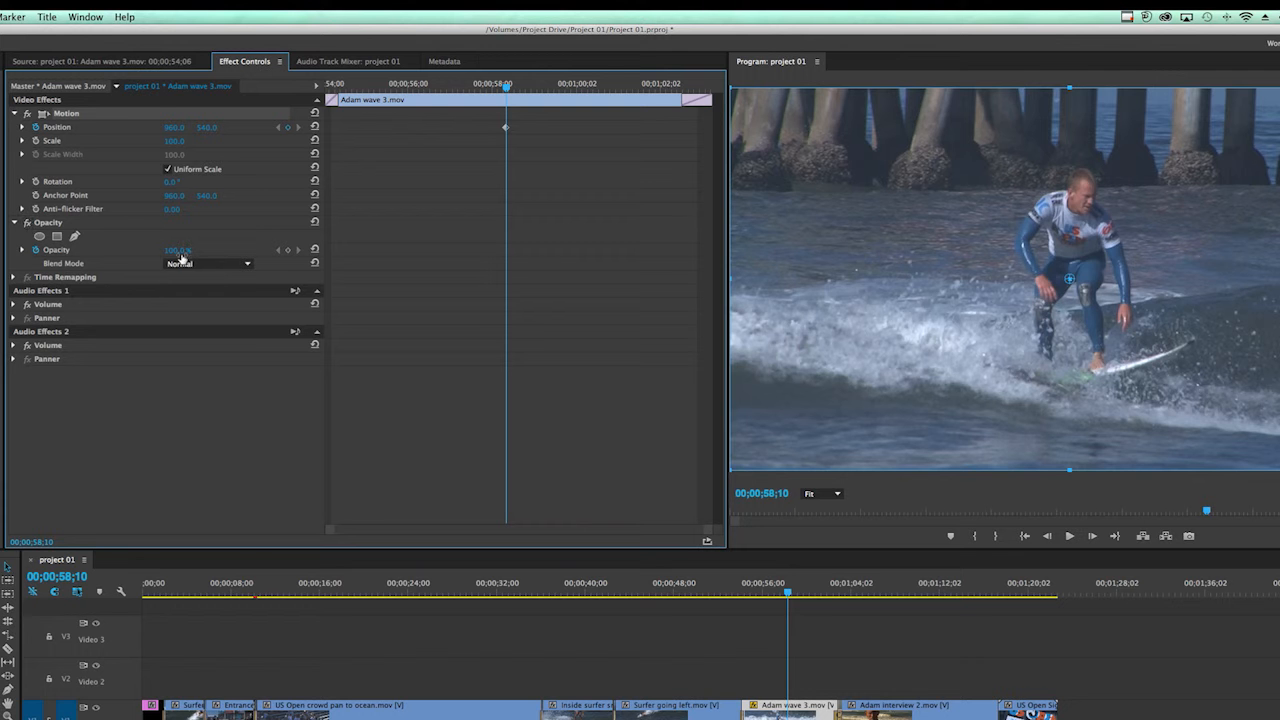
pyautogui.moveTo(178, 250); pyautogui.dragTo(170, 250)
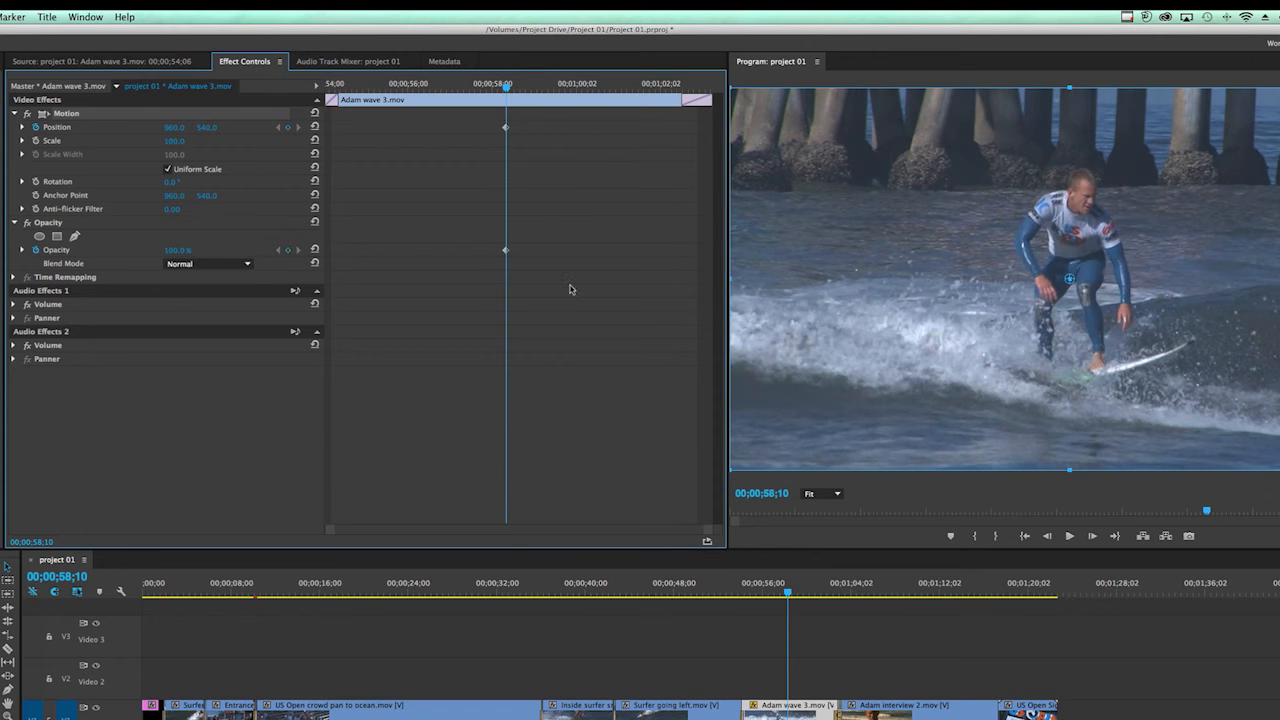
pyautogui.moveTo(934, 390)
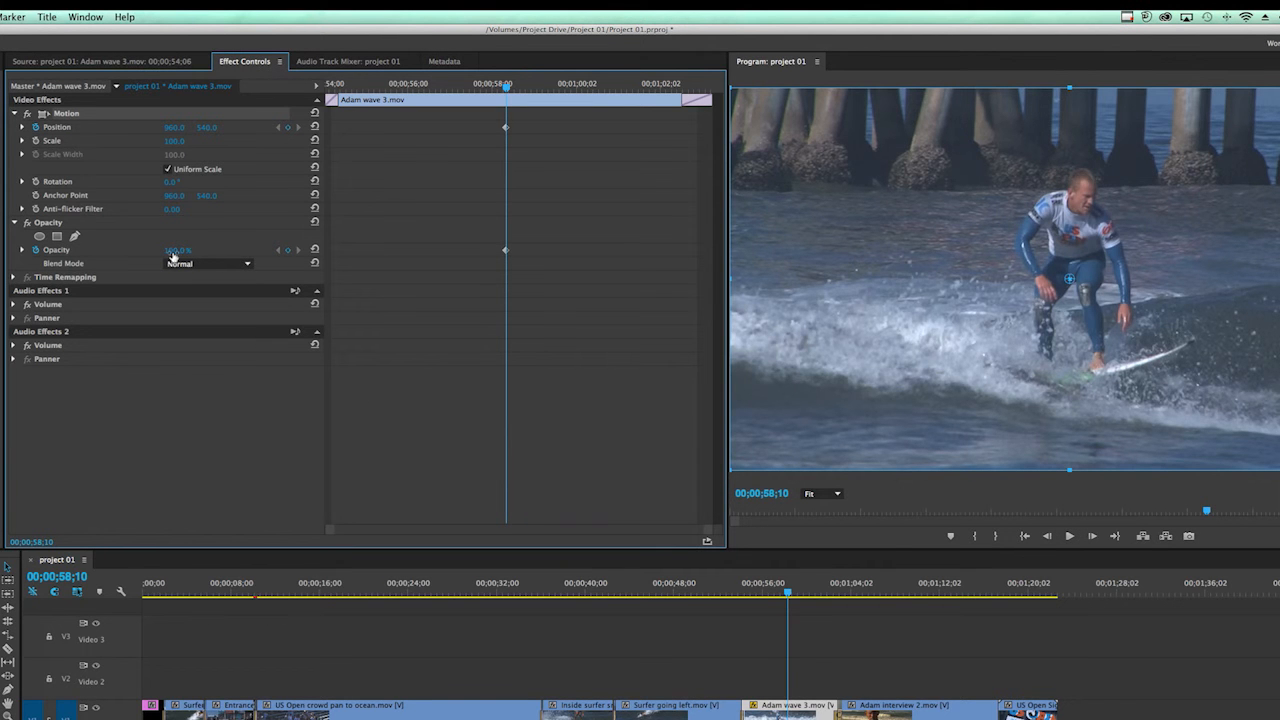
pyautogui.moveTo(180, 250); pyautogui.dragTo(176, 250)
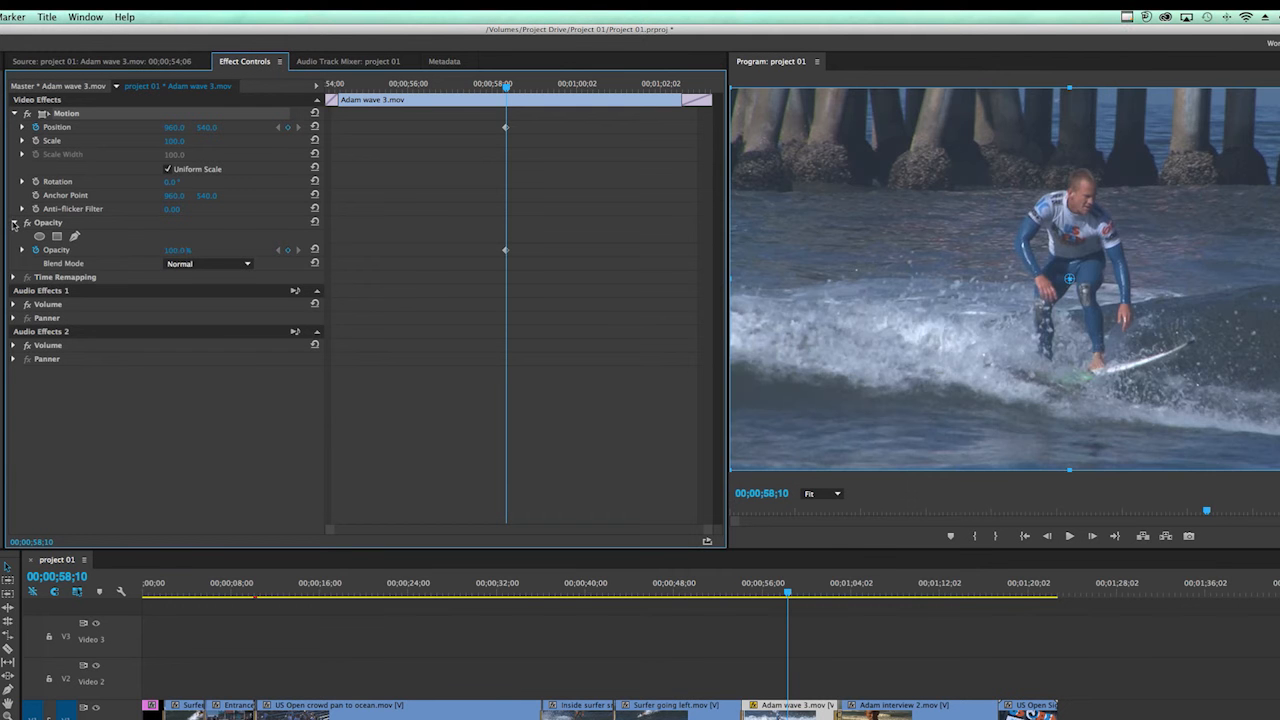
pyautogui.click(14, 112)
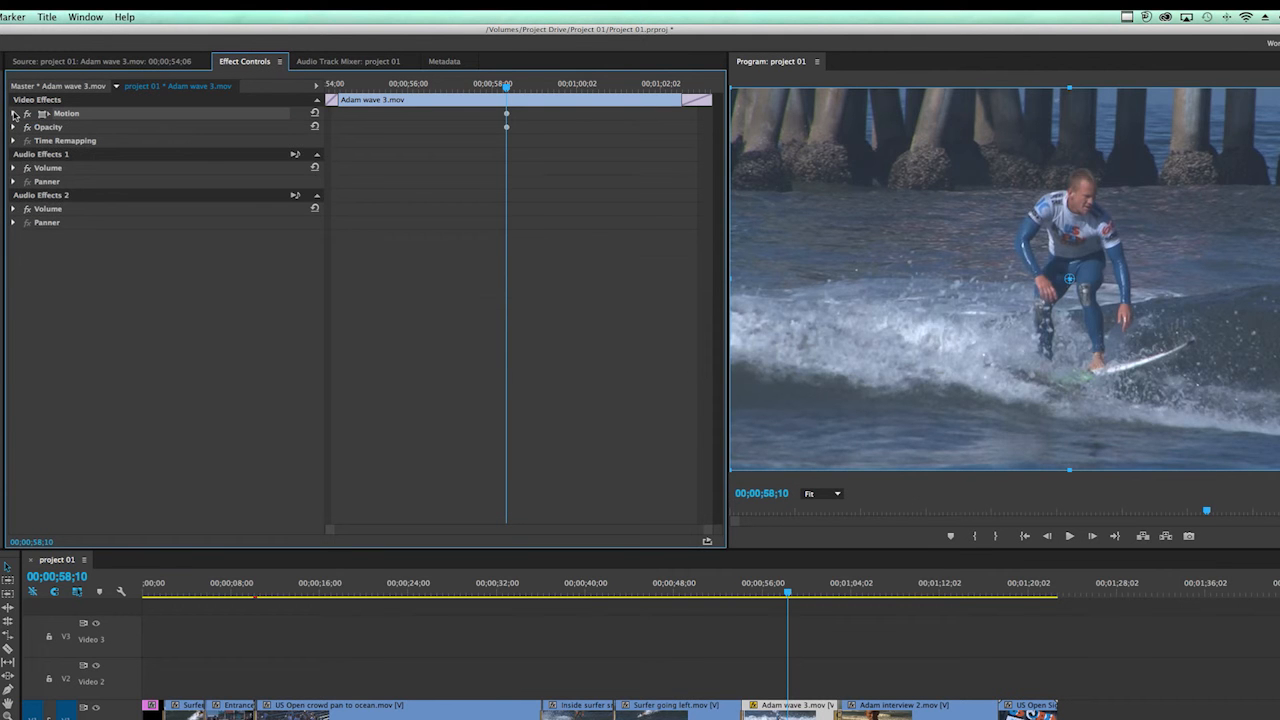
pyautogui.moveTo(32, 210)
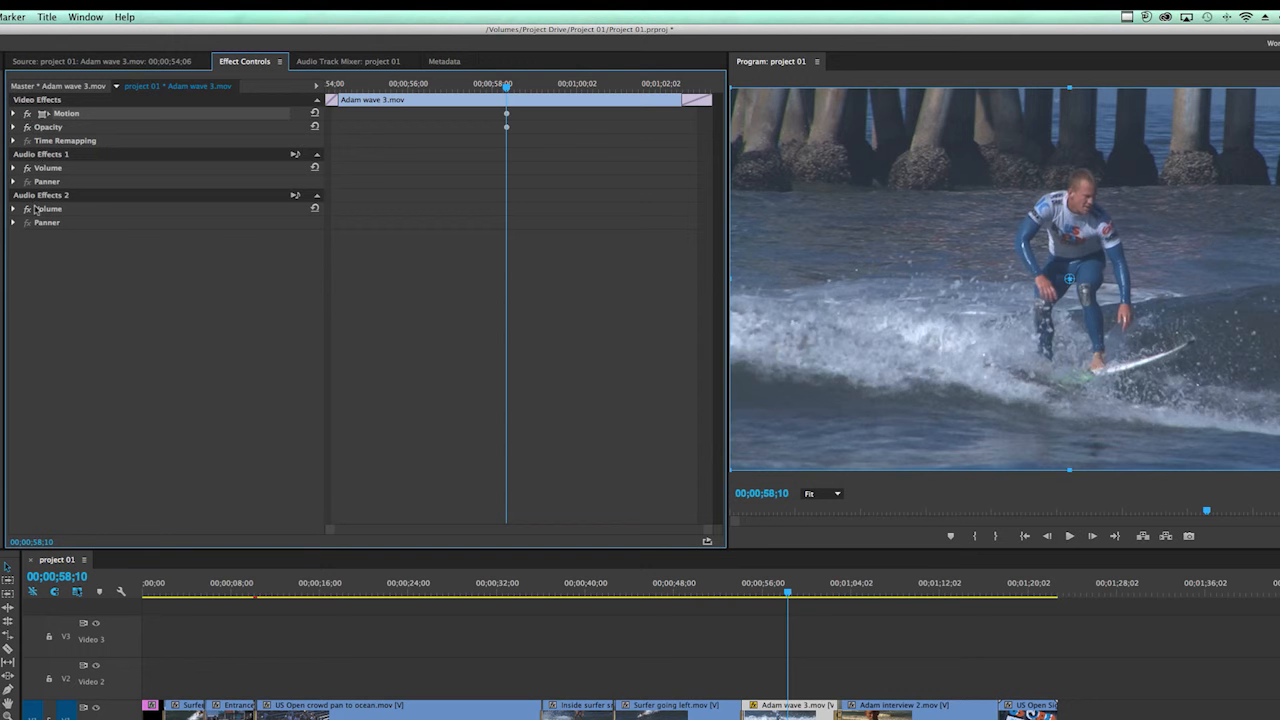
pyautogui.click(12, 168)
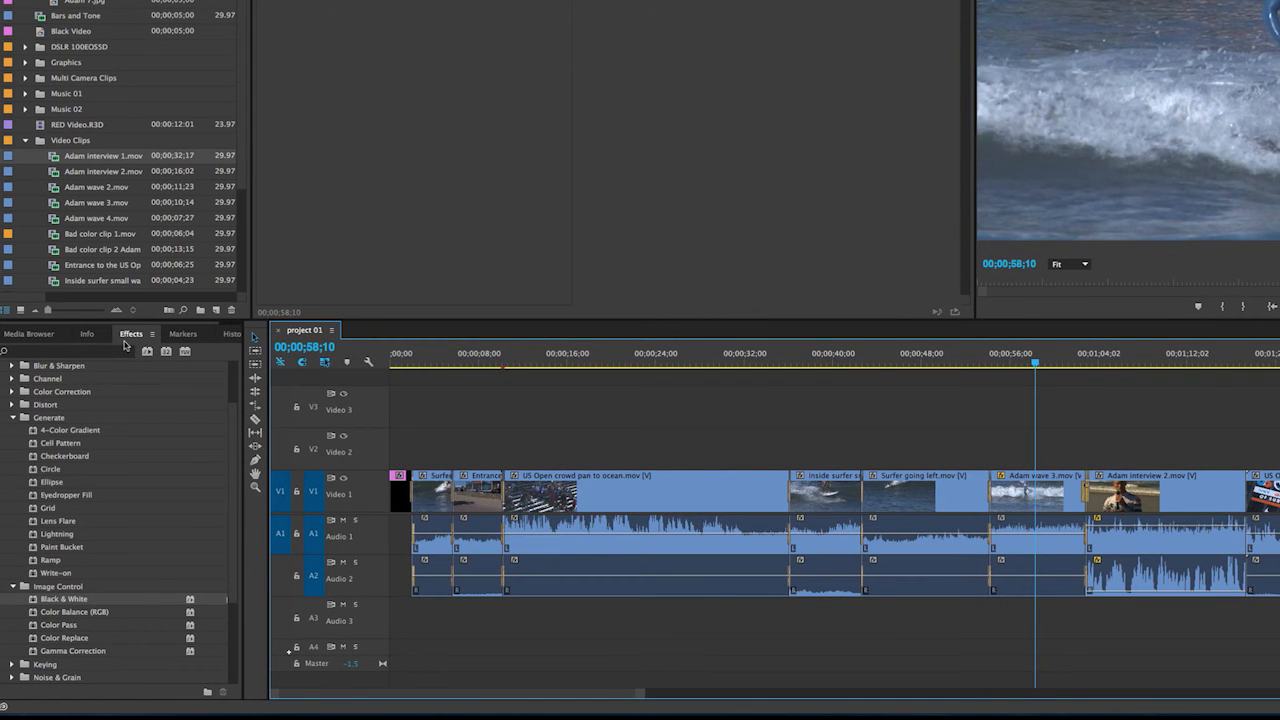
pyautogui.moveTo(96, 616)
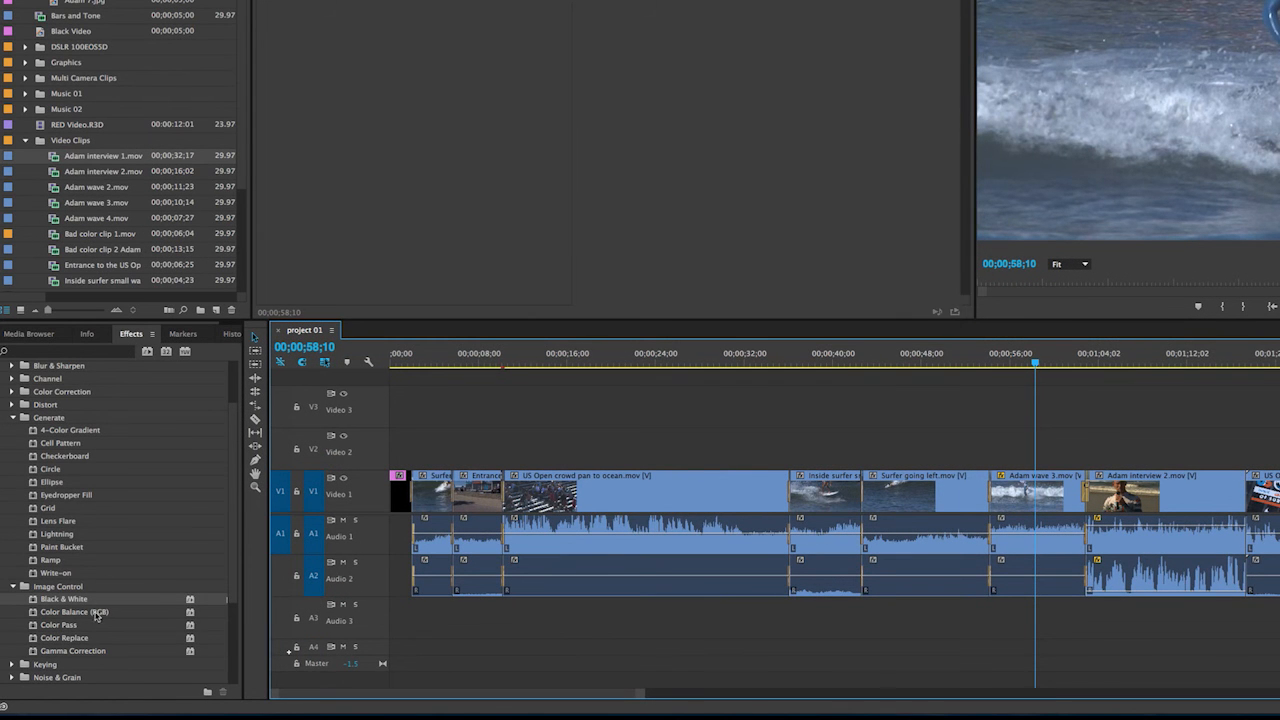
pyautogui.moveTo(84, 550)
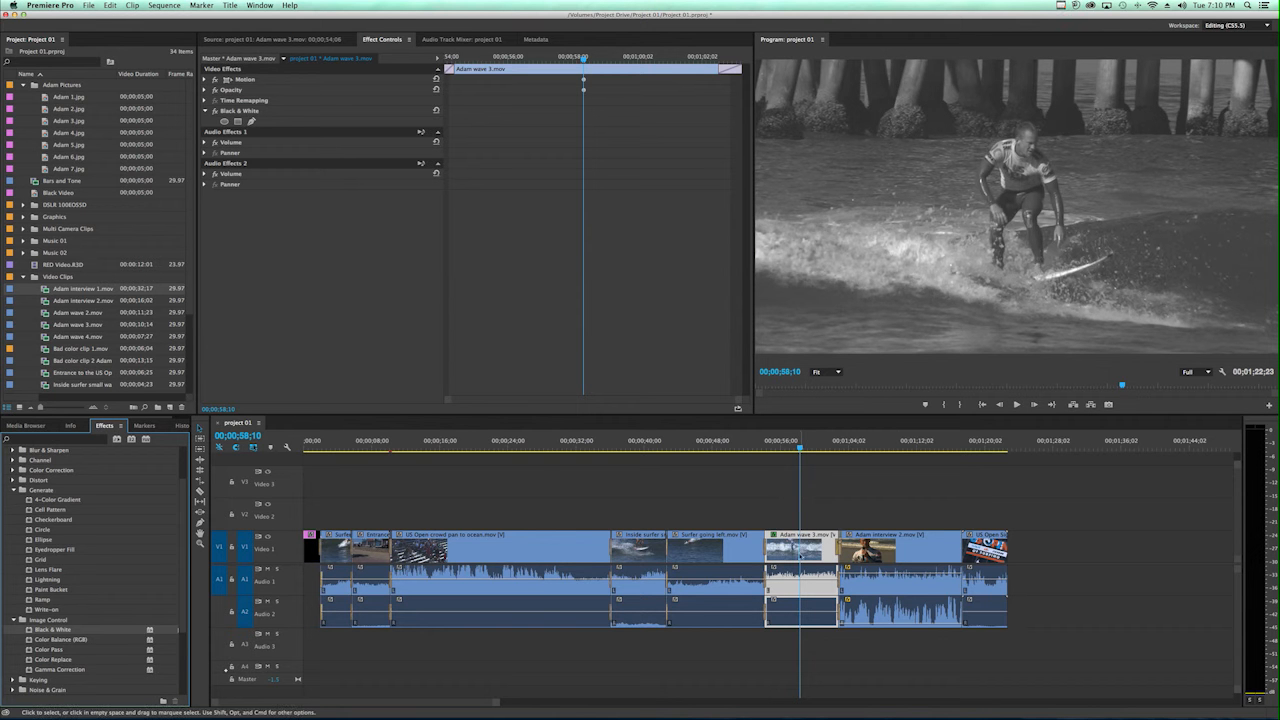
pyautogui.moveTo(944, 404)
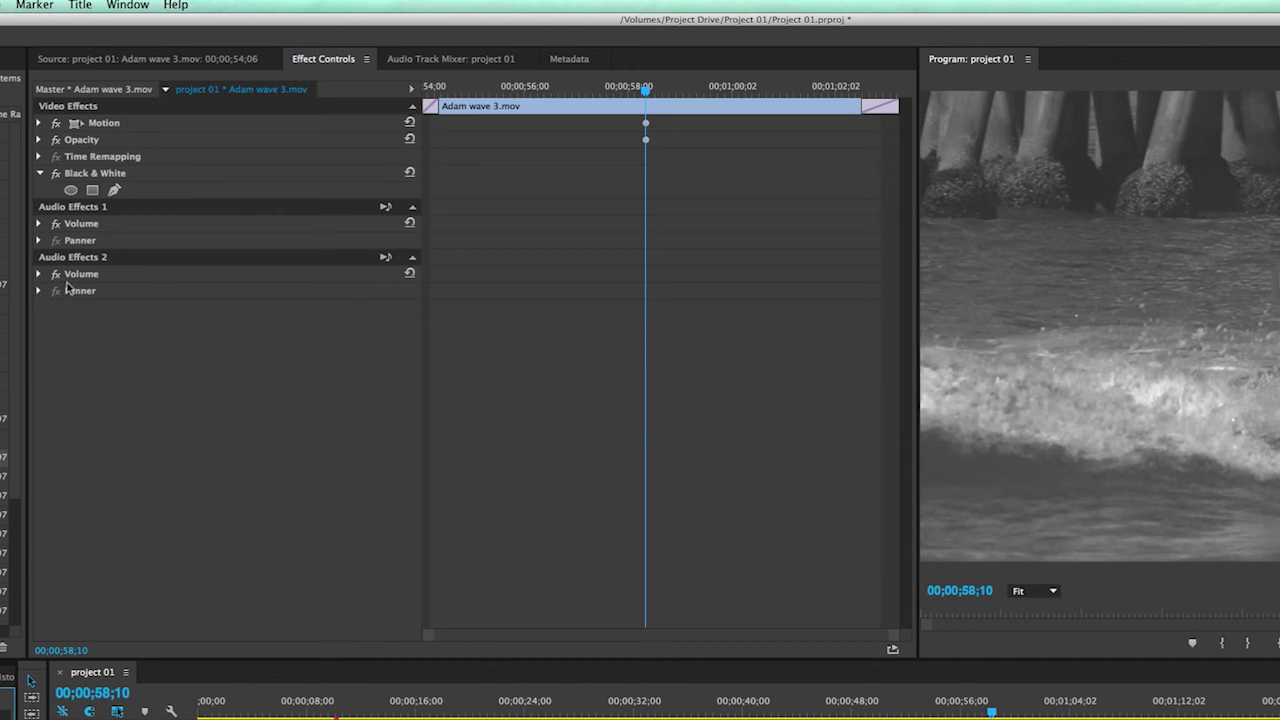
pyautogui.moveTo(190, 178)
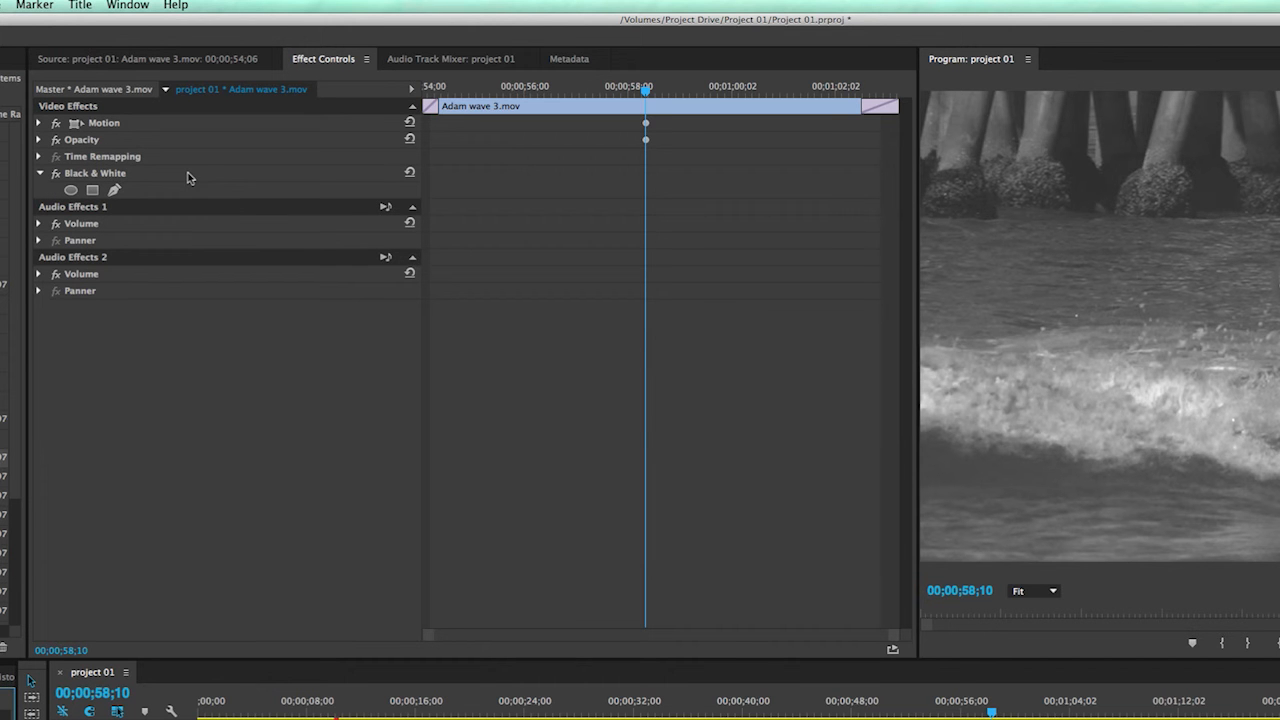
pyautogui.moveTo(114, 188)
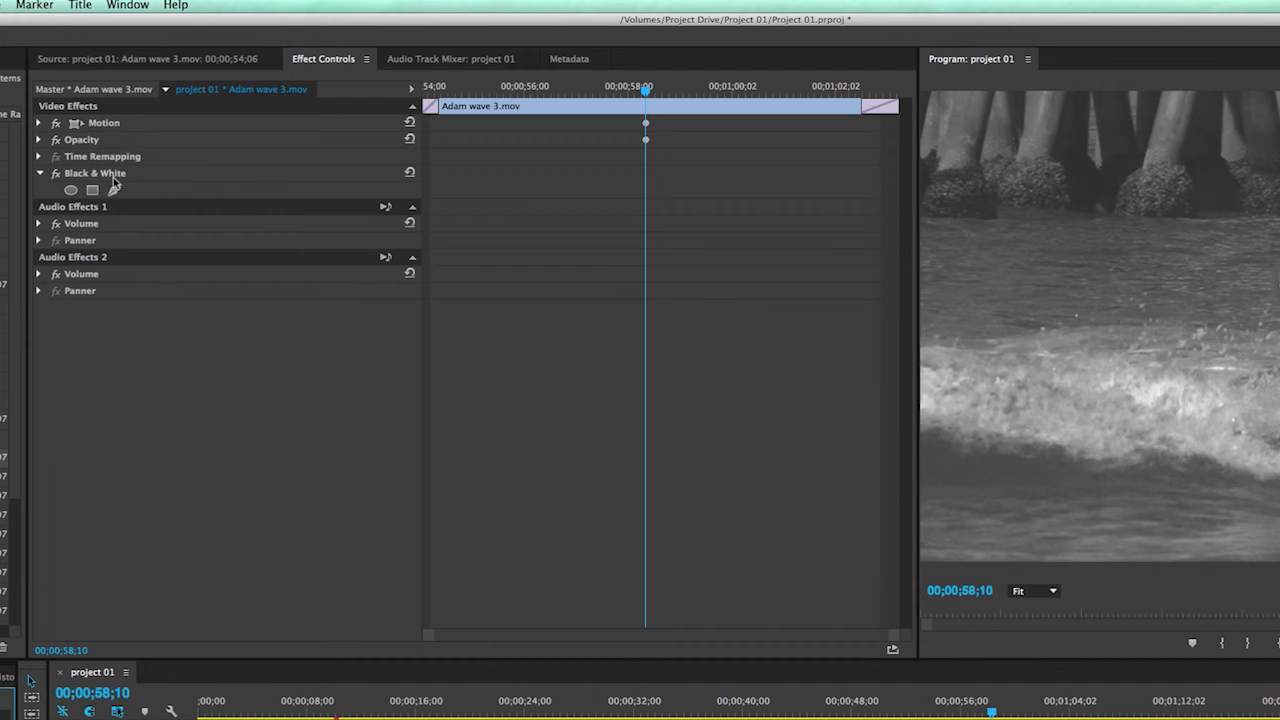
pyautogui.moveTo(156, 180)
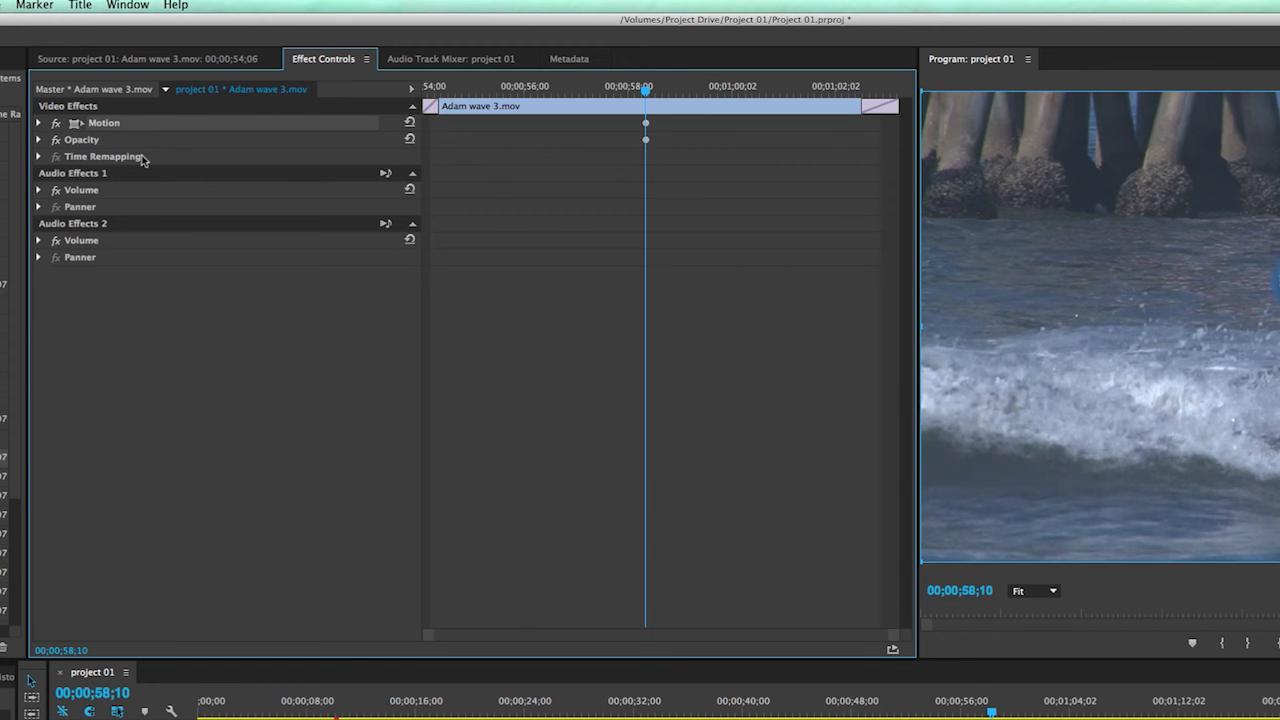
pyautogui.moveTo(138, 128)
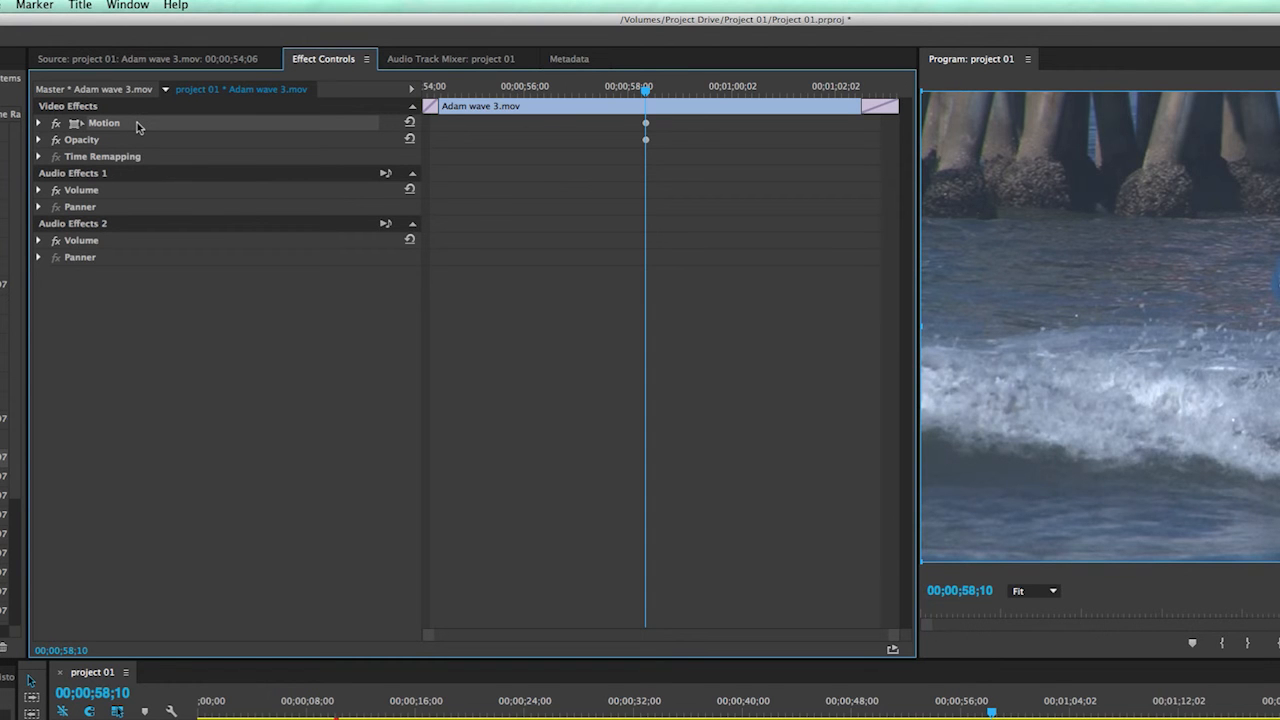
pyautogui.moveTo(214, 304)
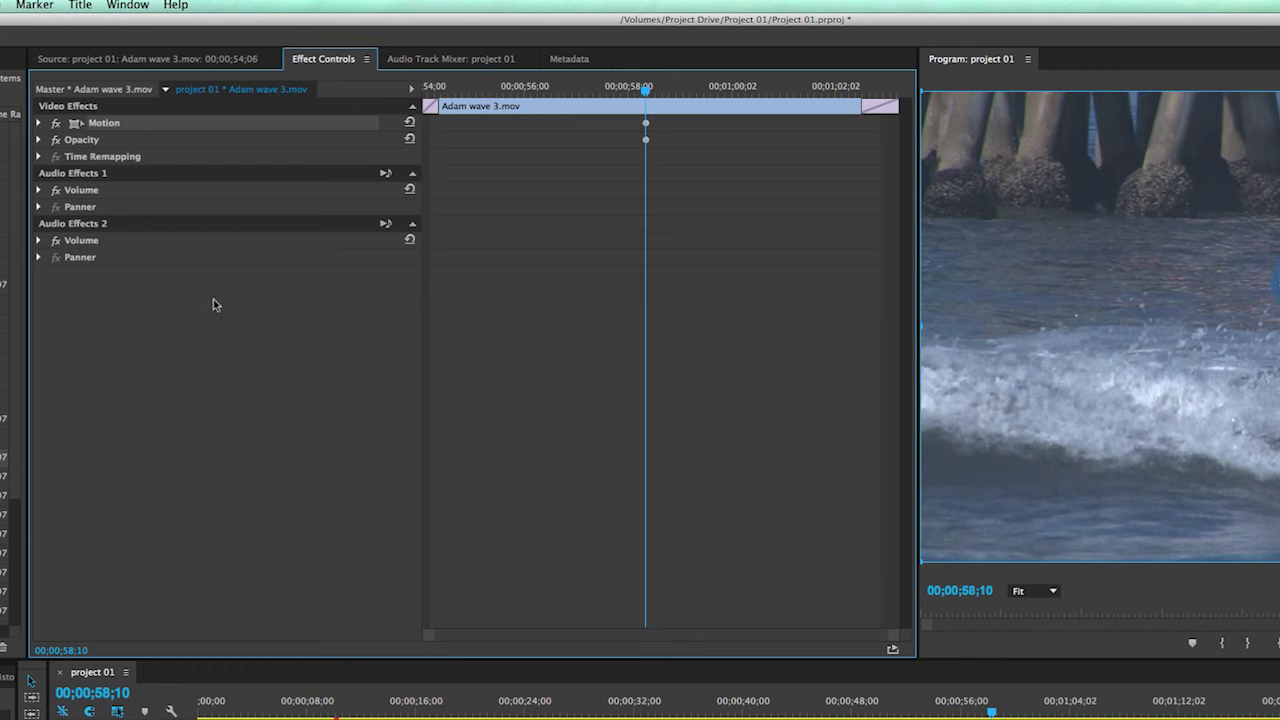
pyautogui.moveTo(164, 374)
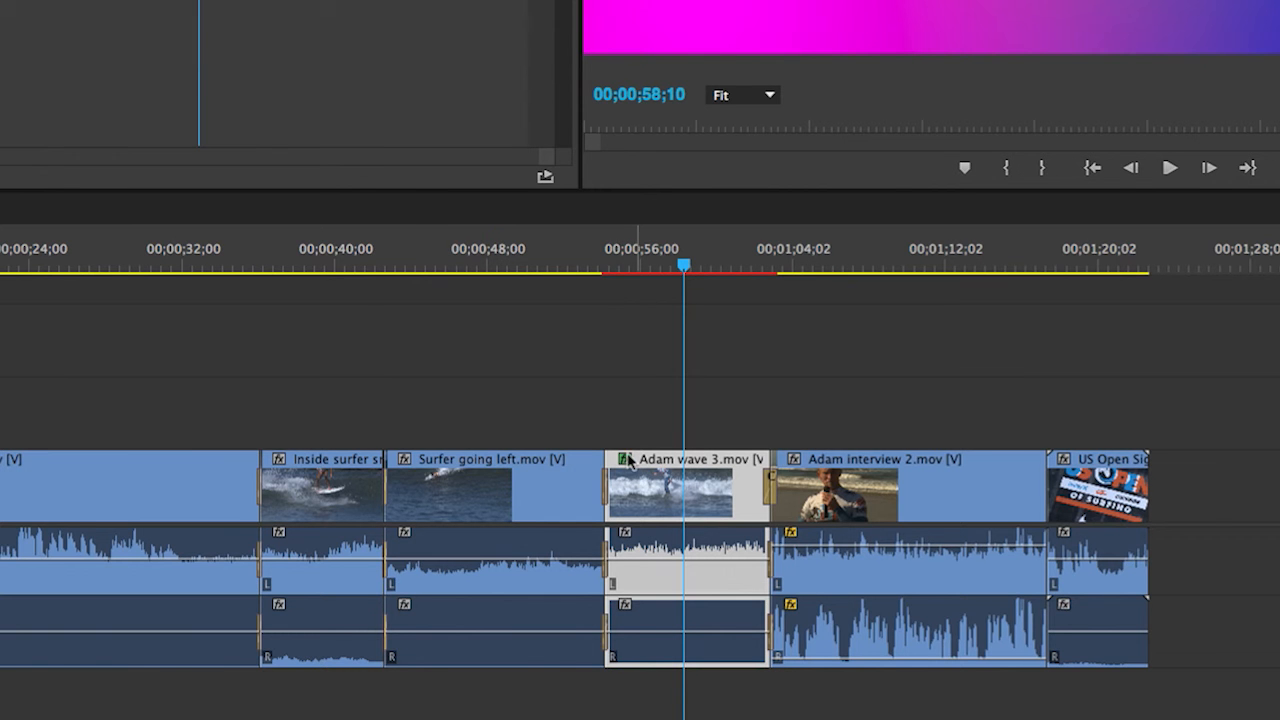
pyautogui.moveTo(640, 468)
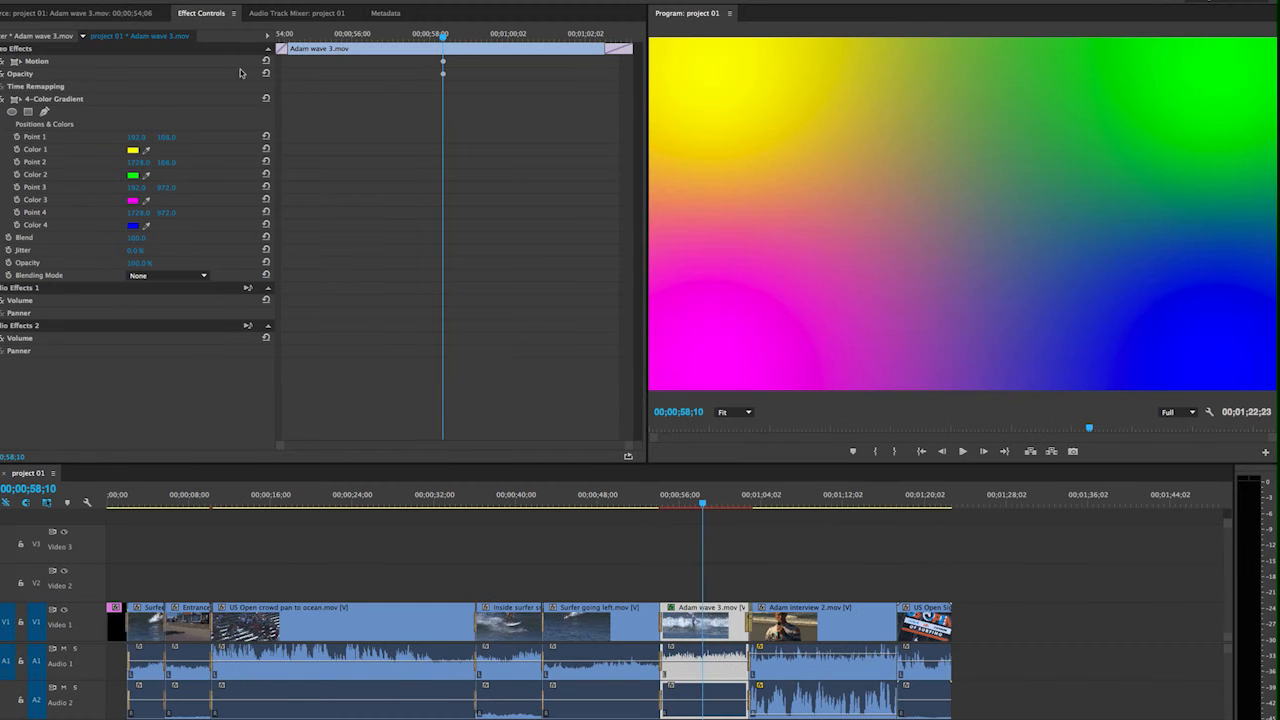
pyautogui.moveTo(64, 156)
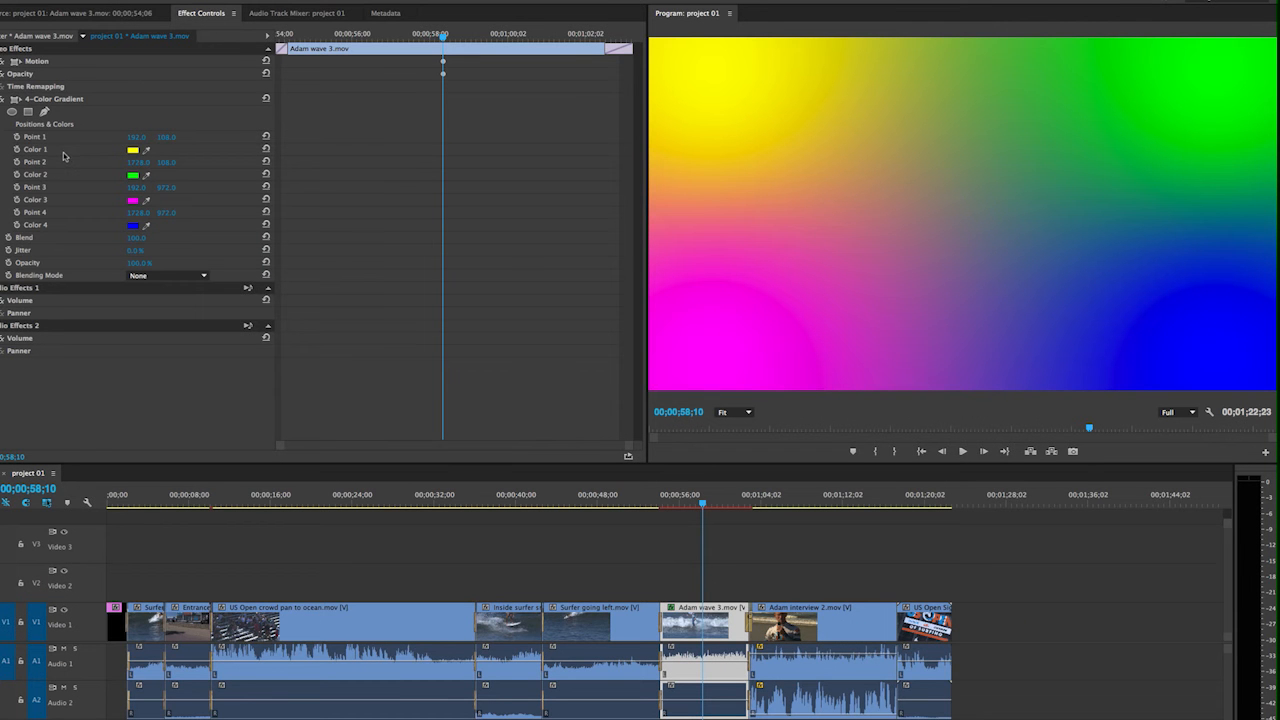
pyautogui.moveTo(112, 136)
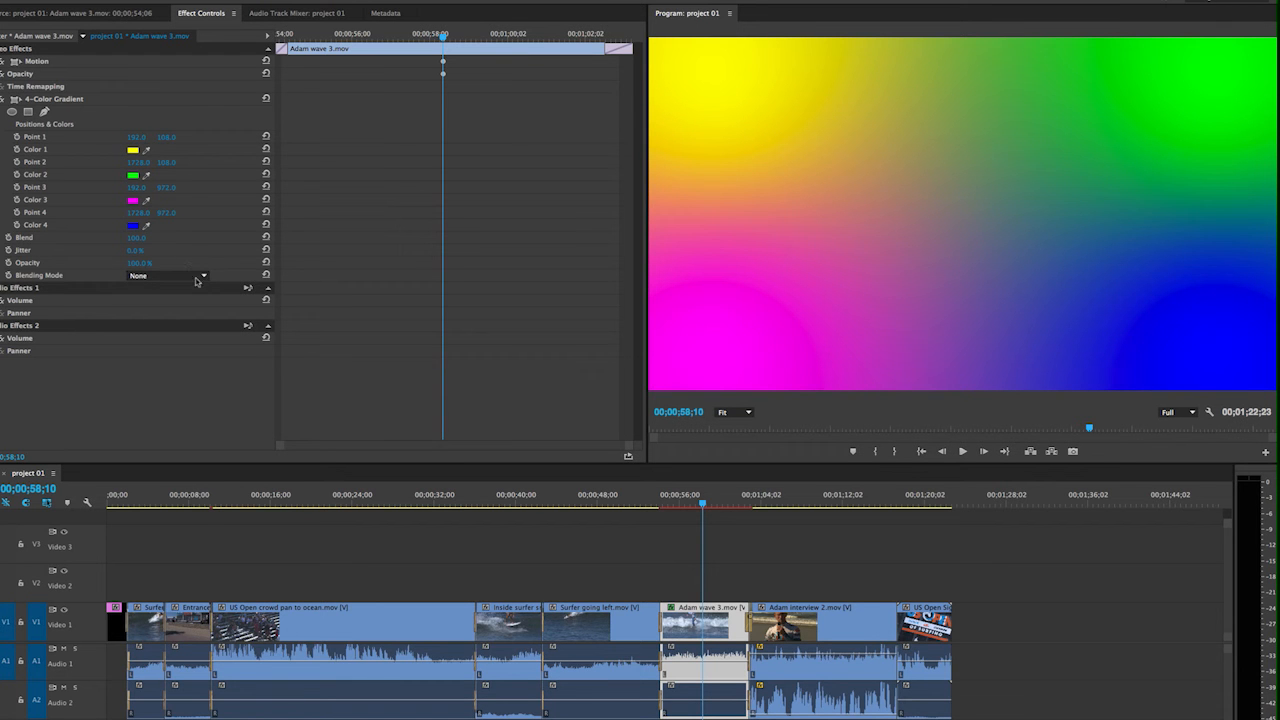
# Set the 4-Color Gradient's Blending Mode to Overlay.
pyautogui.click(168, 276)
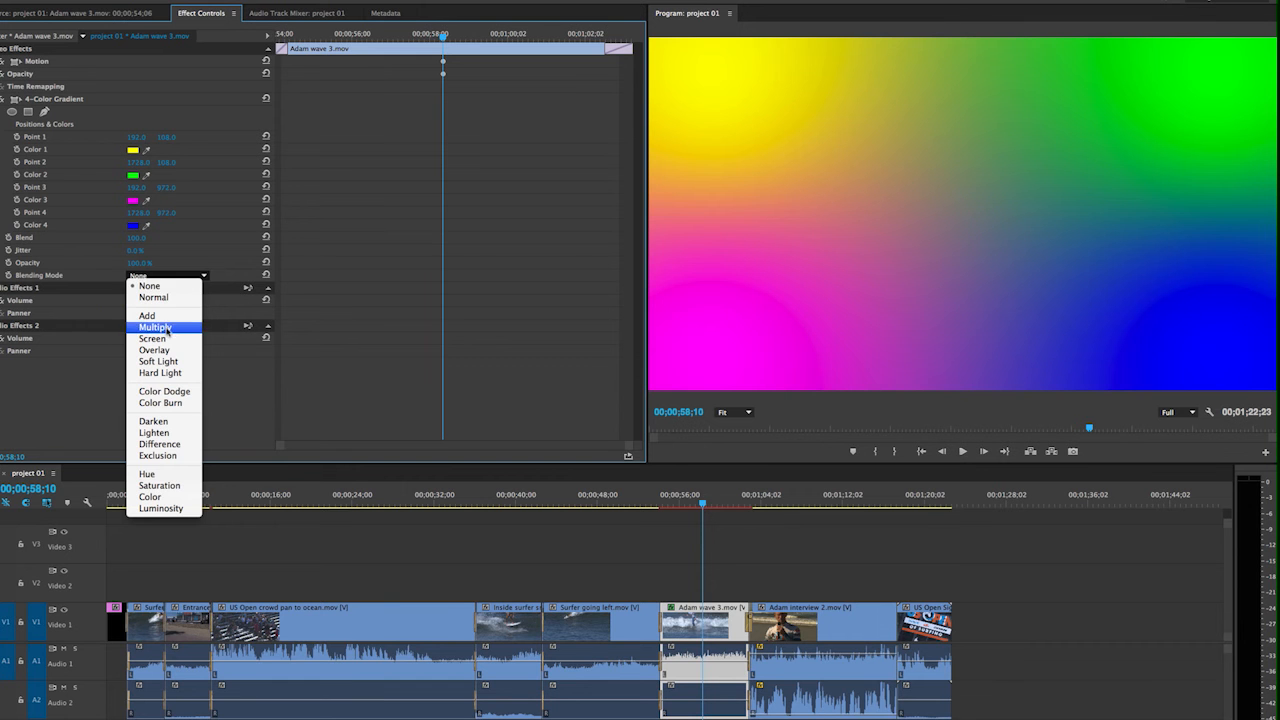
pyautogui.click(154, 350)
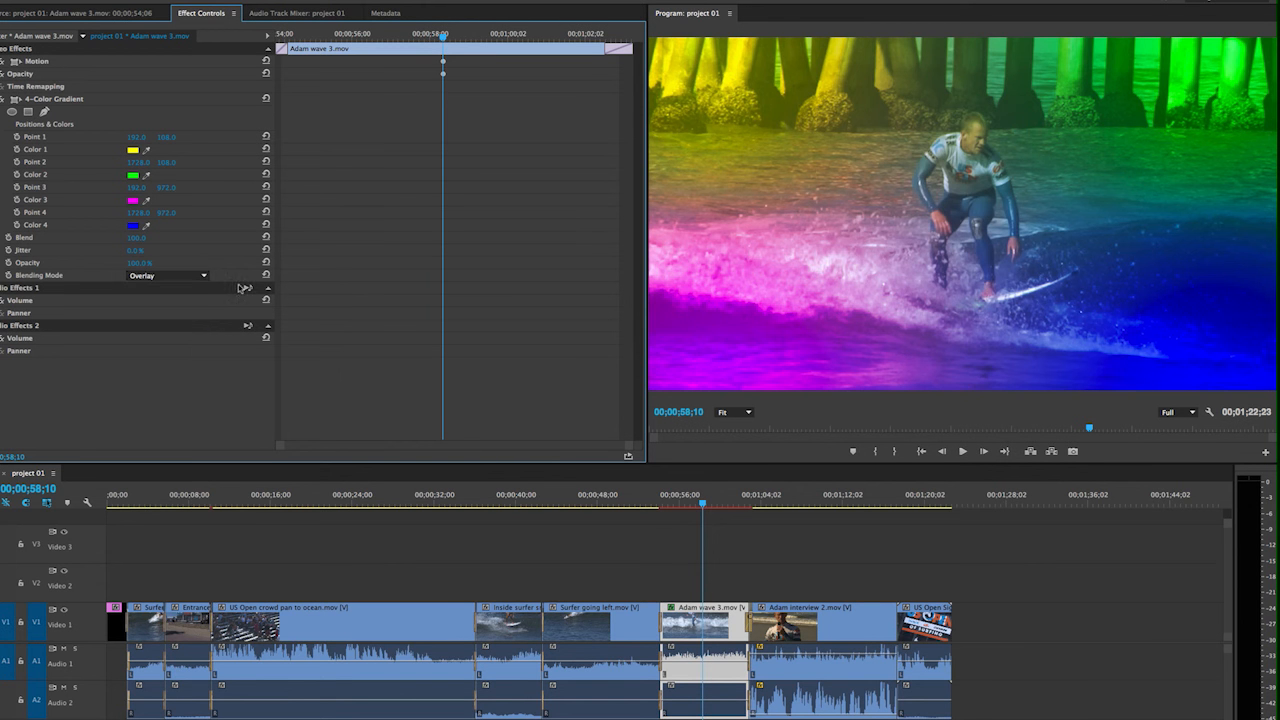
pyautogui.click(168, 276)
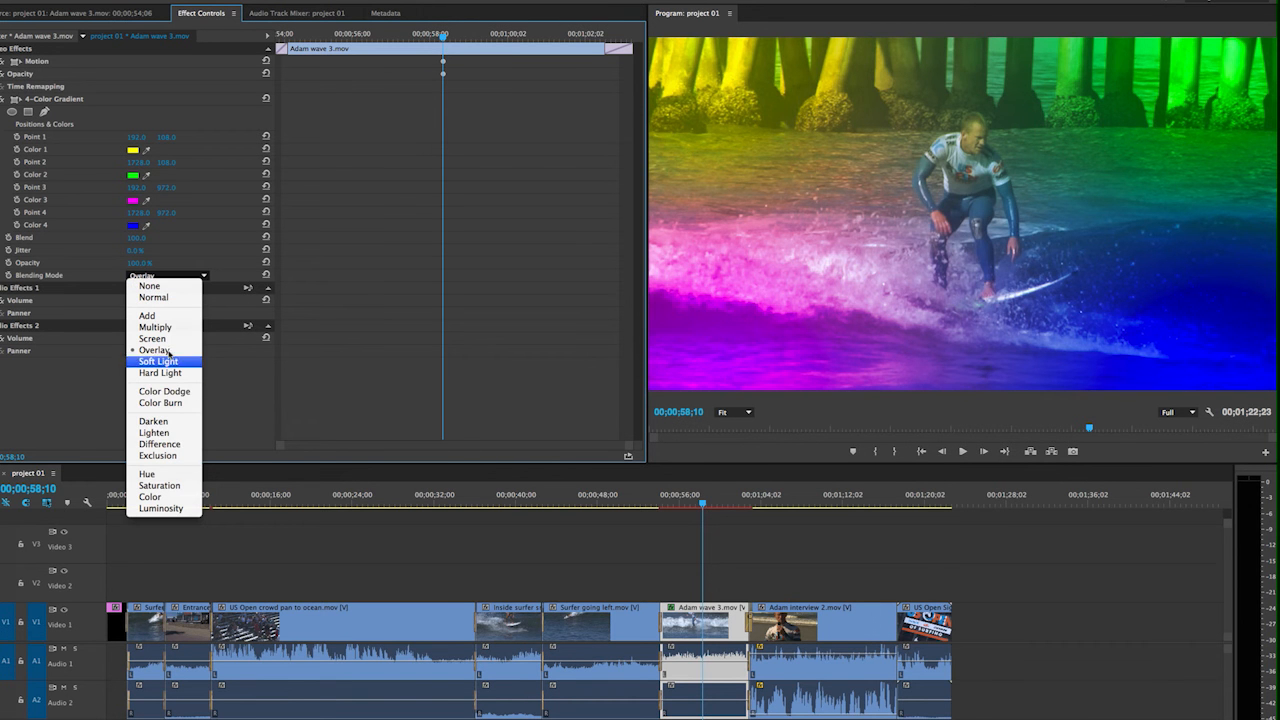
pyautogui.click(154, 348)
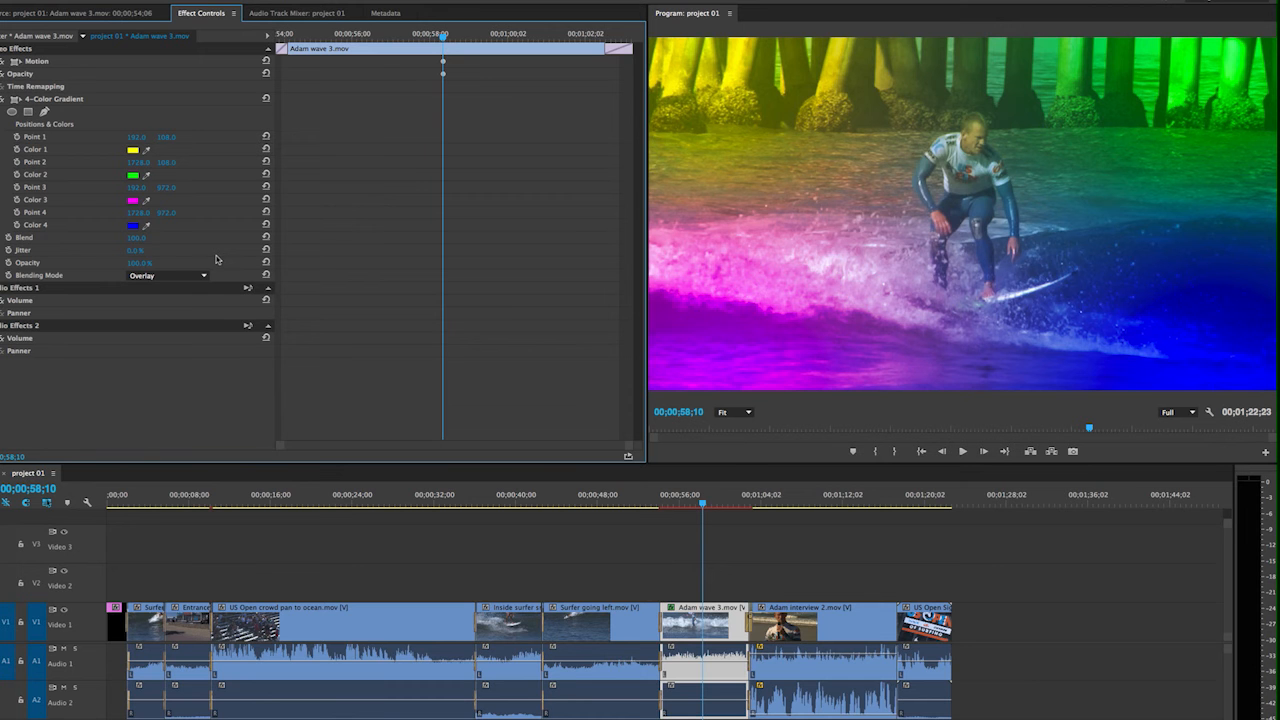
pyautogui.moveTo(210, 266)
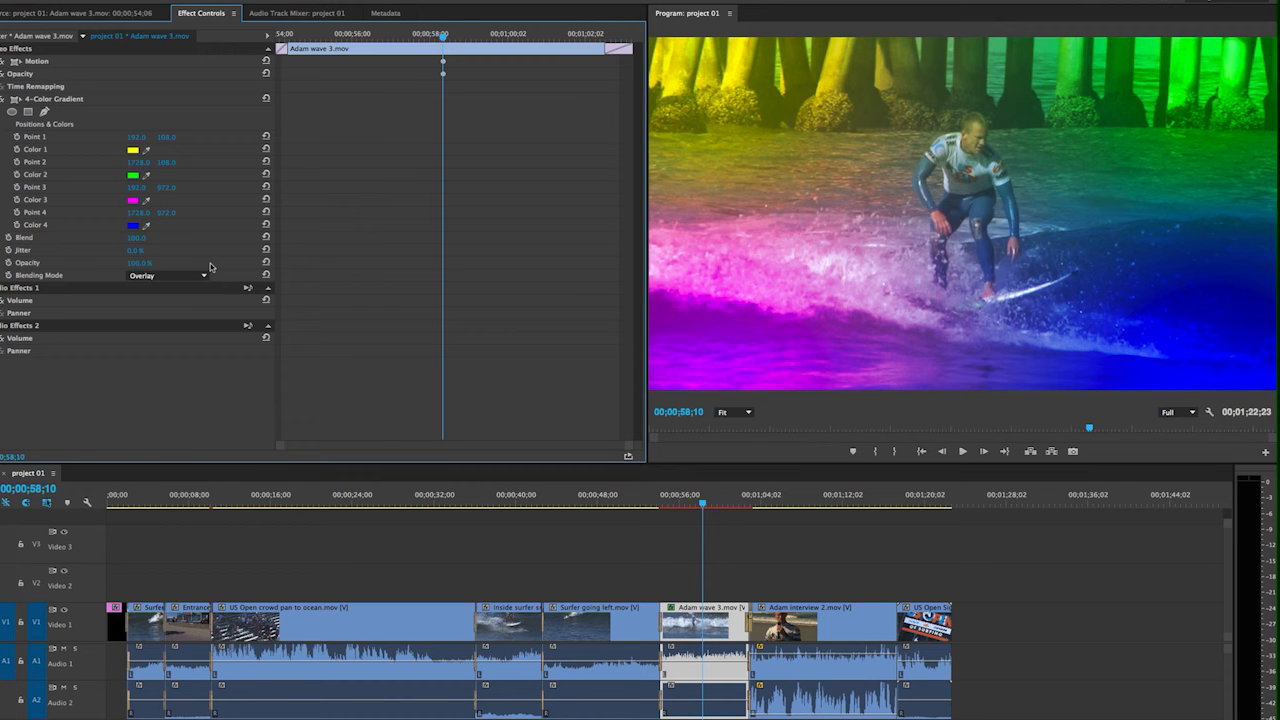
pyautogui.moveTo(204, 216)
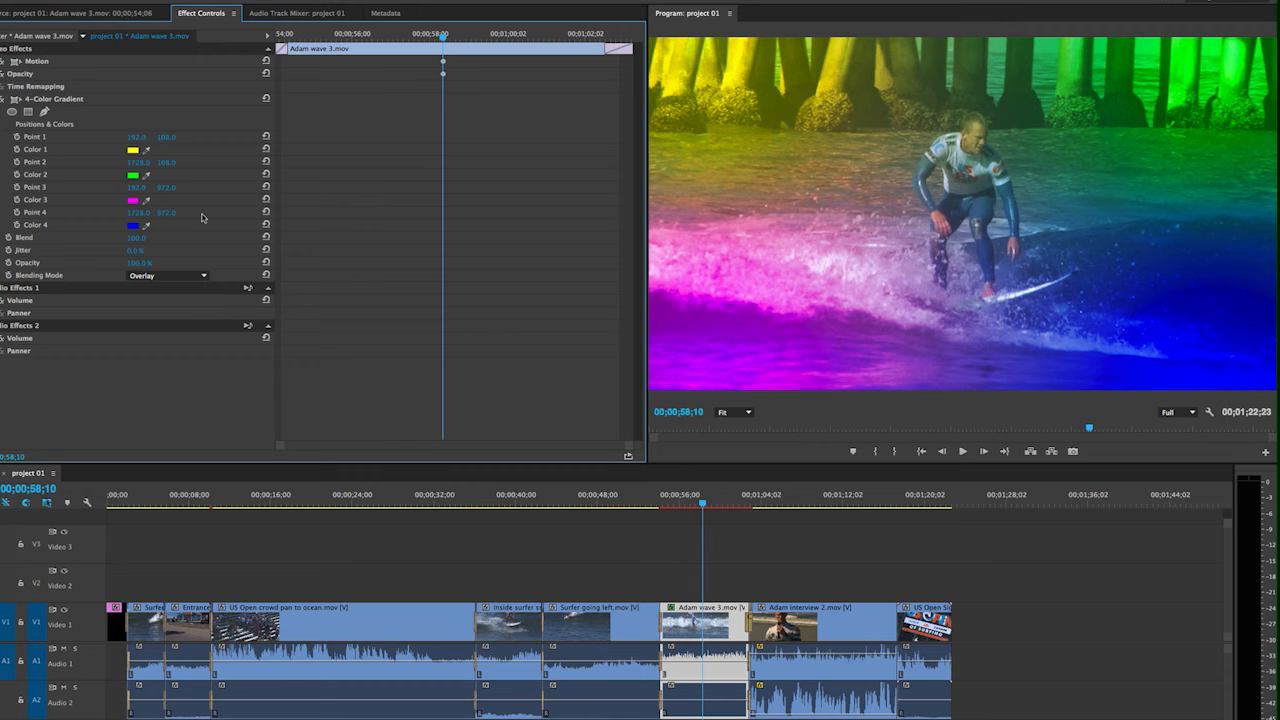
pyautogui.moveTo(136, 110)
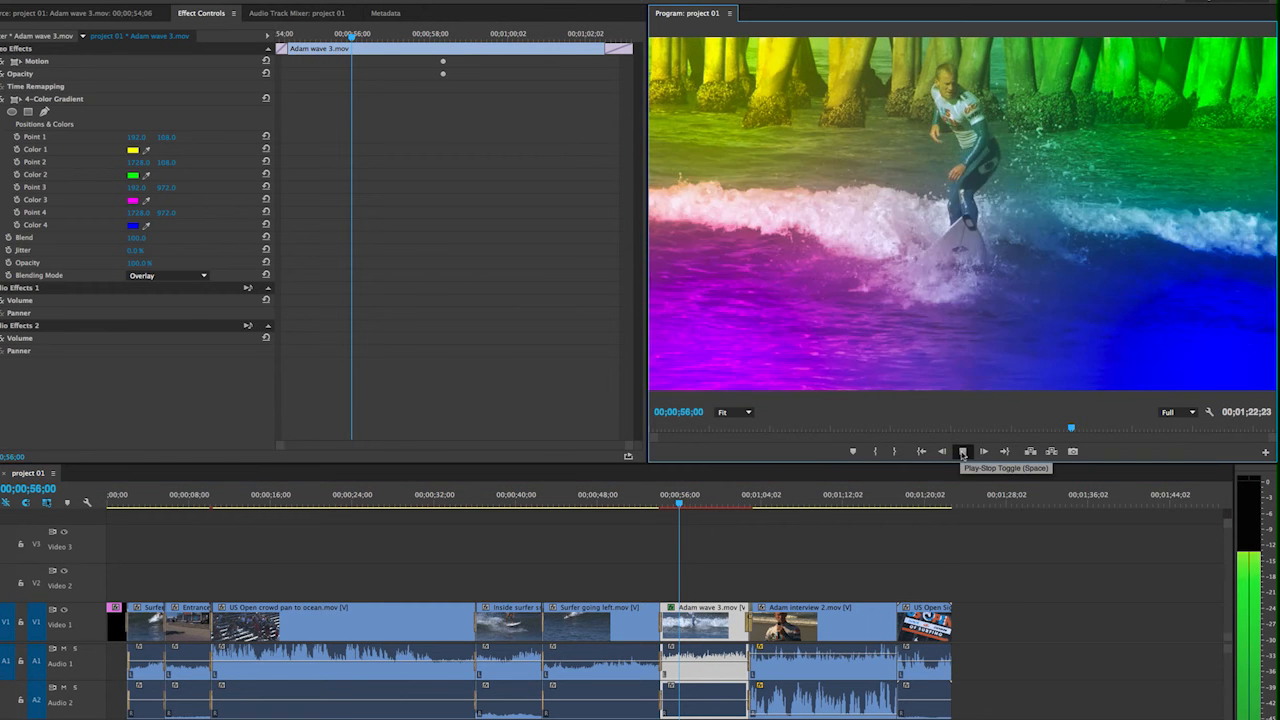
pyautogui.click(962, 452)
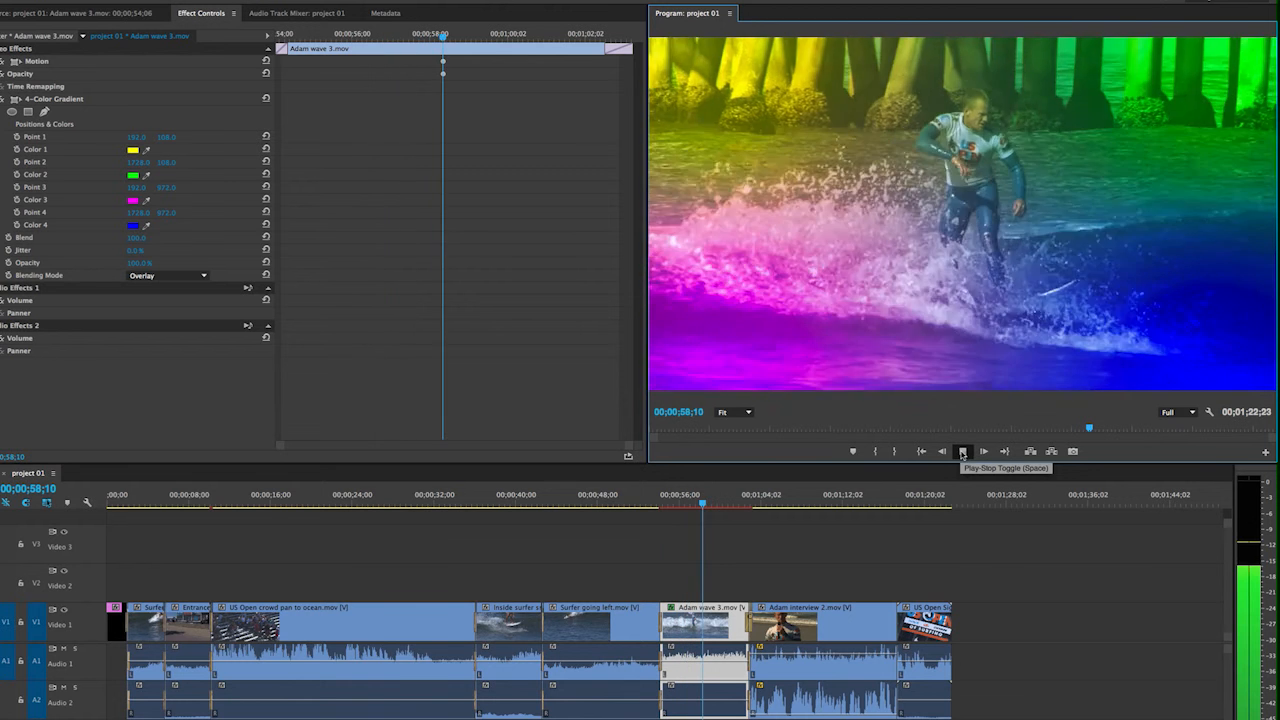
pyautogui.click(962, 452)
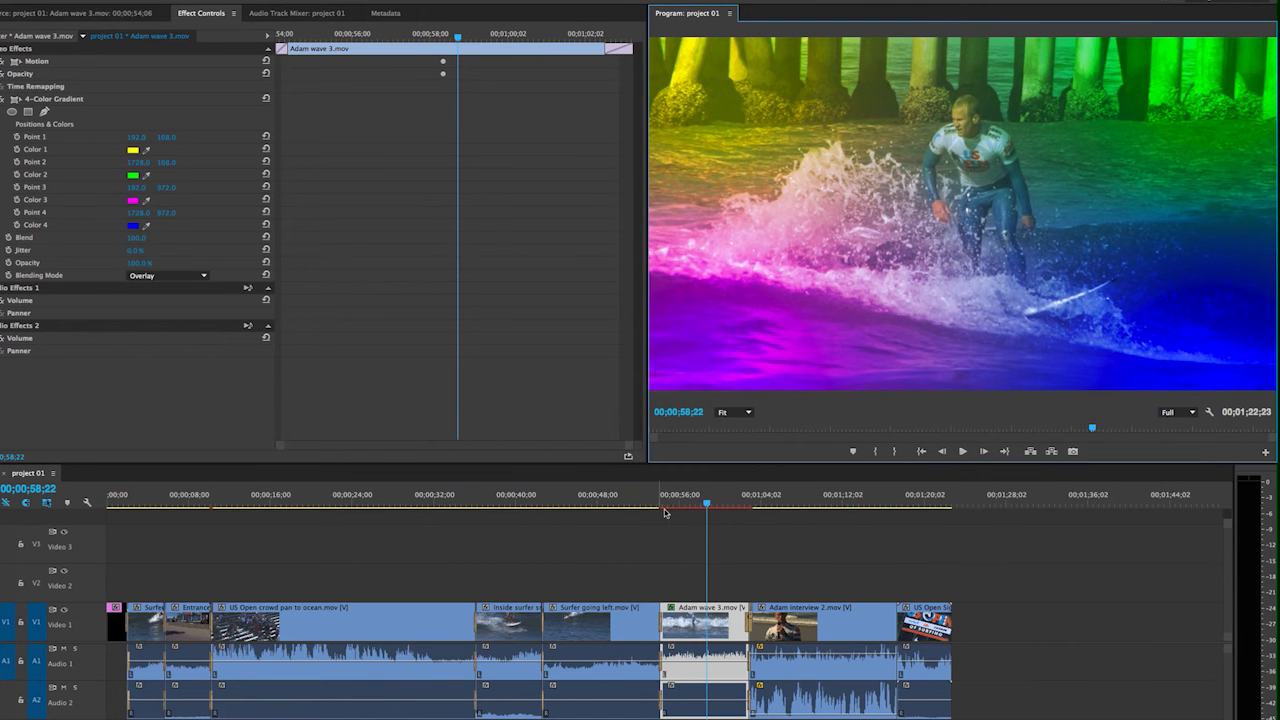
pyautogui.moveTo(720, 512)
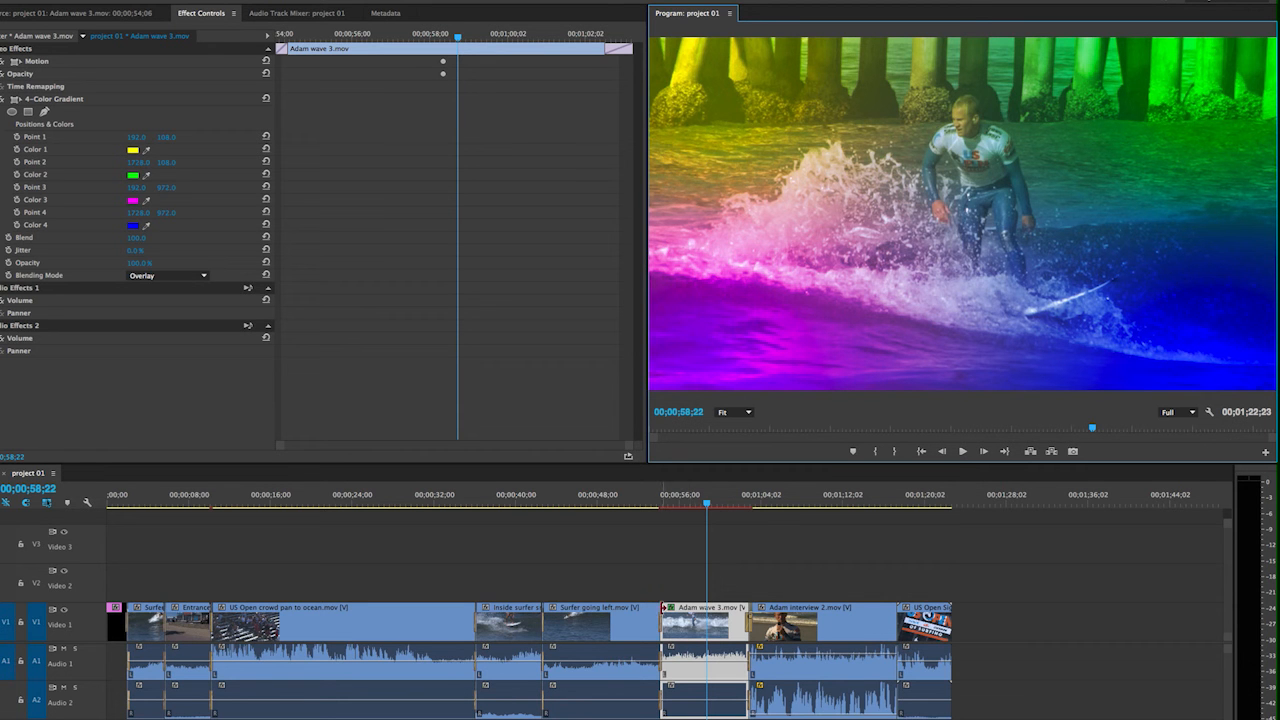
pyautogui.moveTo(658, 512)
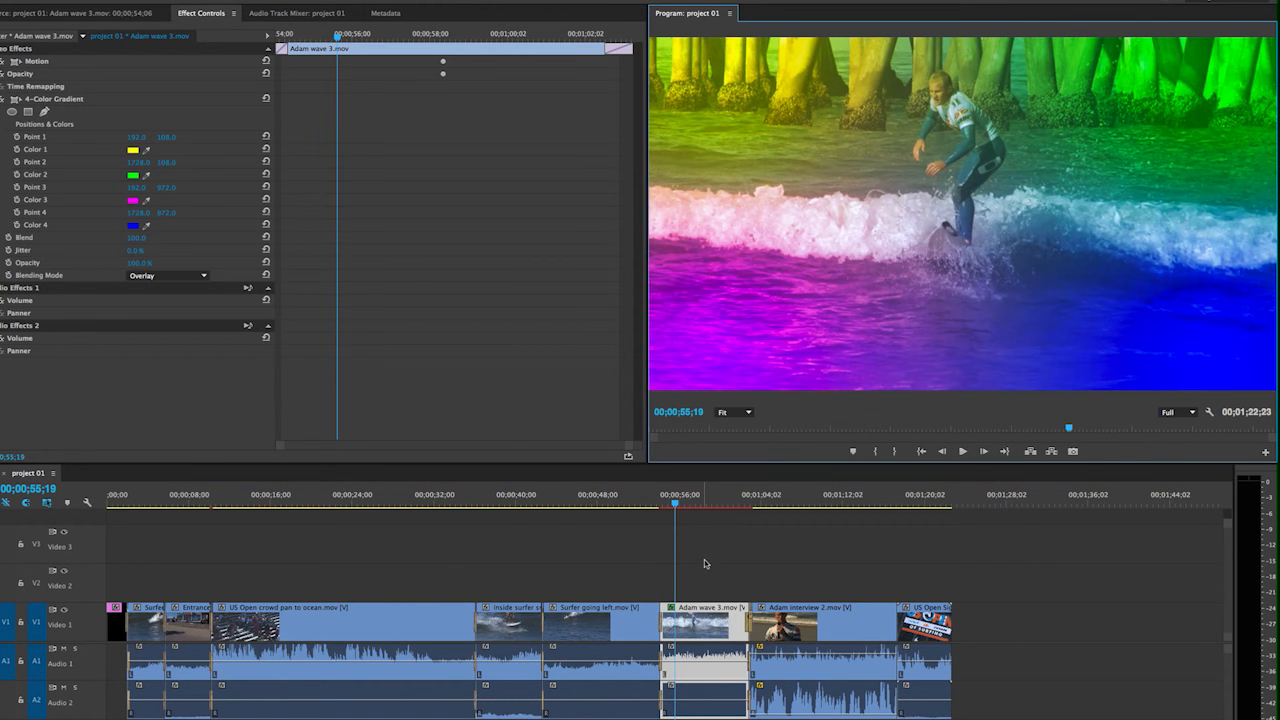
pyautogui.moveTo(700, 624)
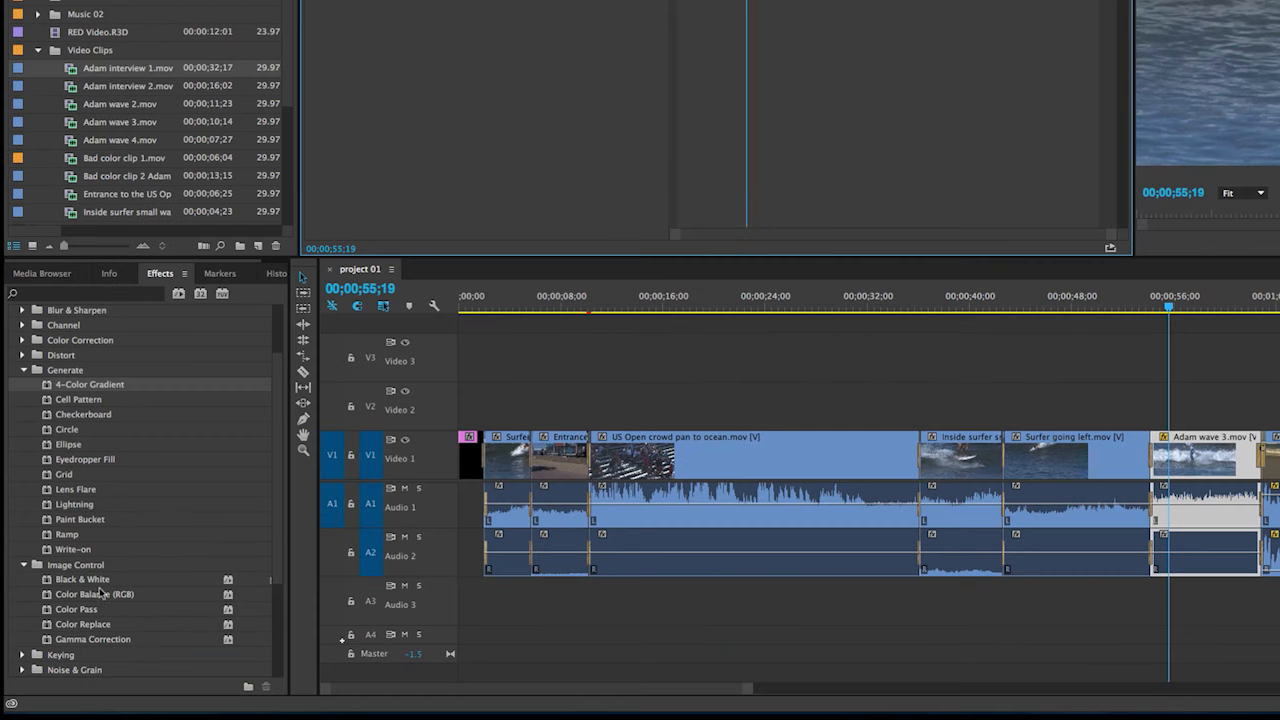
pyautogui.moveTo(48, 492)
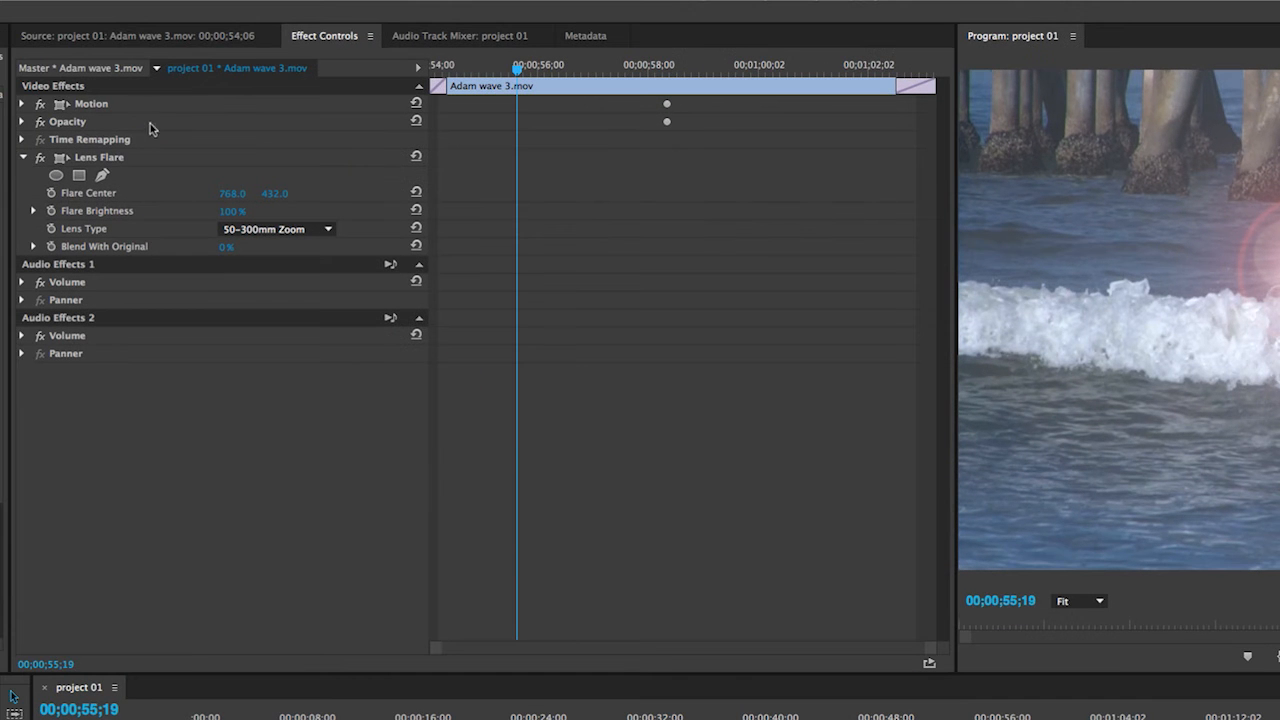
pyautogui.moveTo(56, 204)
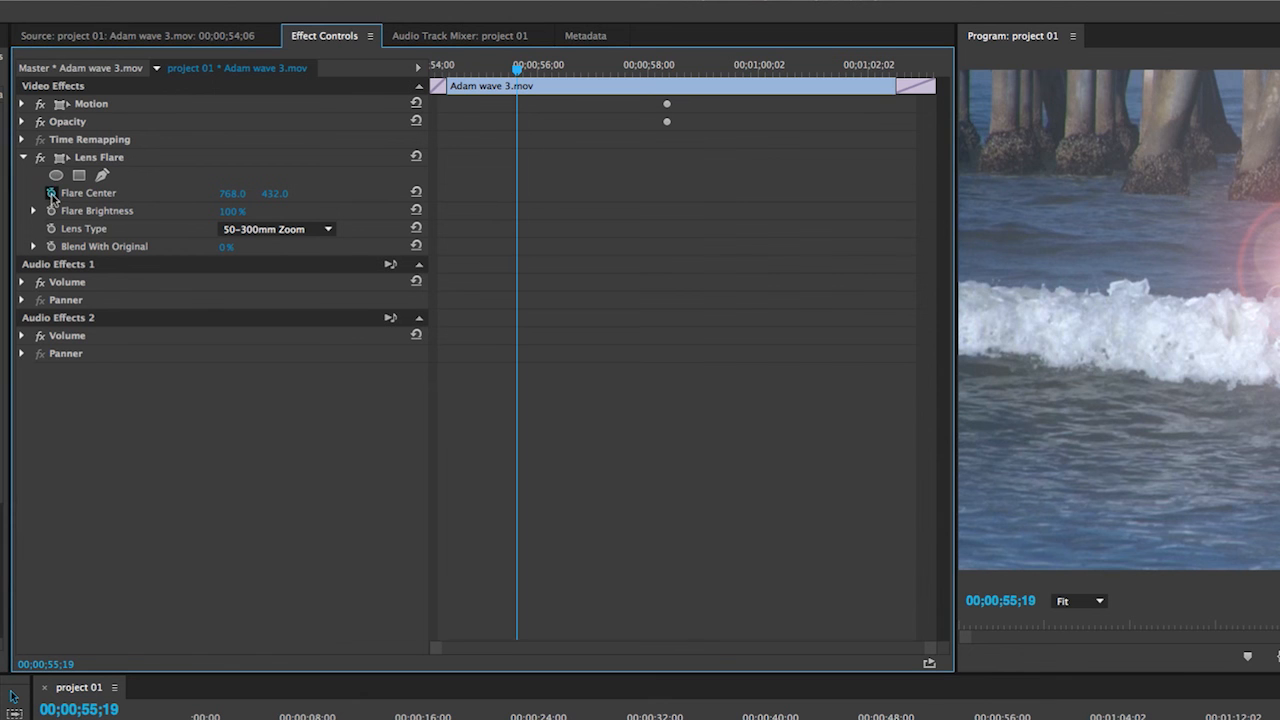
# Enable keyframing on the Lens Flare's Flare Center.
pyautogui.click(52, 192)
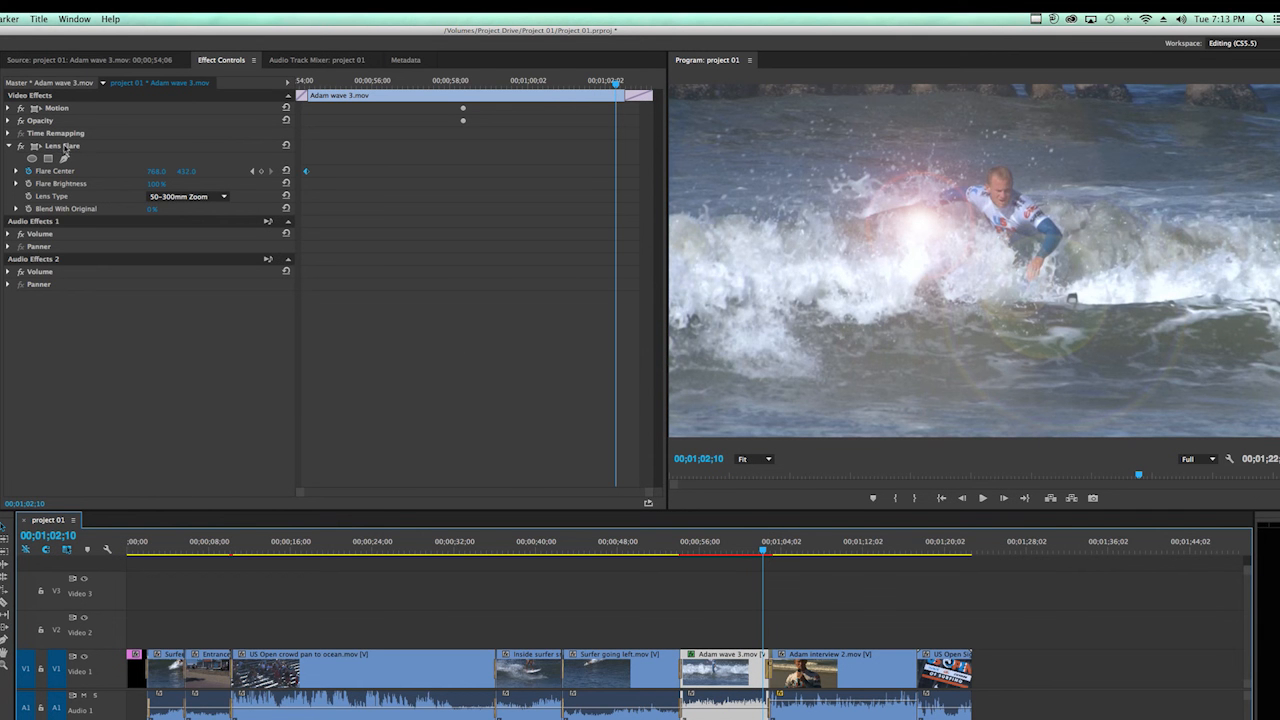
# Drag the flare centre across the surfer toward the frame's right edge.
pyautogui.click(62, 144)
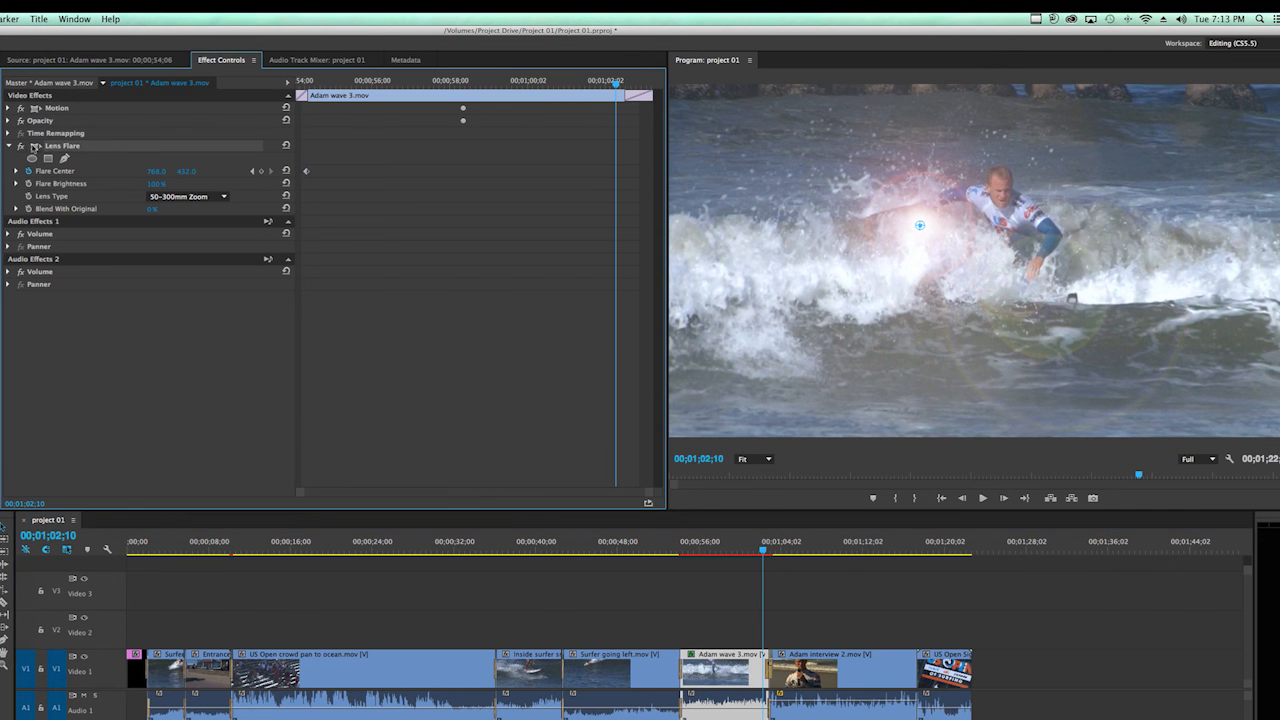
pyautogui.moveTo(190, 164)
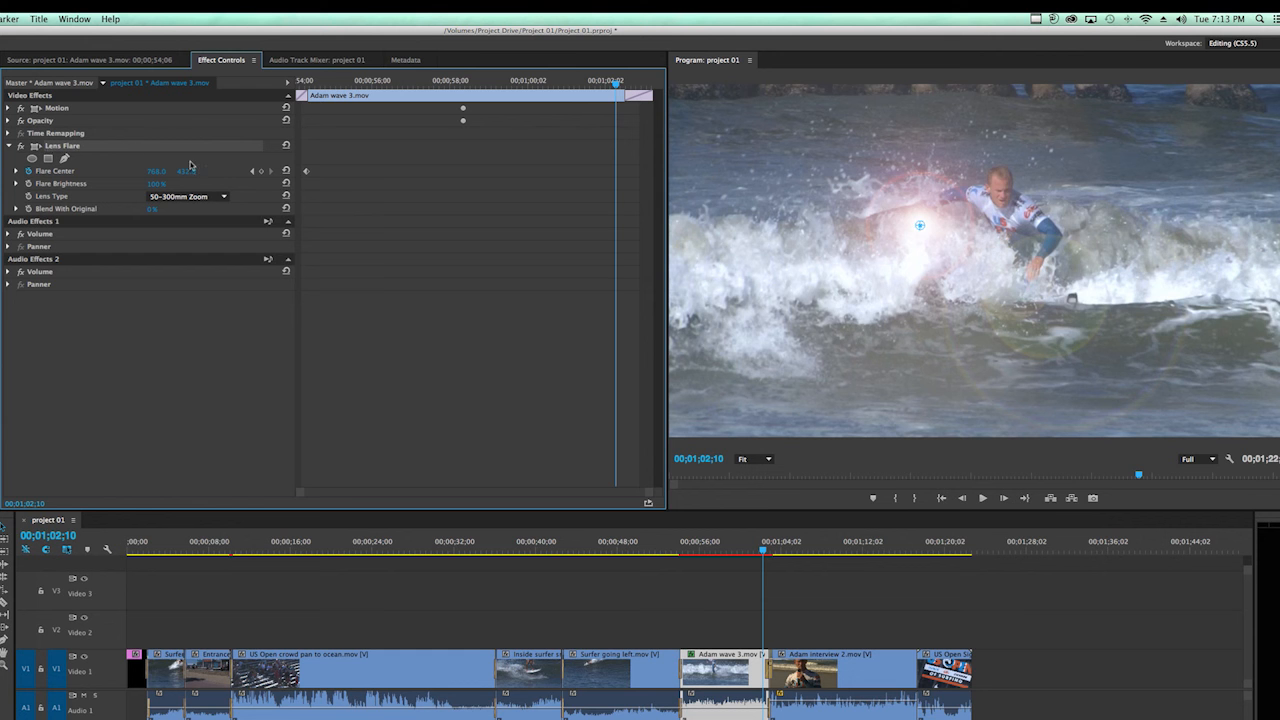
pyautogui.moveTo(920, 224); pyautogui.dragTo(936, 236)
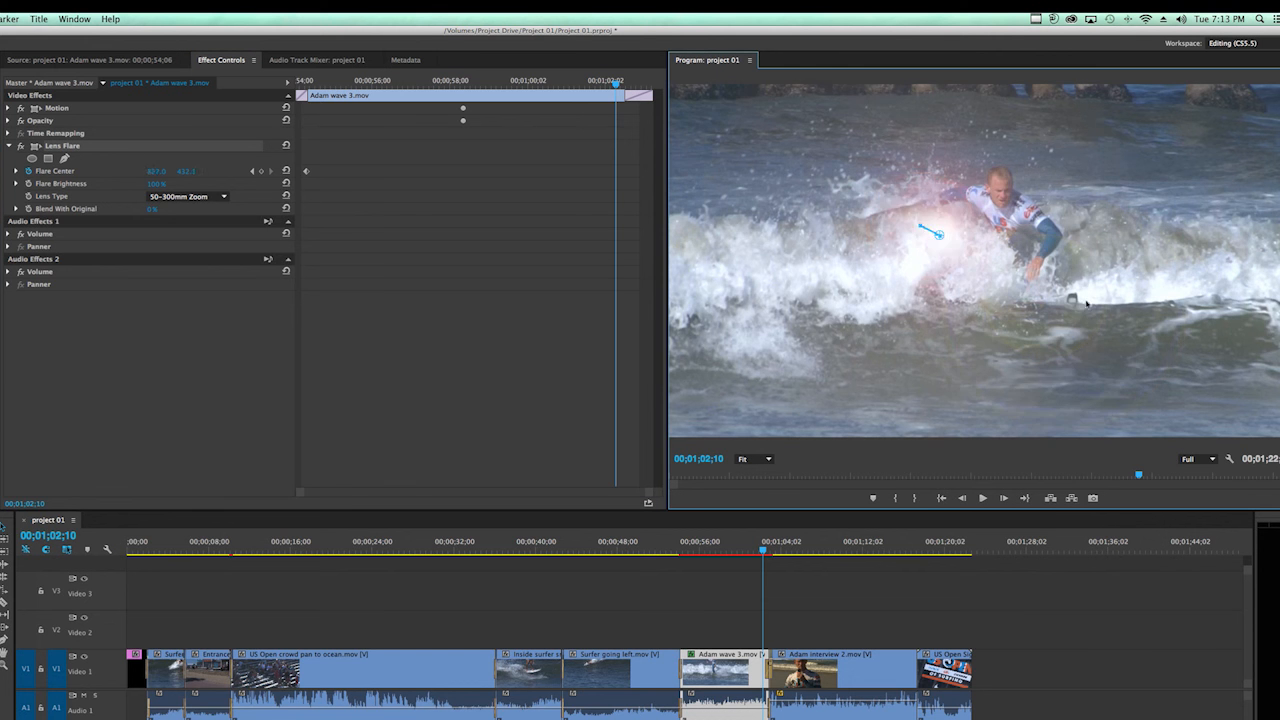
pyautogui.moveTo(936, 236); pyautogui.dragTo(1270, 418)
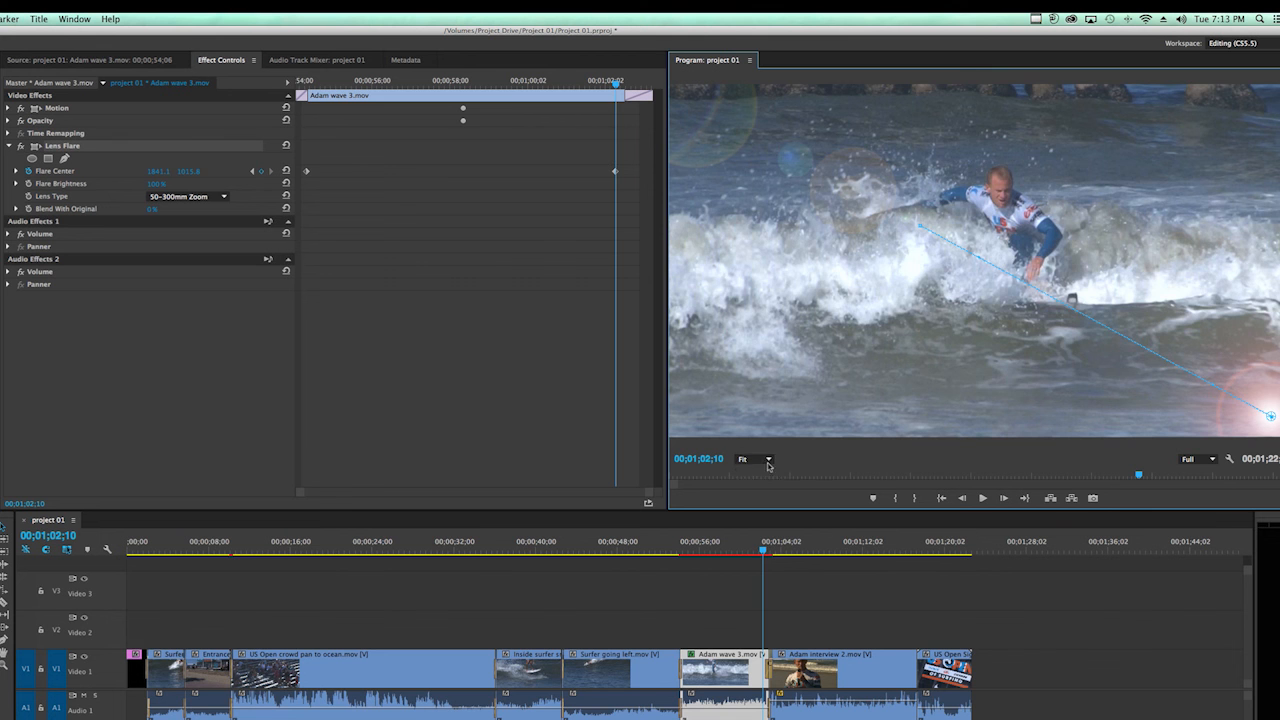
# Zoom the preview to 25% and place the flare centre past the bottom-right corner.
pyautogui.click(756, 458)
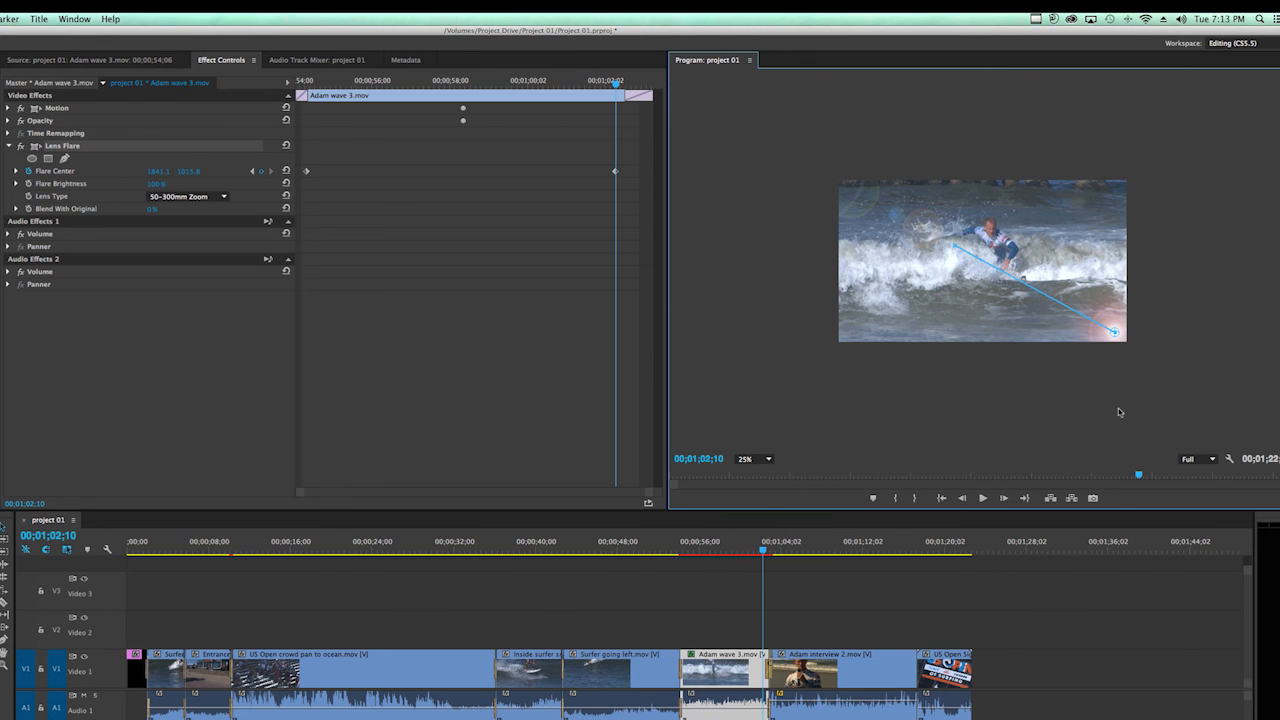
pyautogui.moveTo(1160, 220)
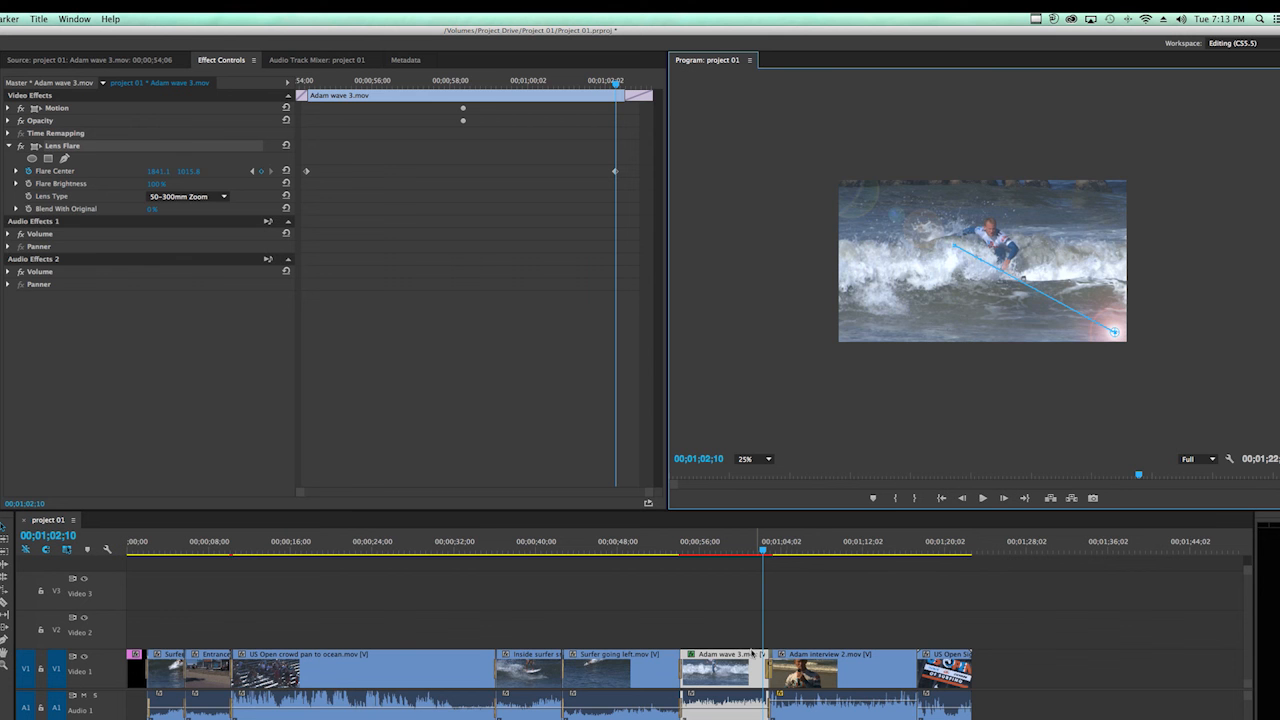
pyautogui.moveTo(1112, 330); pyautogui.dragTo(1228, 420)
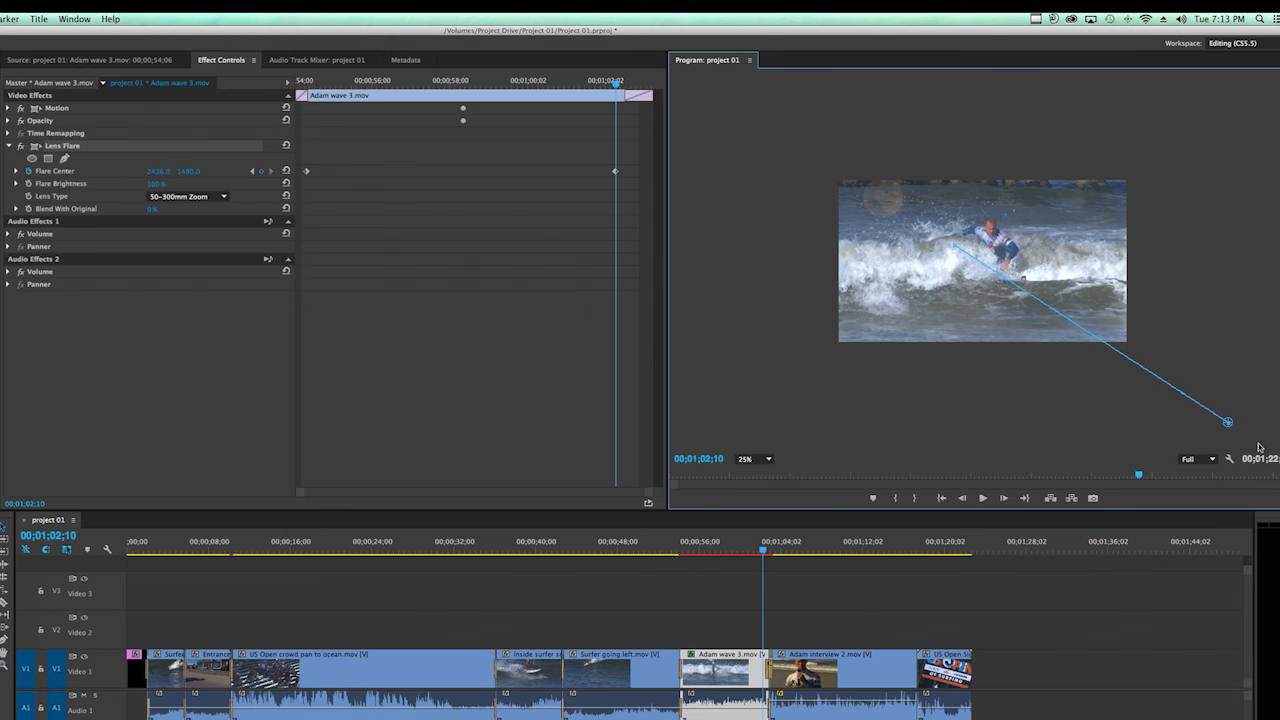
pyautogui.moveTo(1228, 420); pyautogui.dragTo(1262, 444)
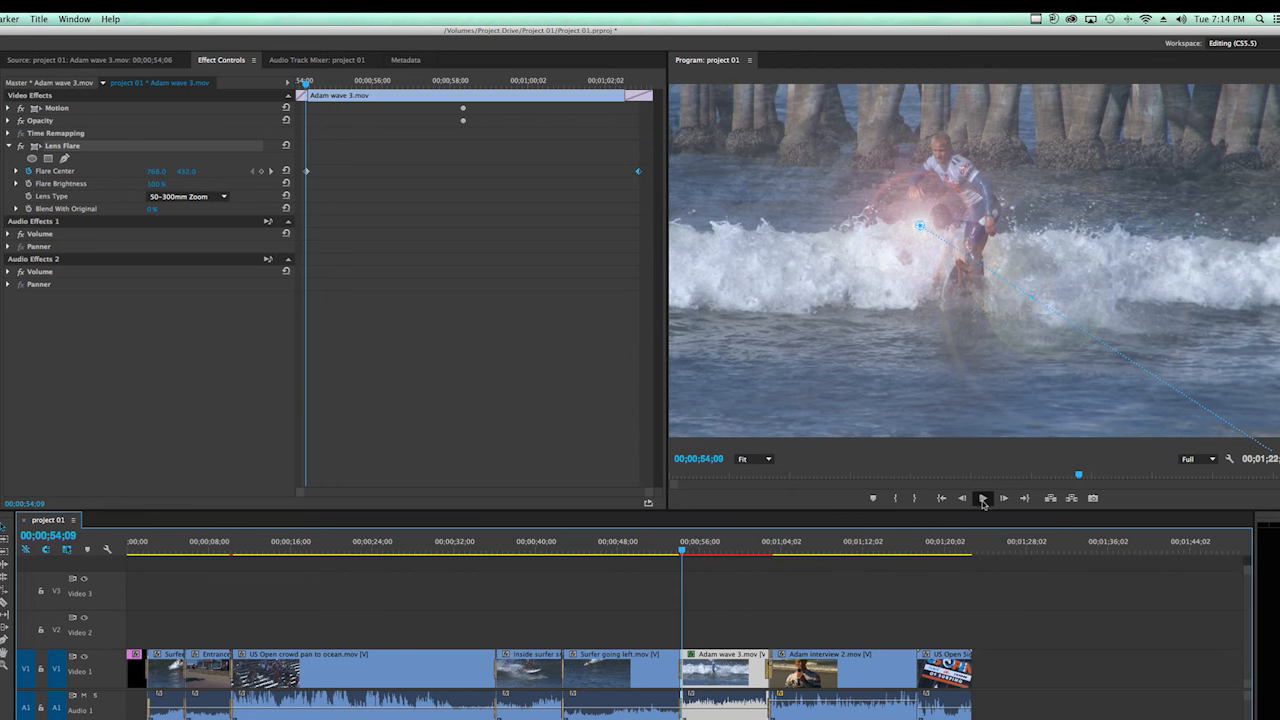
pyautogui.moveTo(984, 498)
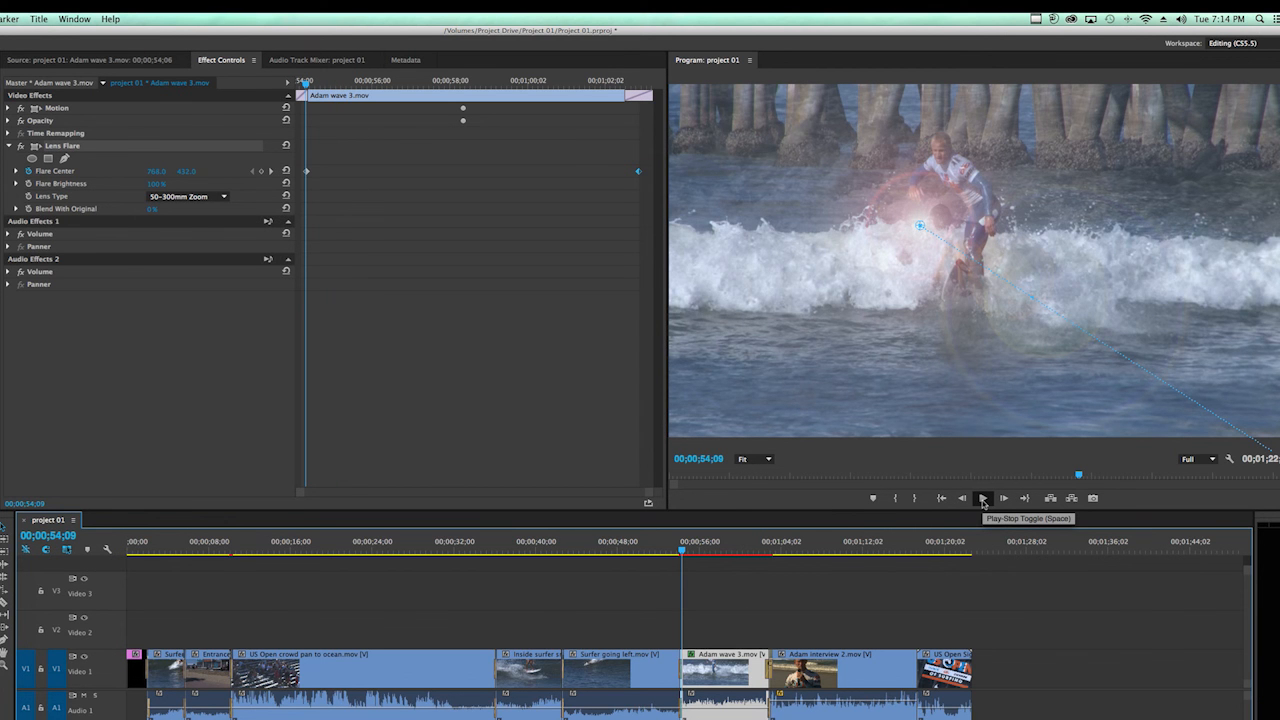
pyautogui.click(984, 496)
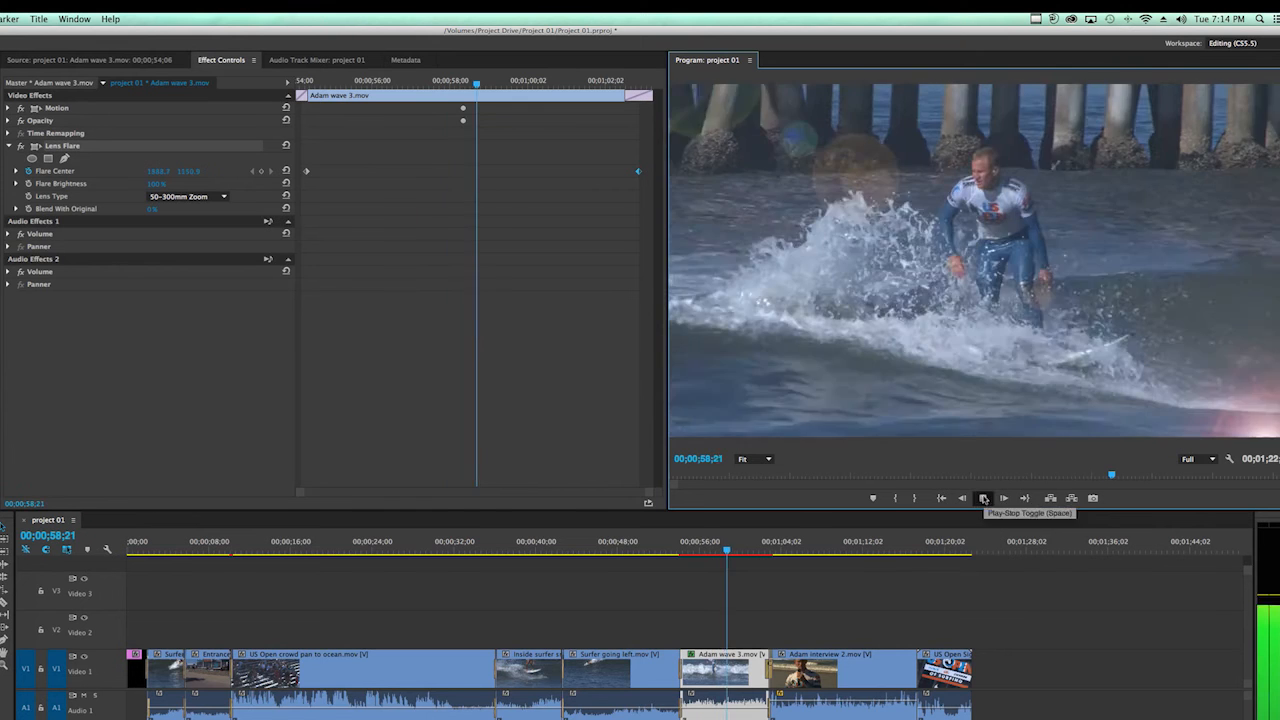
pyautogui.click(984, 498)
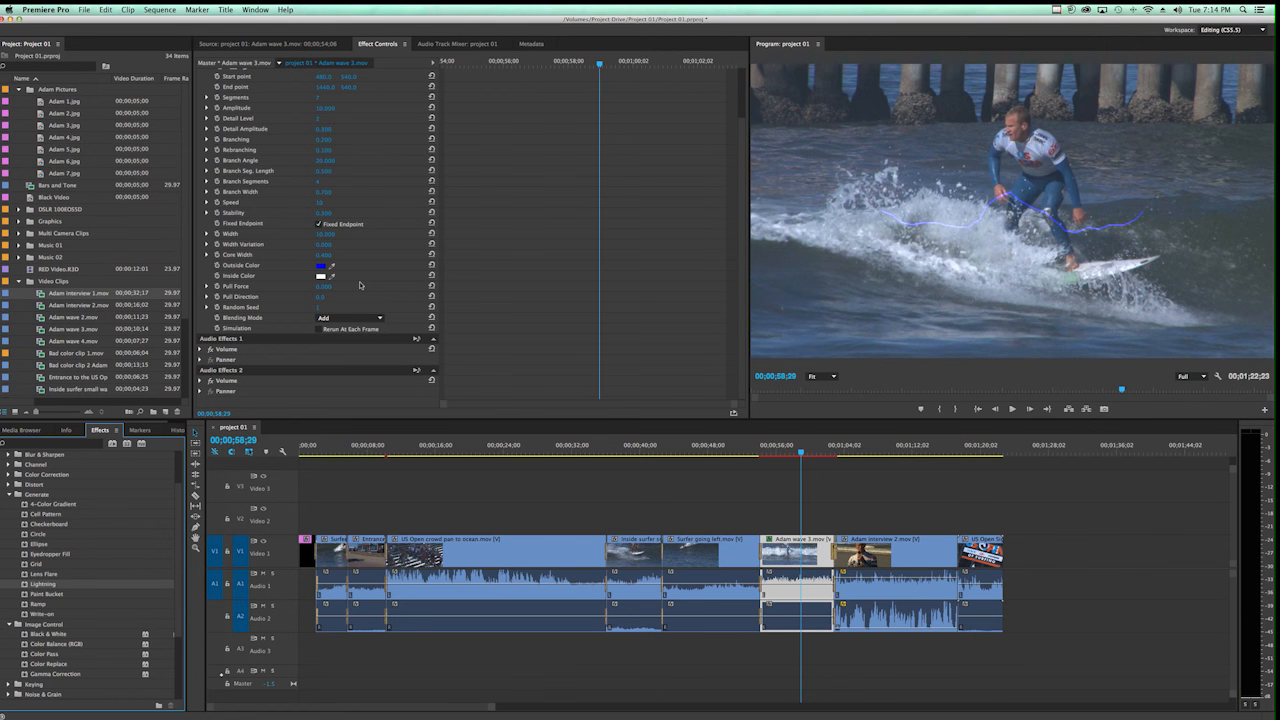
pyautogui.moveTo(502, 442)
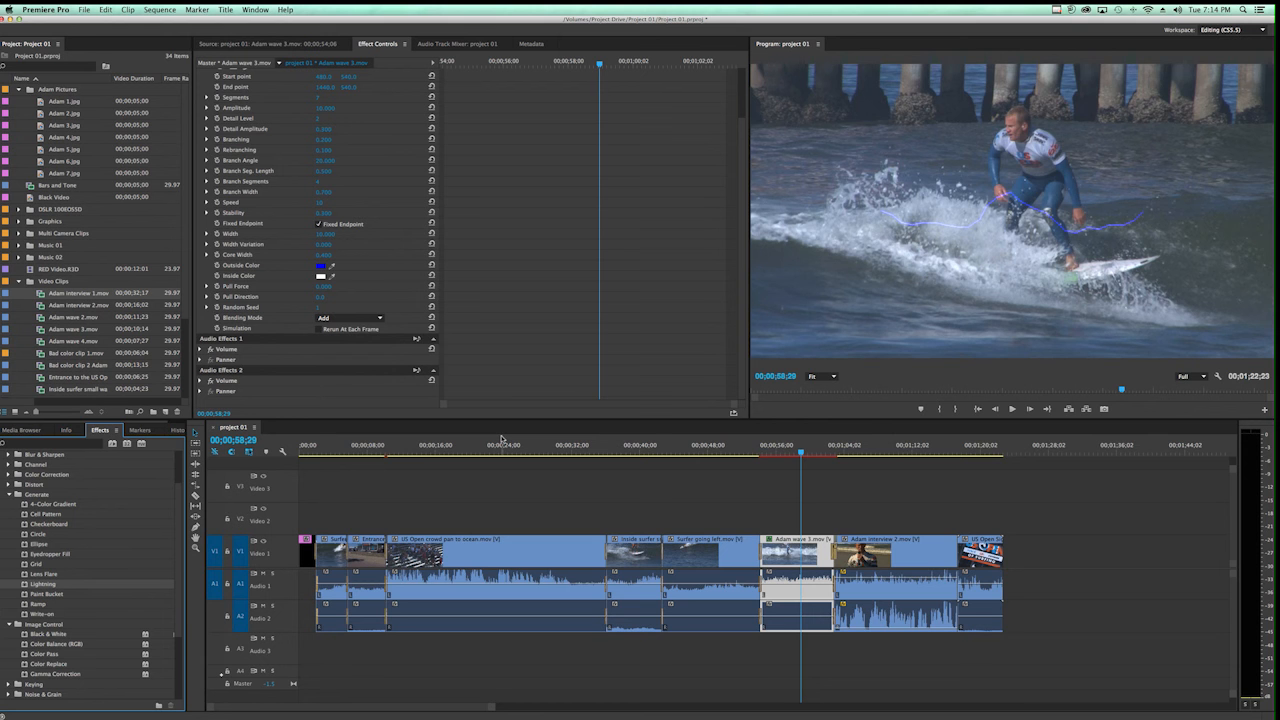
pyautogui.moveTo(752, 496)
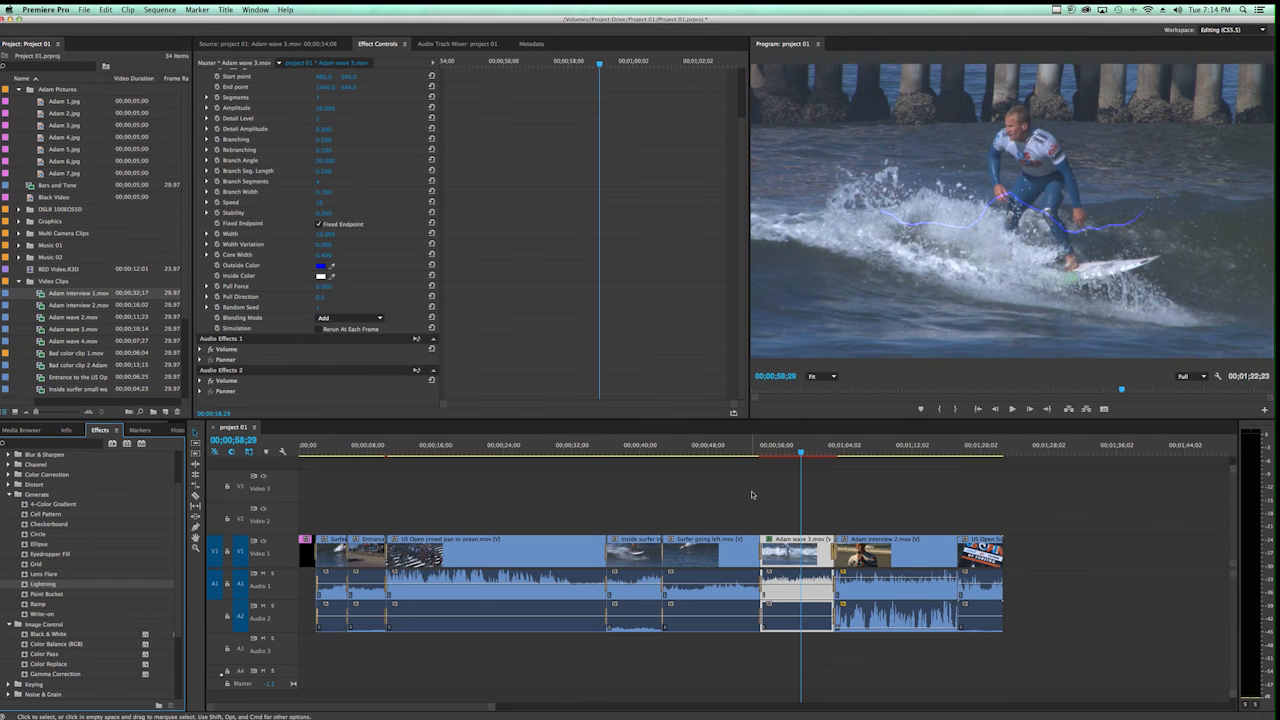
pyautogui.moveTo(420, 260)
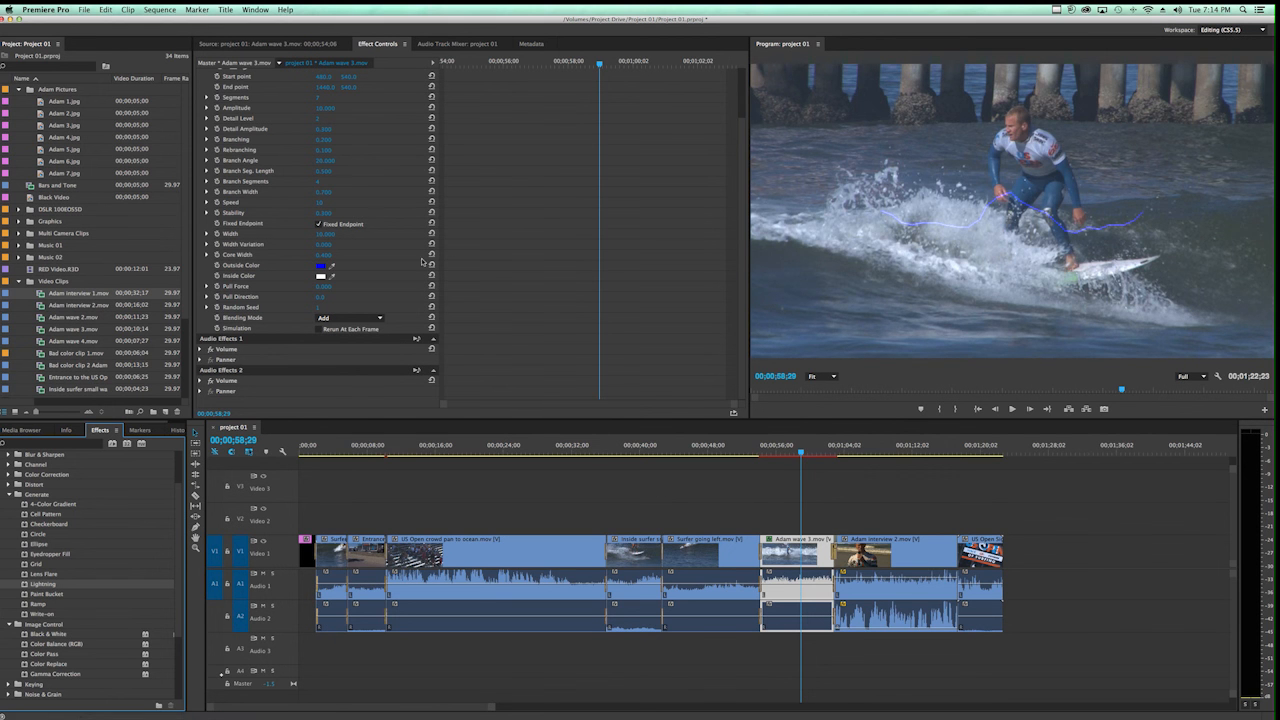
pyautogui.moveTo(796, 476)
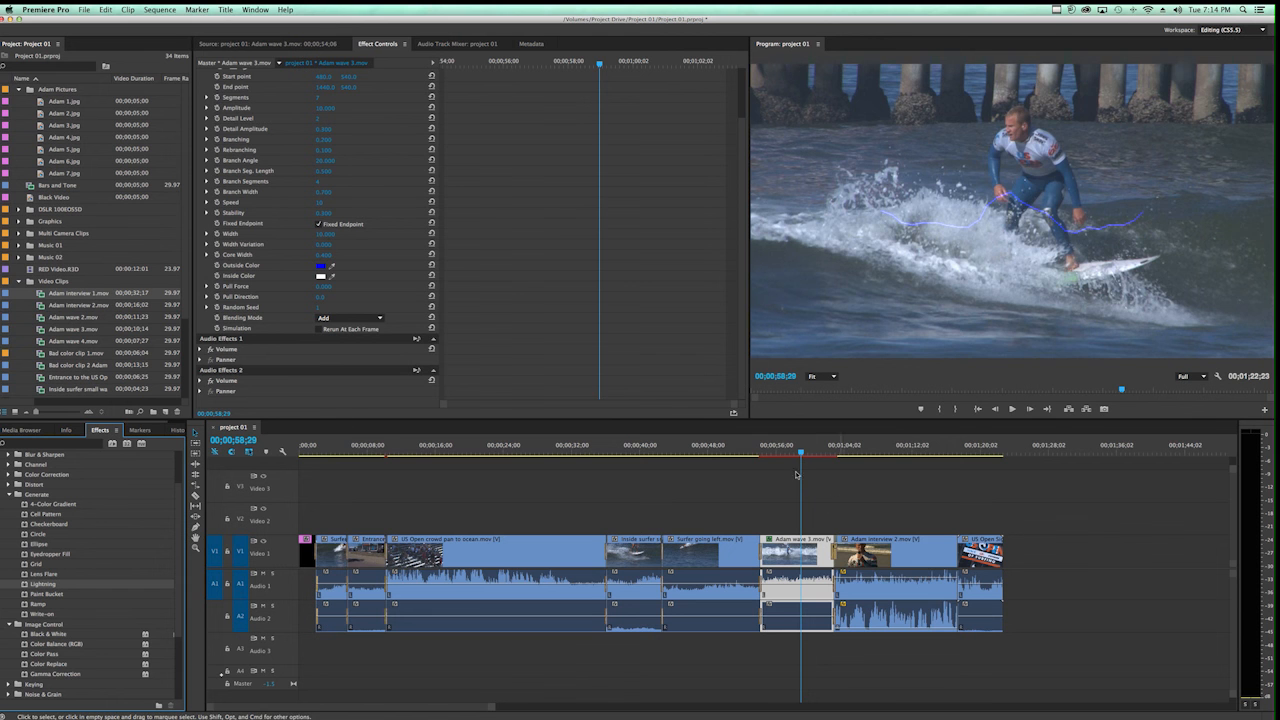
pyautogui.moveTo(808, 488)
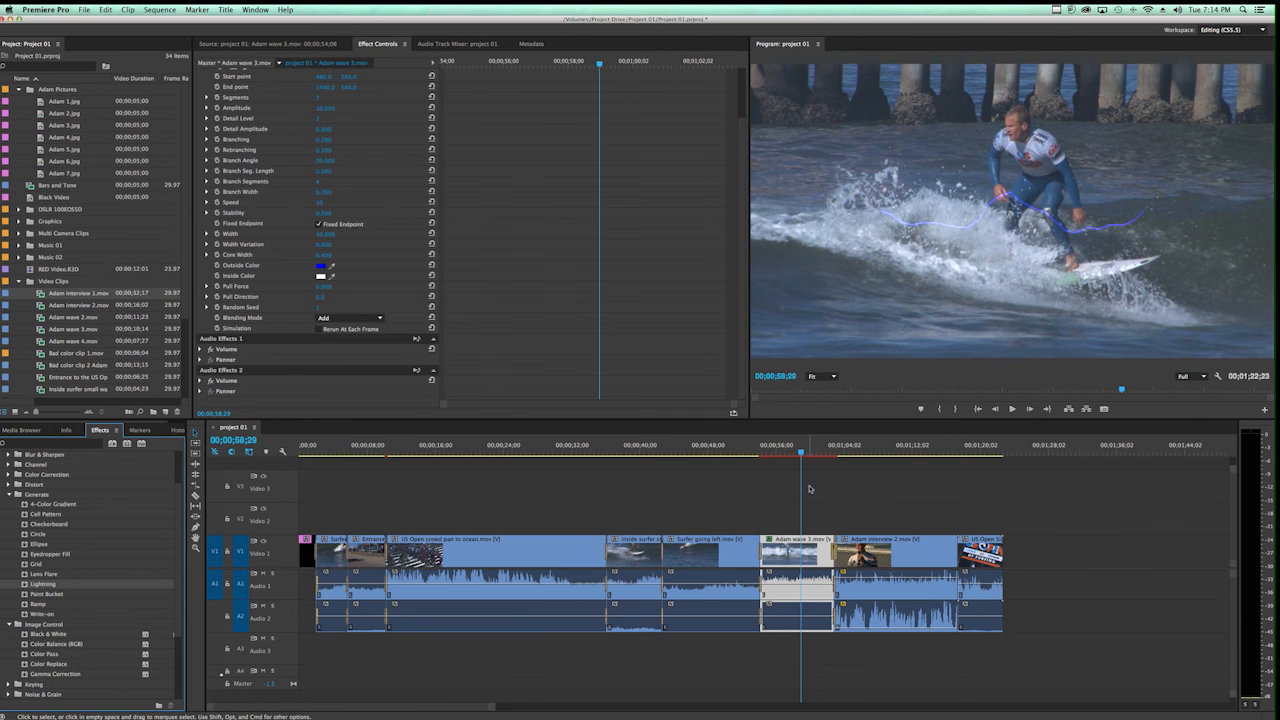